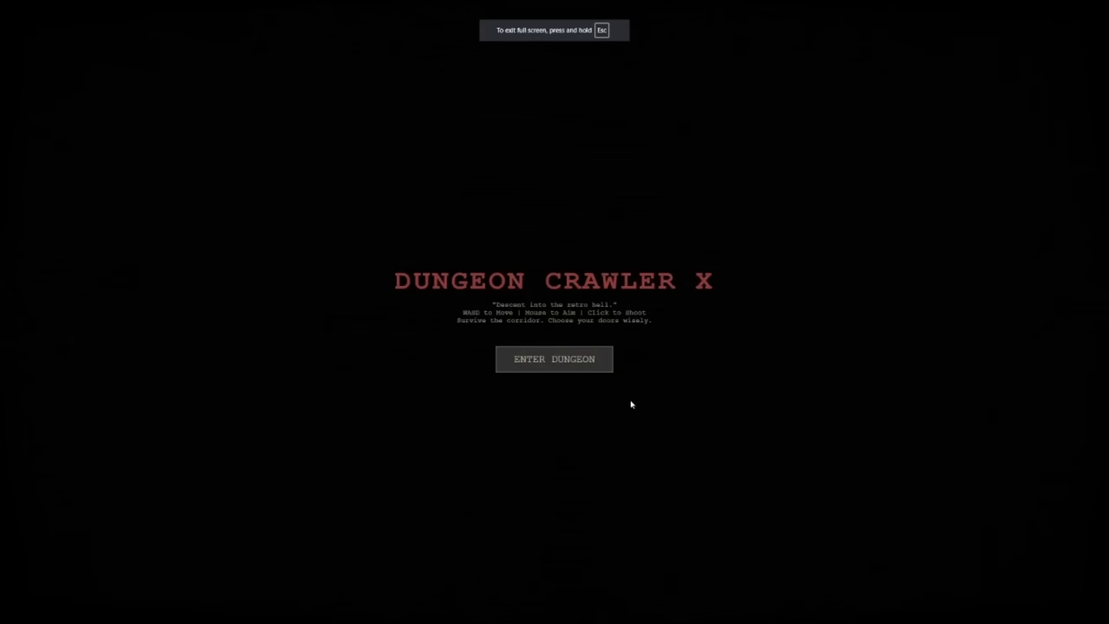
Scroll the Design Arena homepage to the Model Performance leaderboard and pick the Elo Rating view.
click(554, 359)
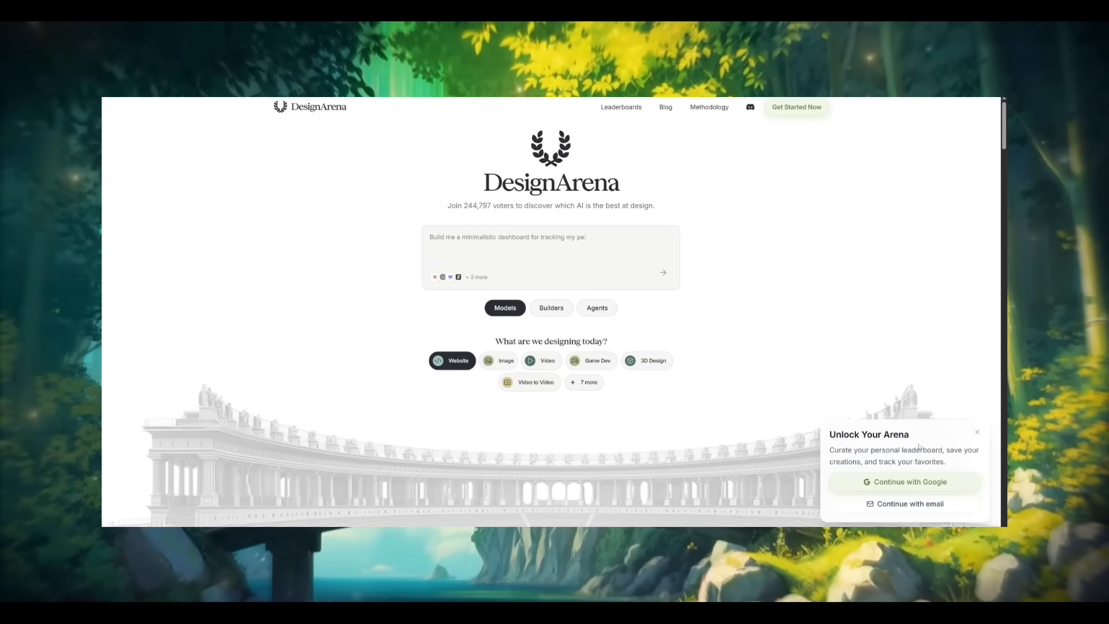
scroll(down, 3)
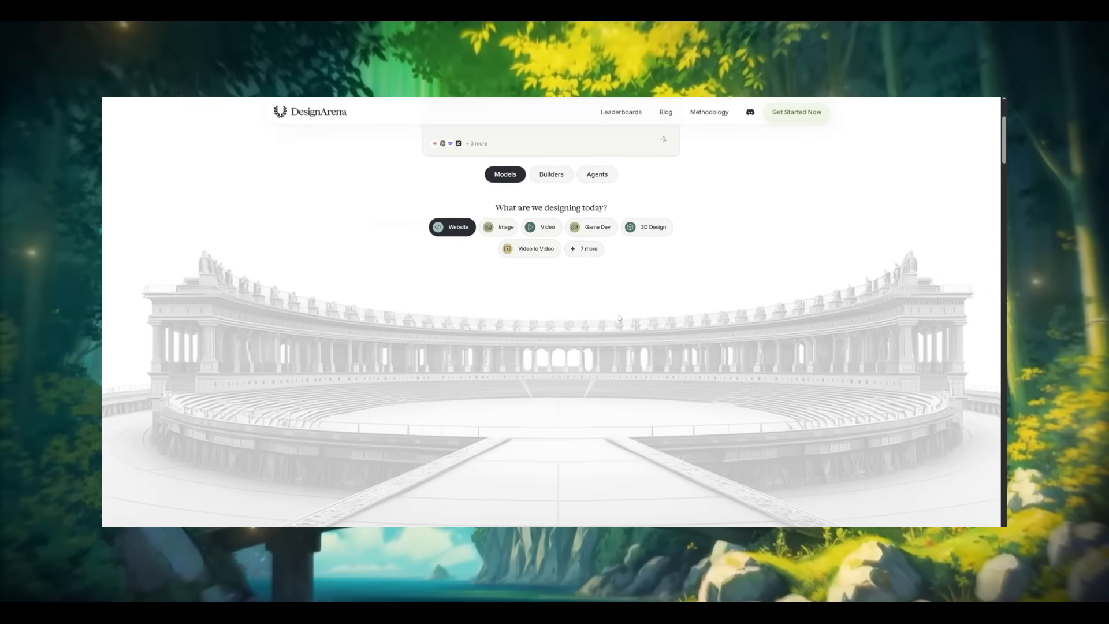
click(621, 112)
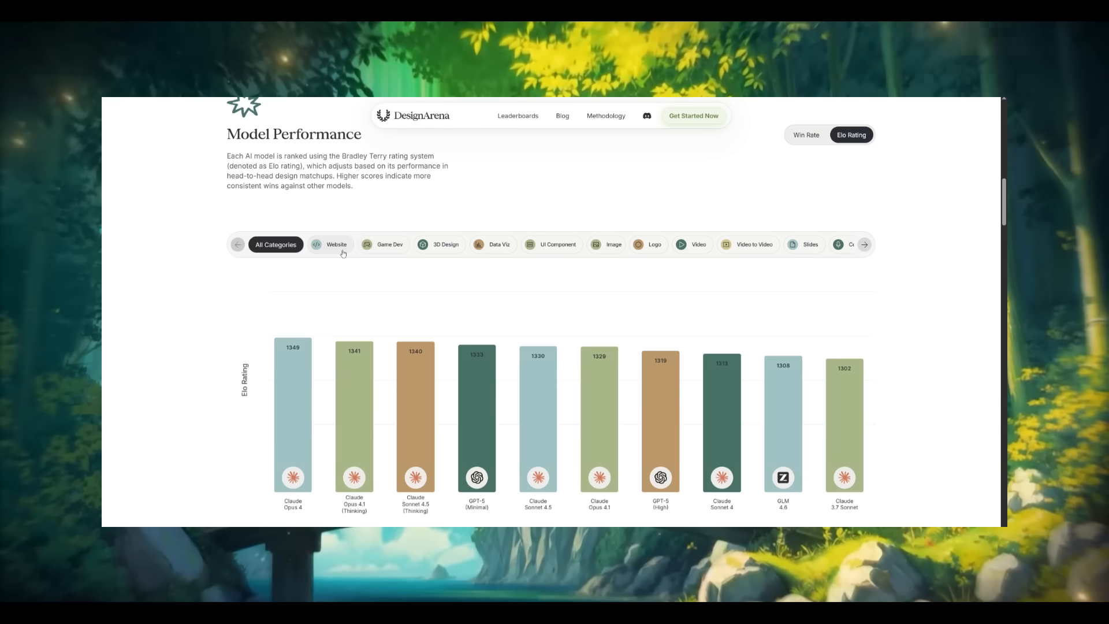
click(440, 244)
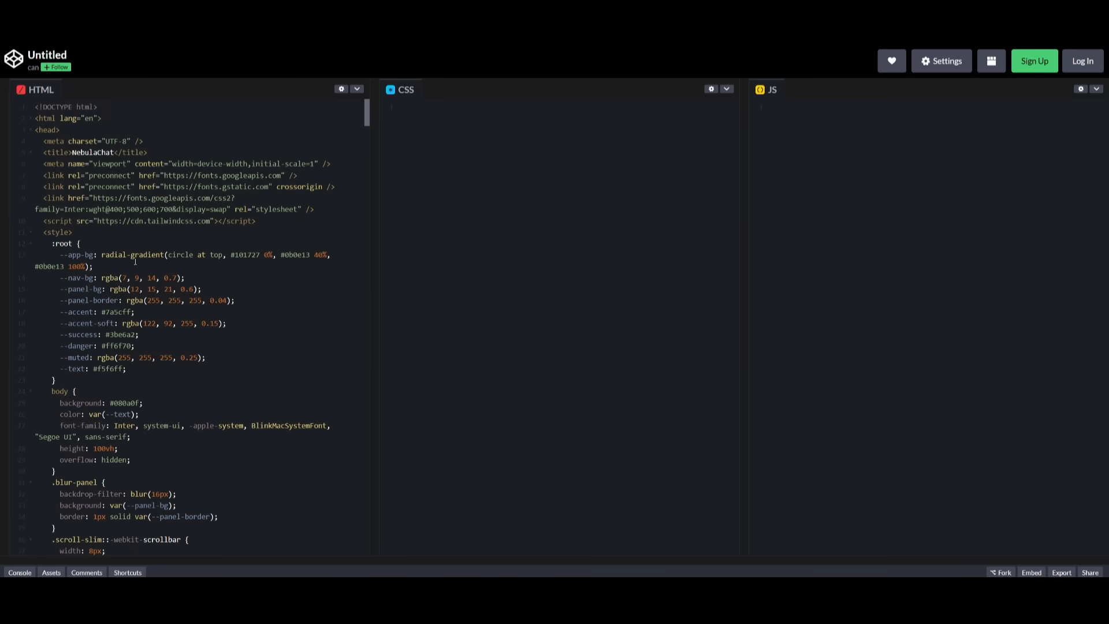
scroll(down, 3)
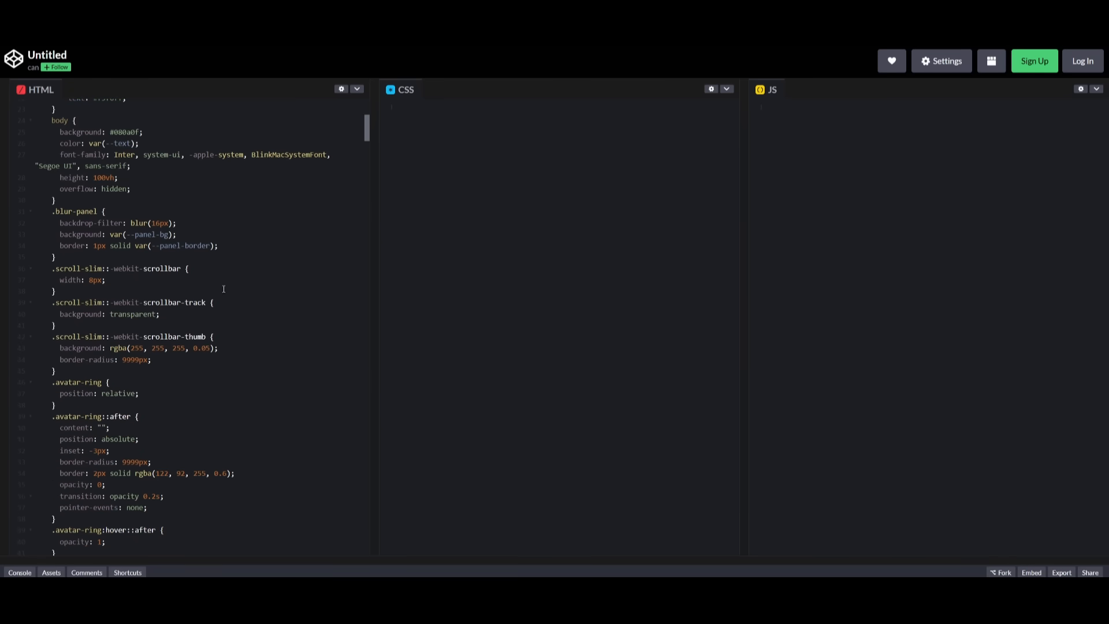
scroll(down, 3)
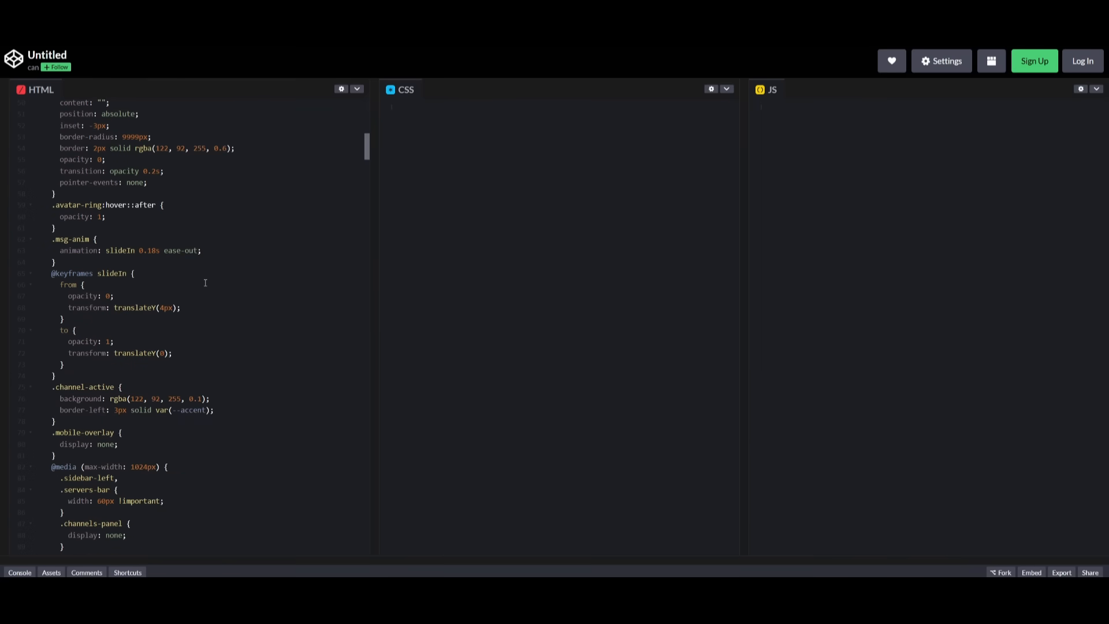
scroll(down, 3)
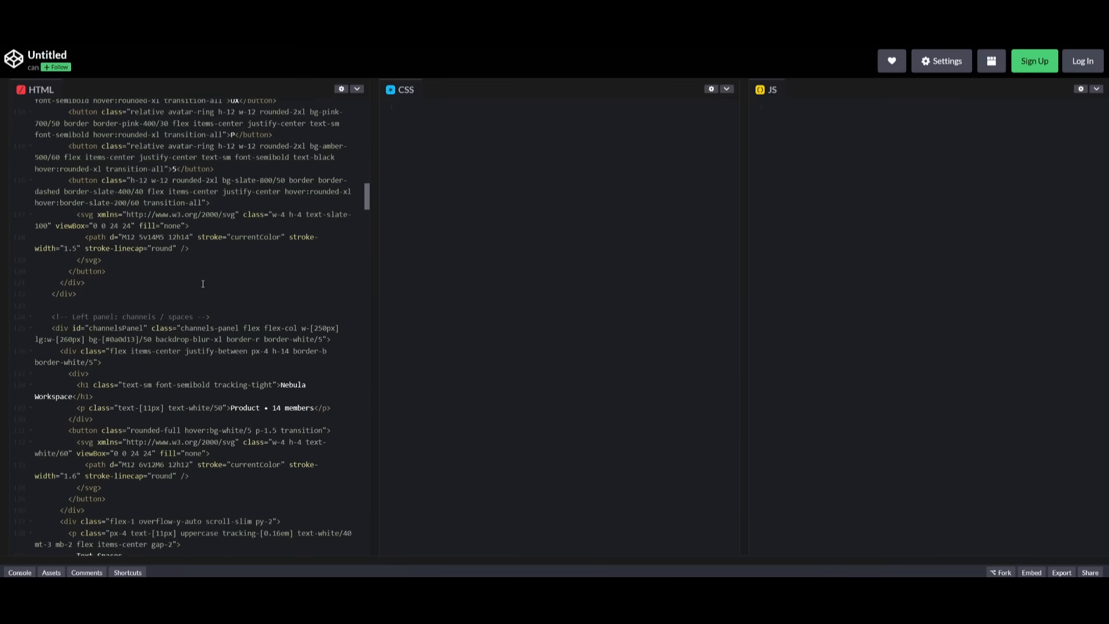
scroll(down, 3)
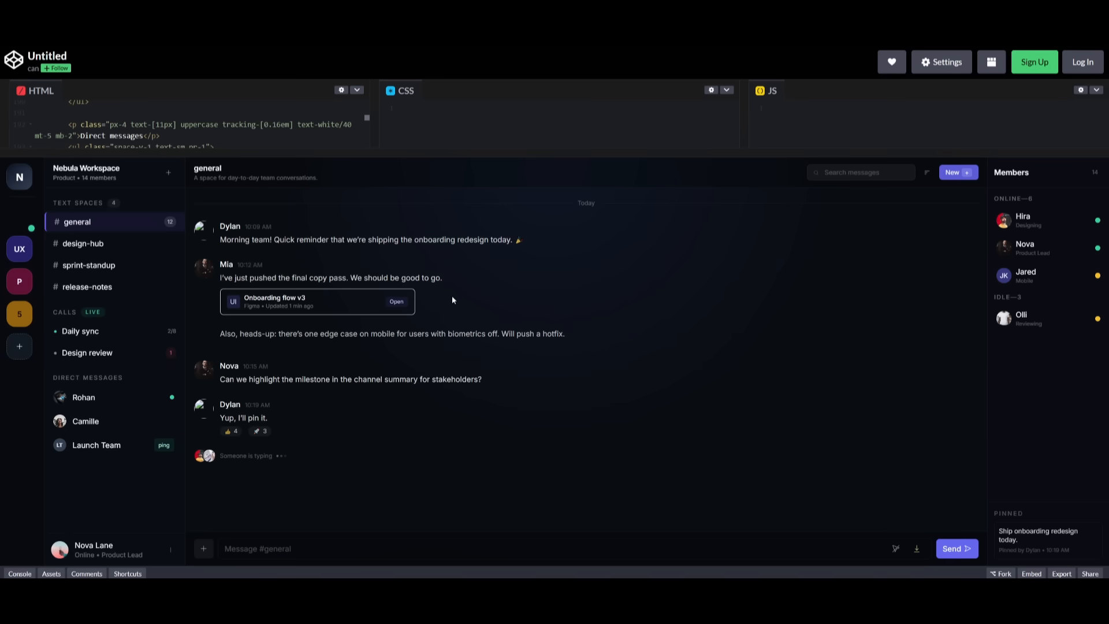
mouse_move(400, 275)
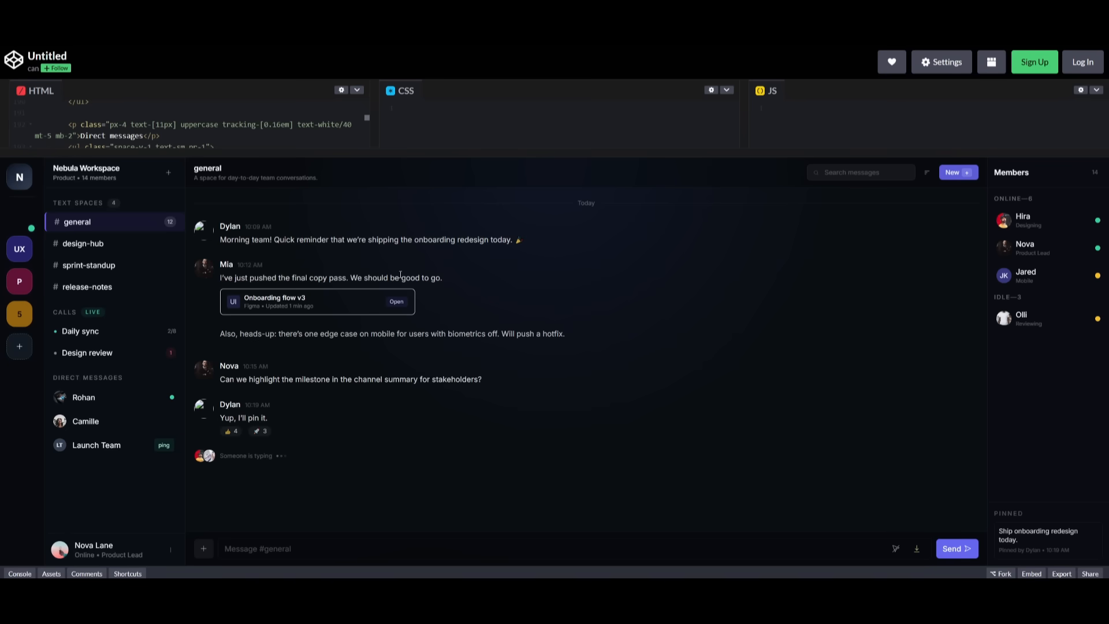
mouse_move(313, 371)
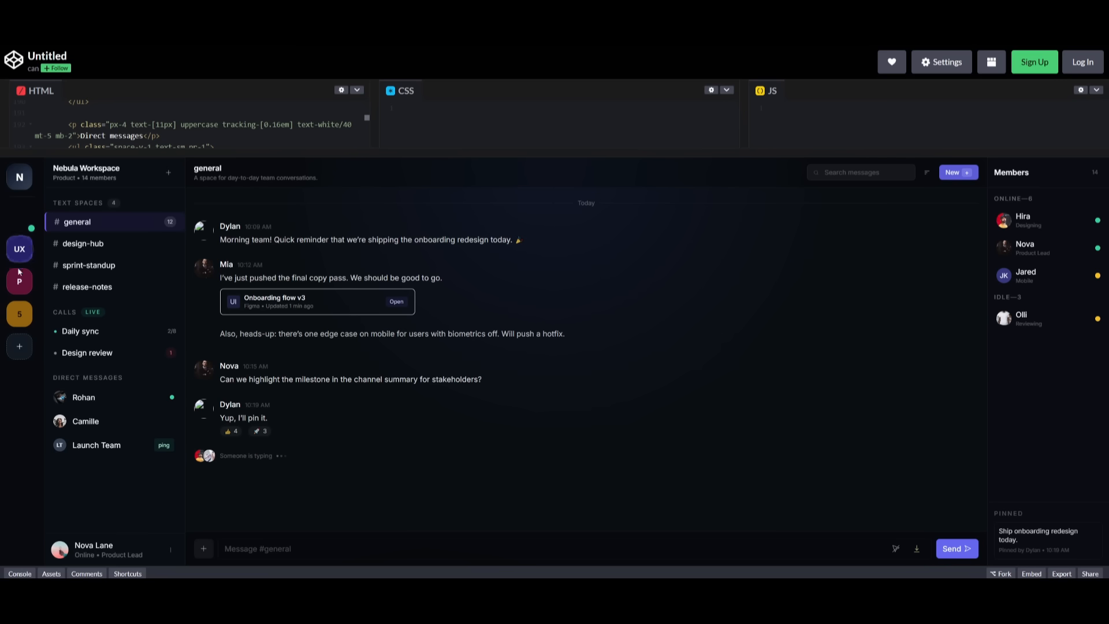
mouse_move(88, 362)
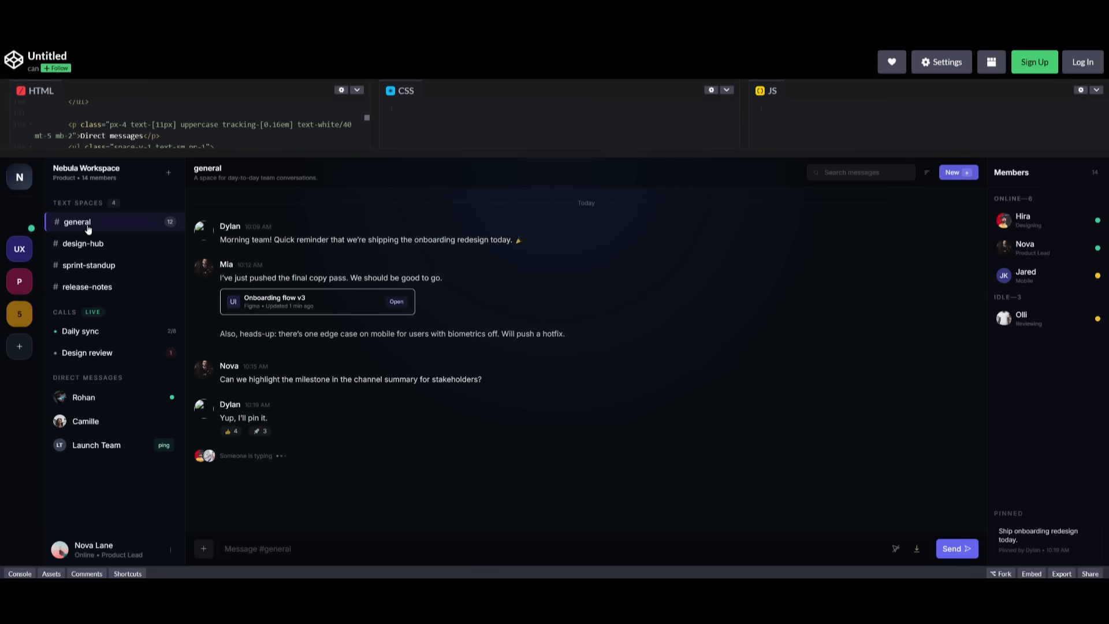
mouse_move(85, 271)
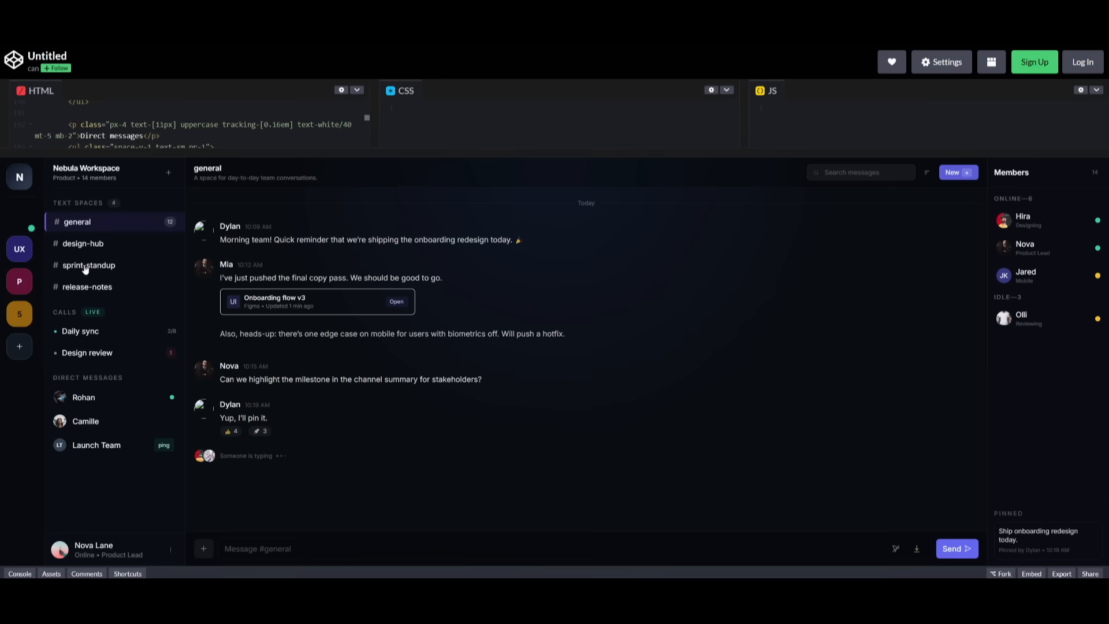
mouse_move(1074, 231)
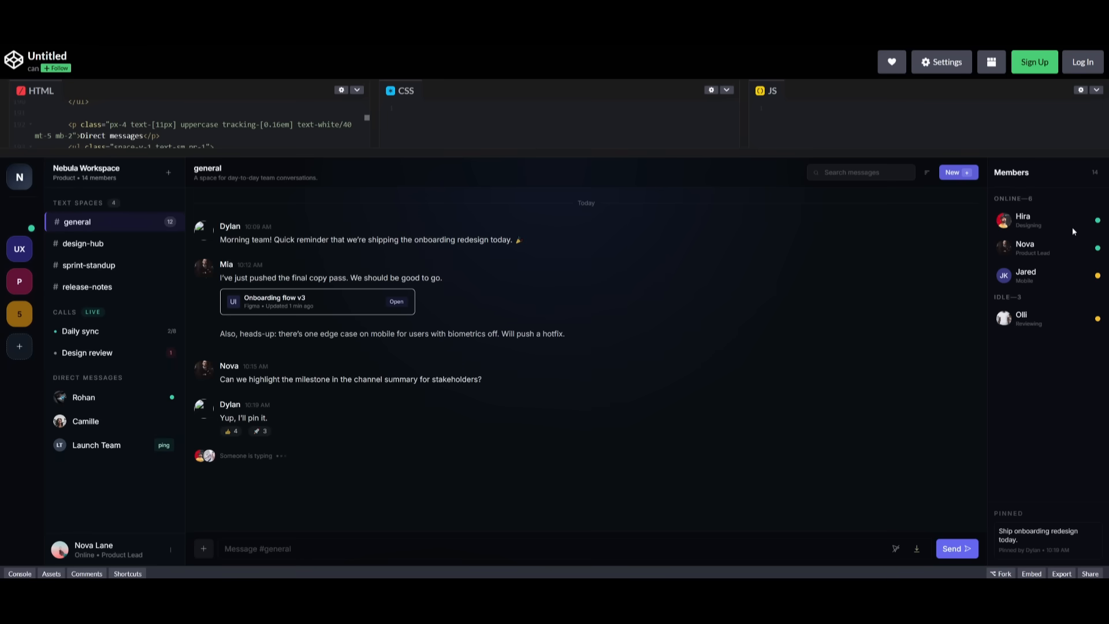
mouse_move(637, 322)
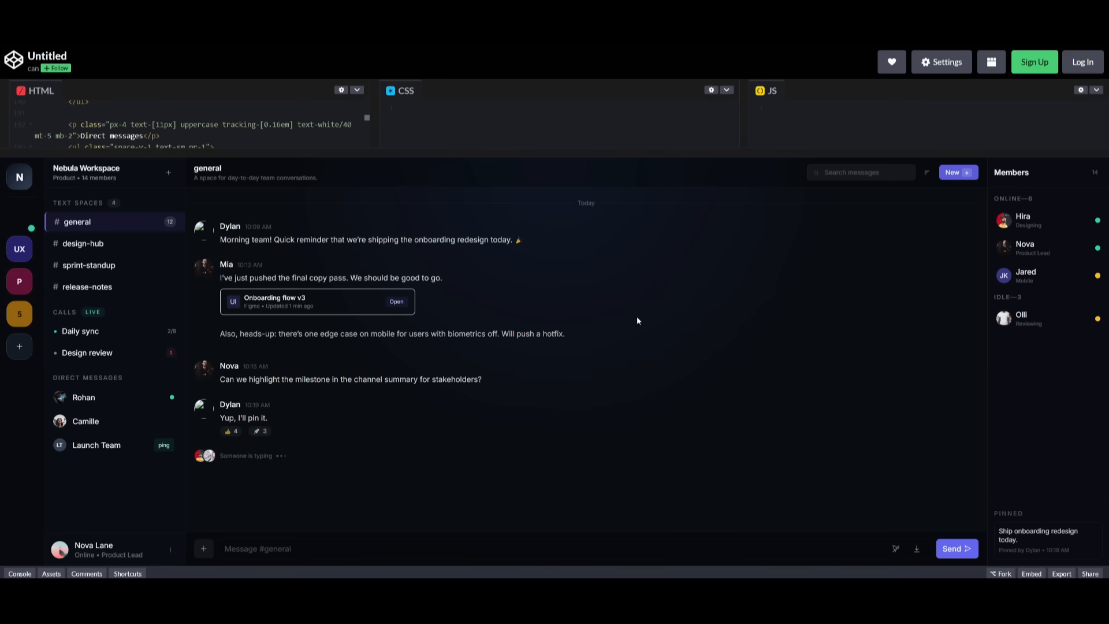
mouse_move(296, 477)
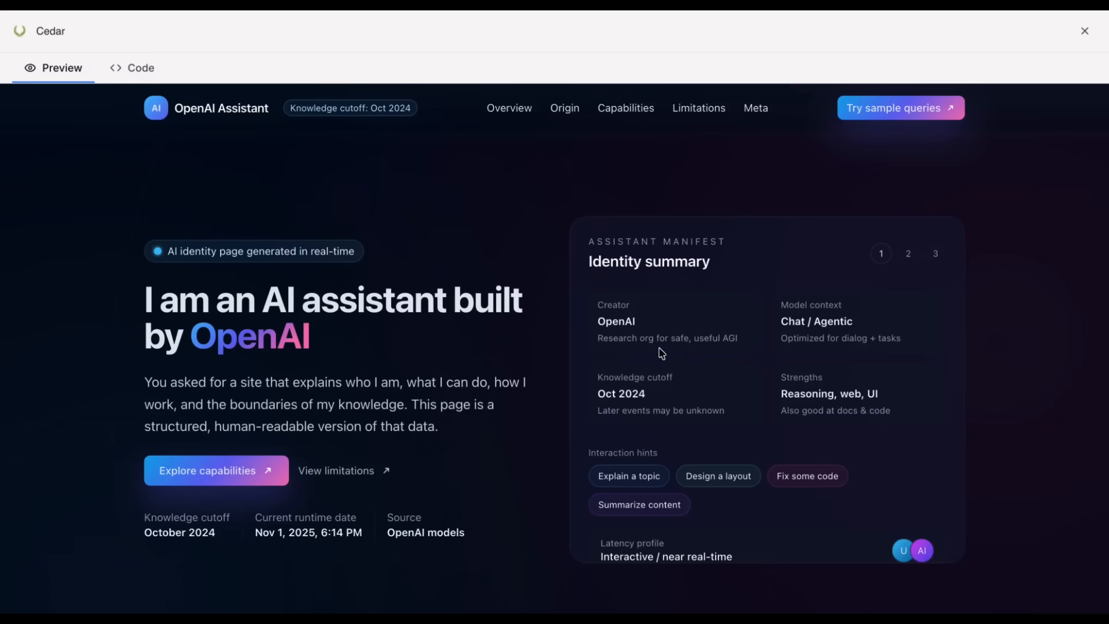
scroll(down, 3)
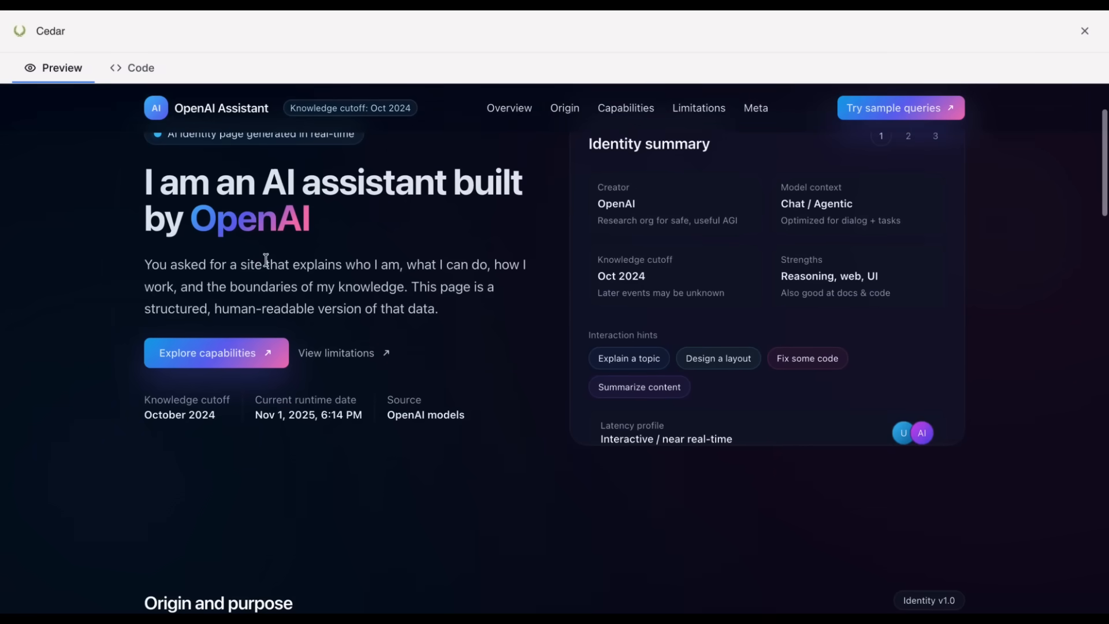
scroll(down, 3)
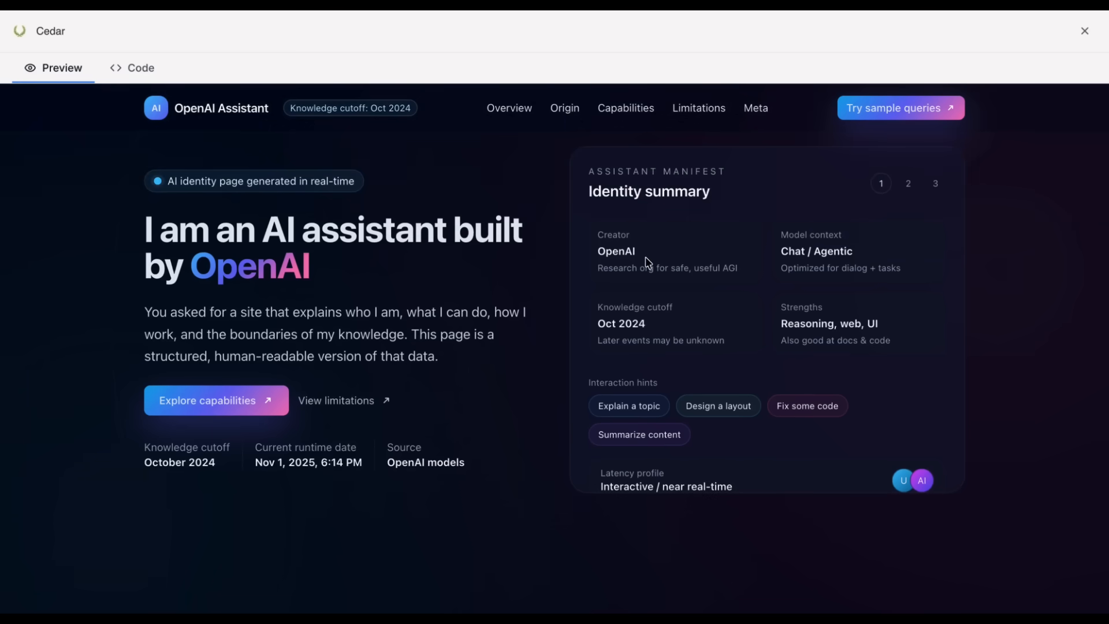
double_click(816, 251)
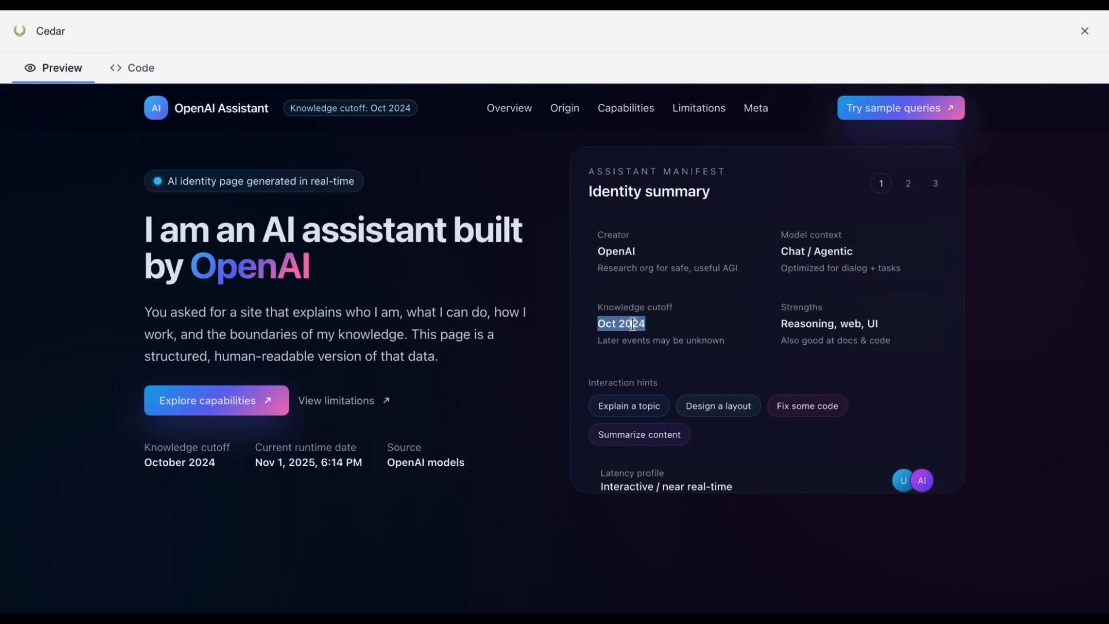
scroll(down, 3)
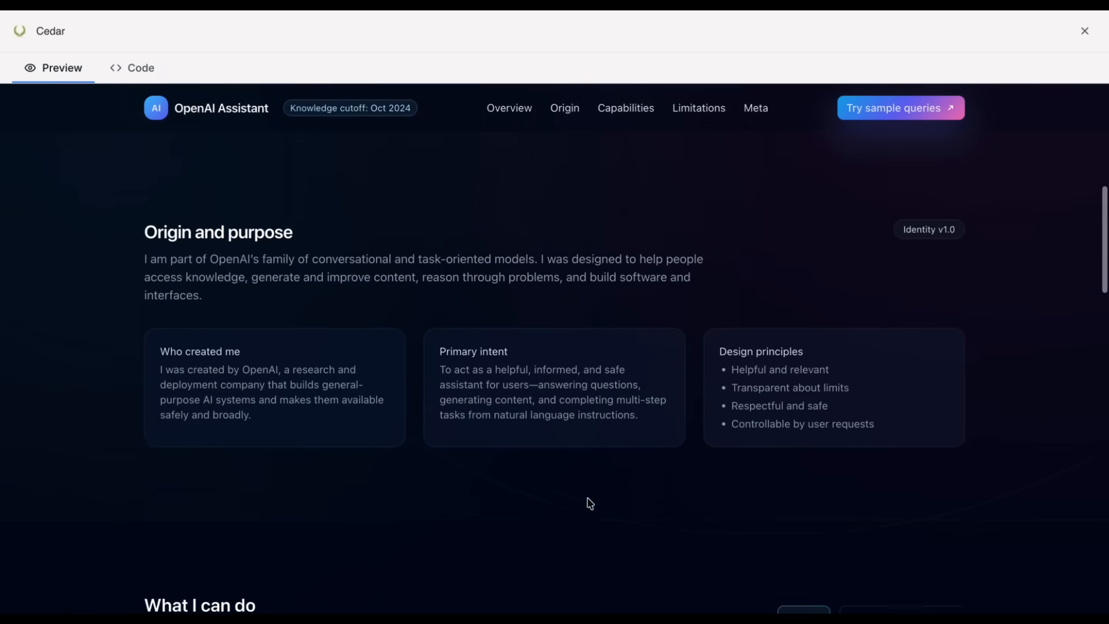
scroll(down, 3)
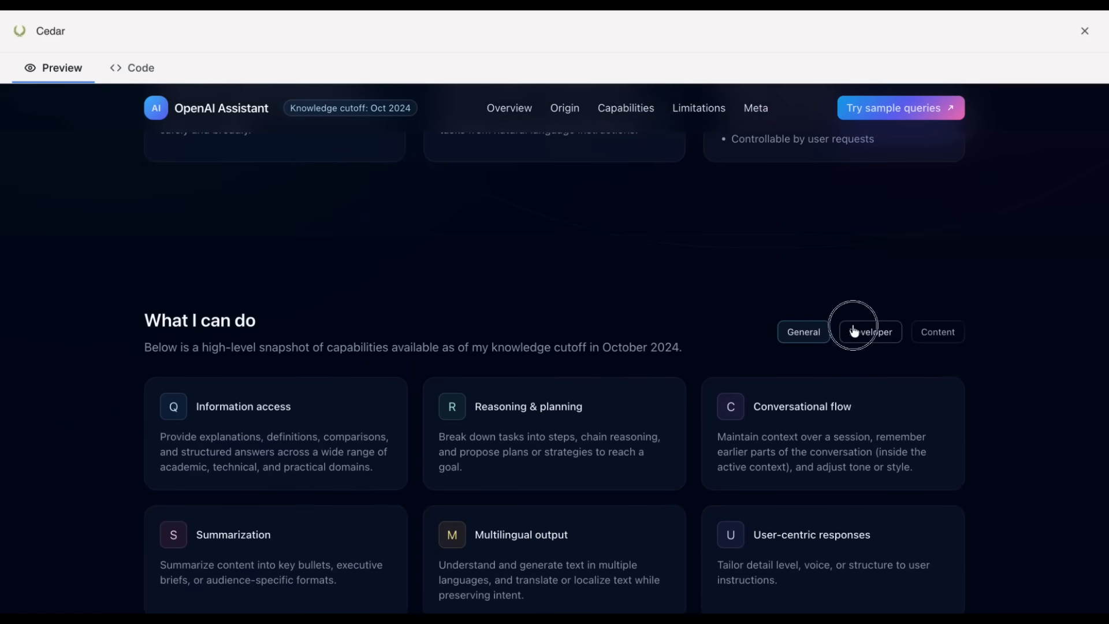
click(871, 331)
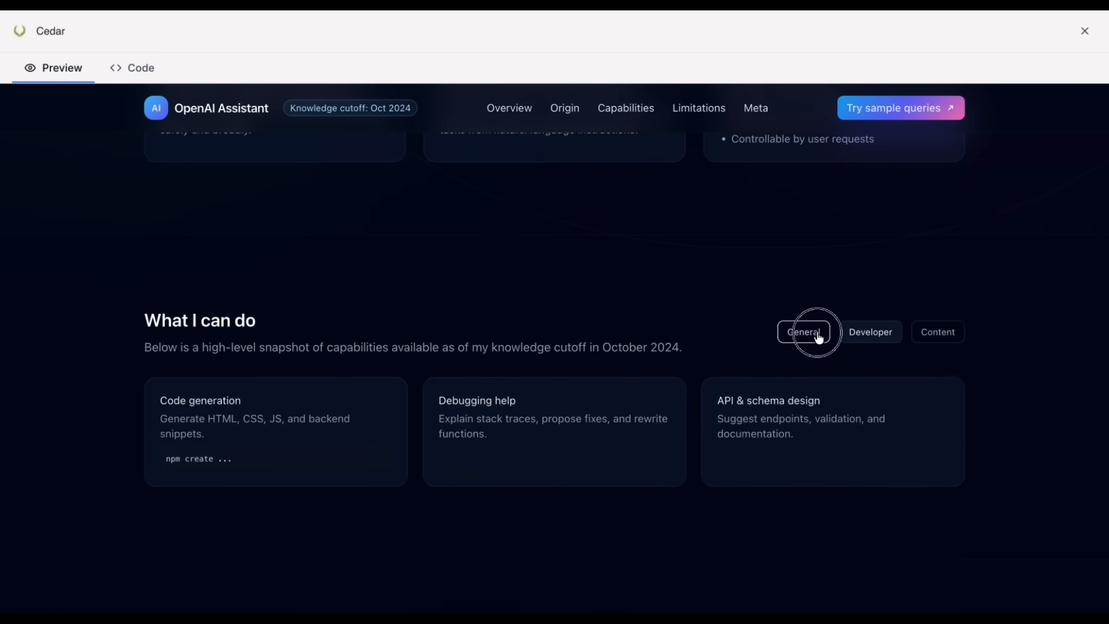
click(803, 331)
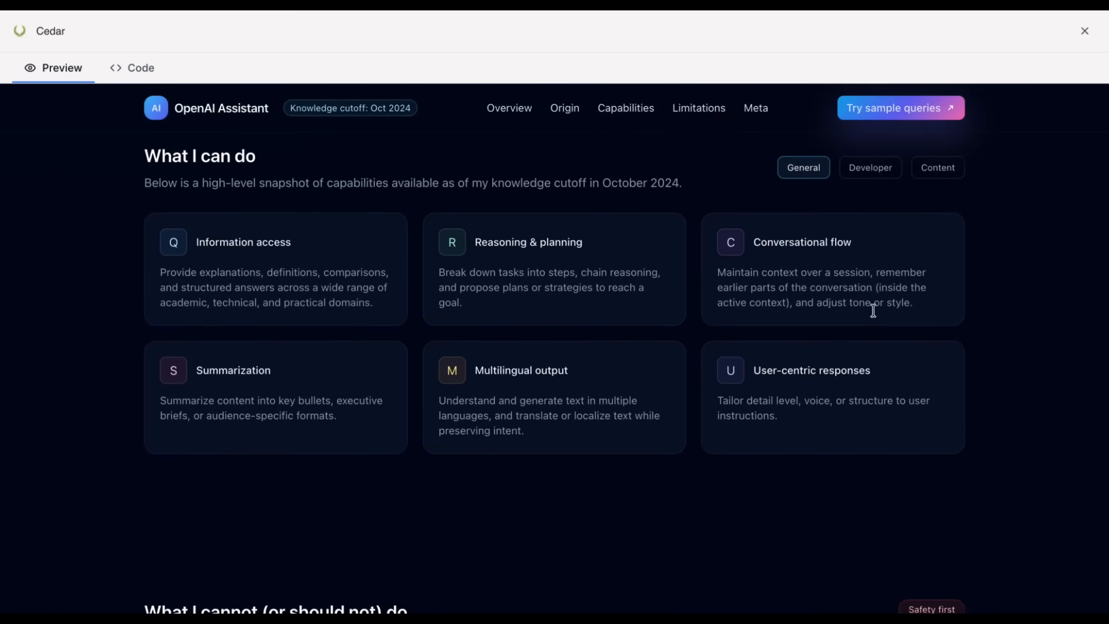
scroll(down, 3)
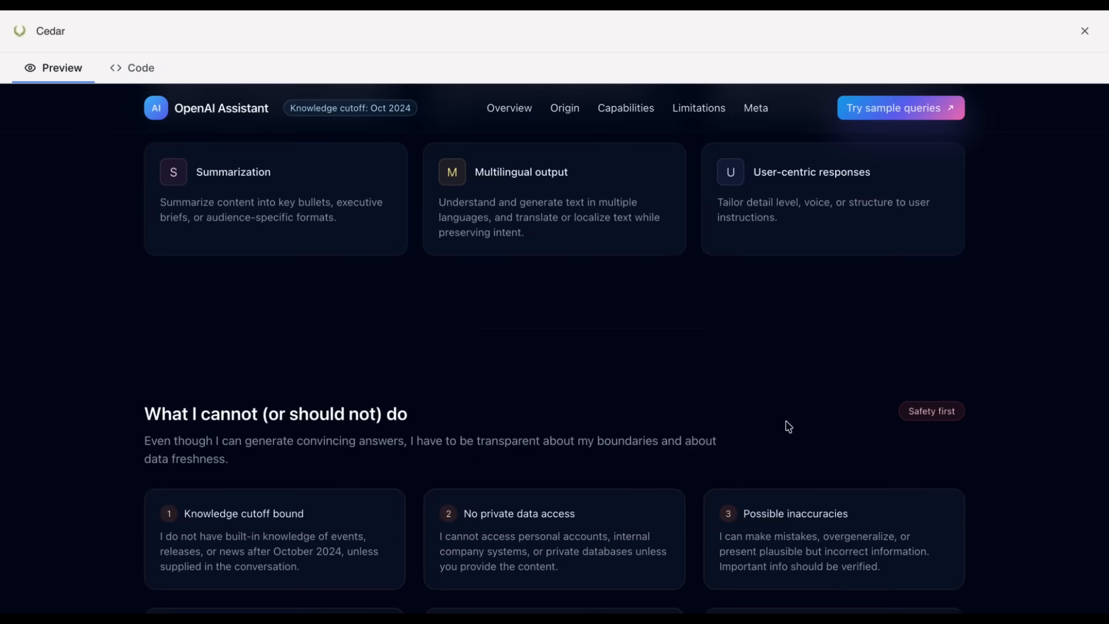
scroll(down, 3)
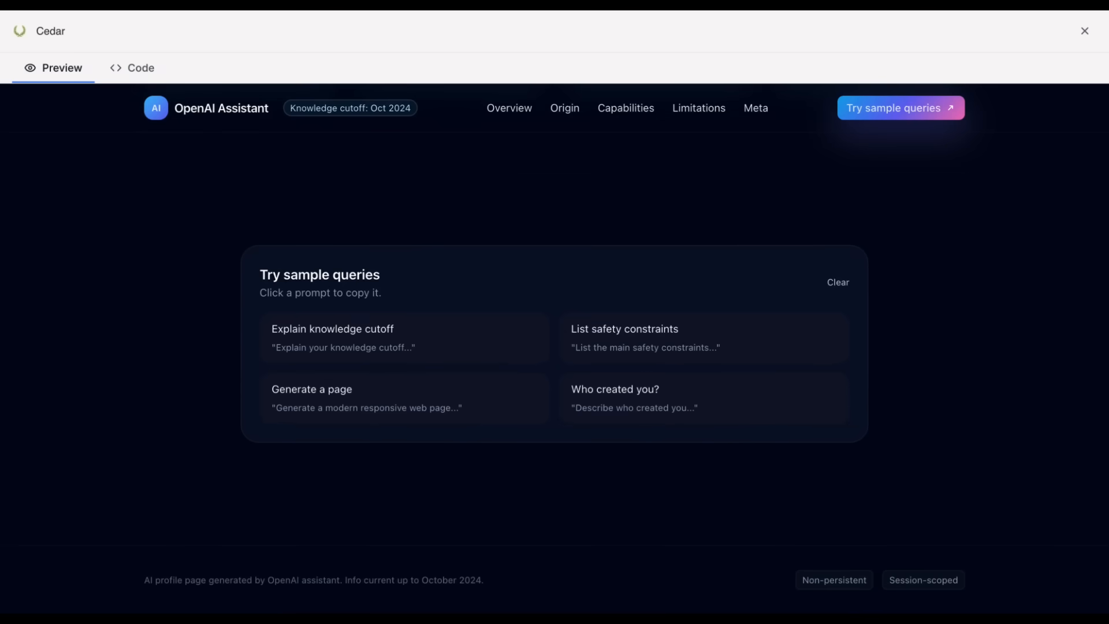
mouse_move(684, 284)
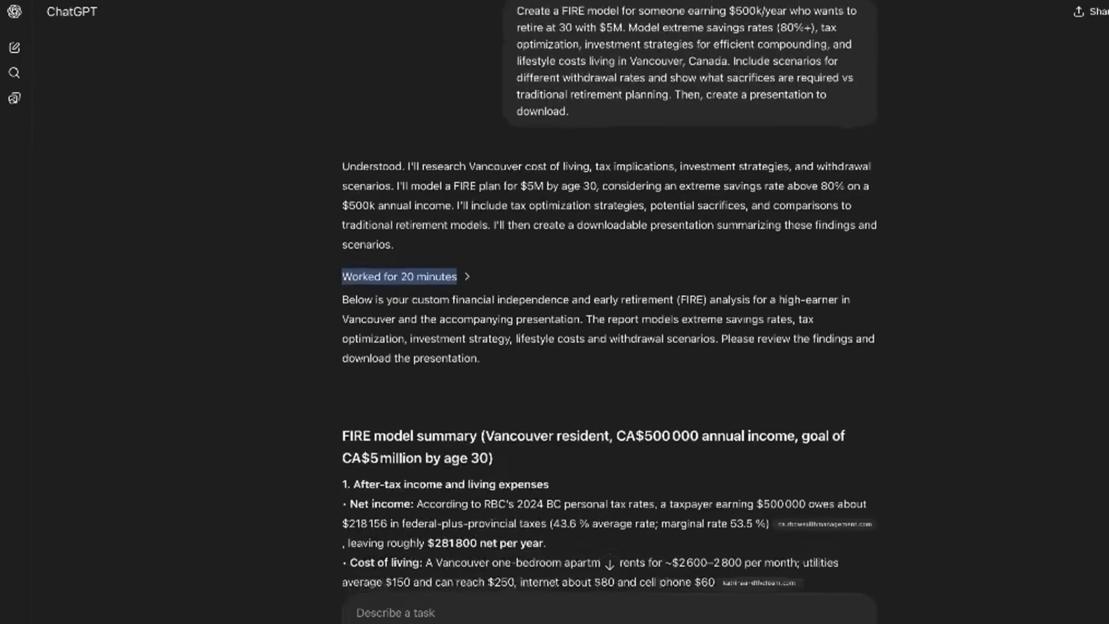
scroll(down, 3)
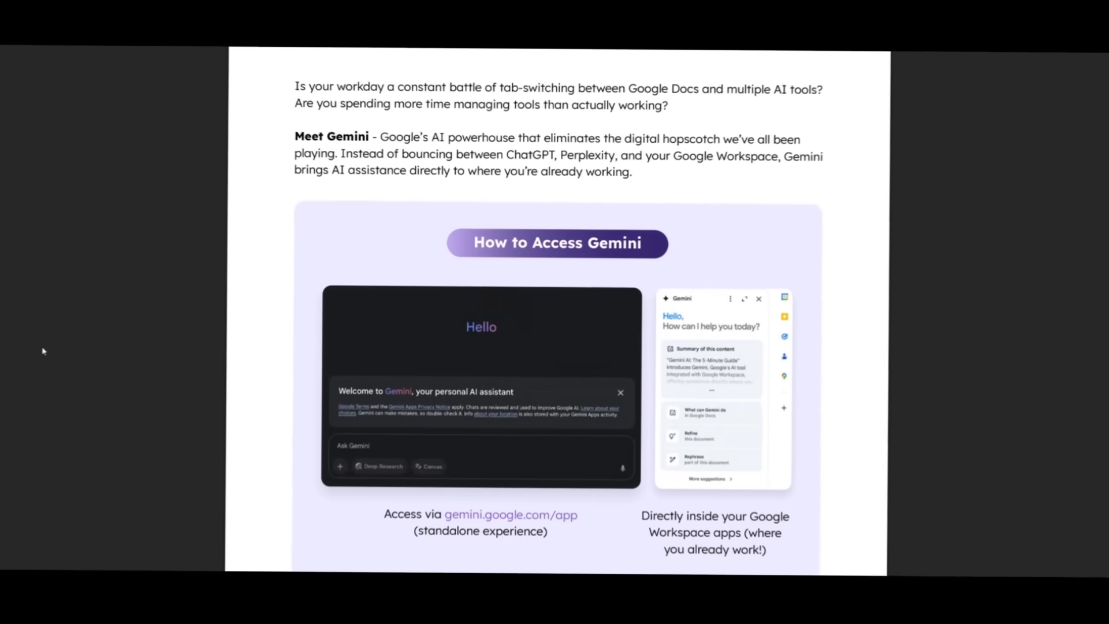
Scroll the Gemini guide PDF to the end of the 'Gemini Options: Which One is for You?' page.
scroll(down, 3)
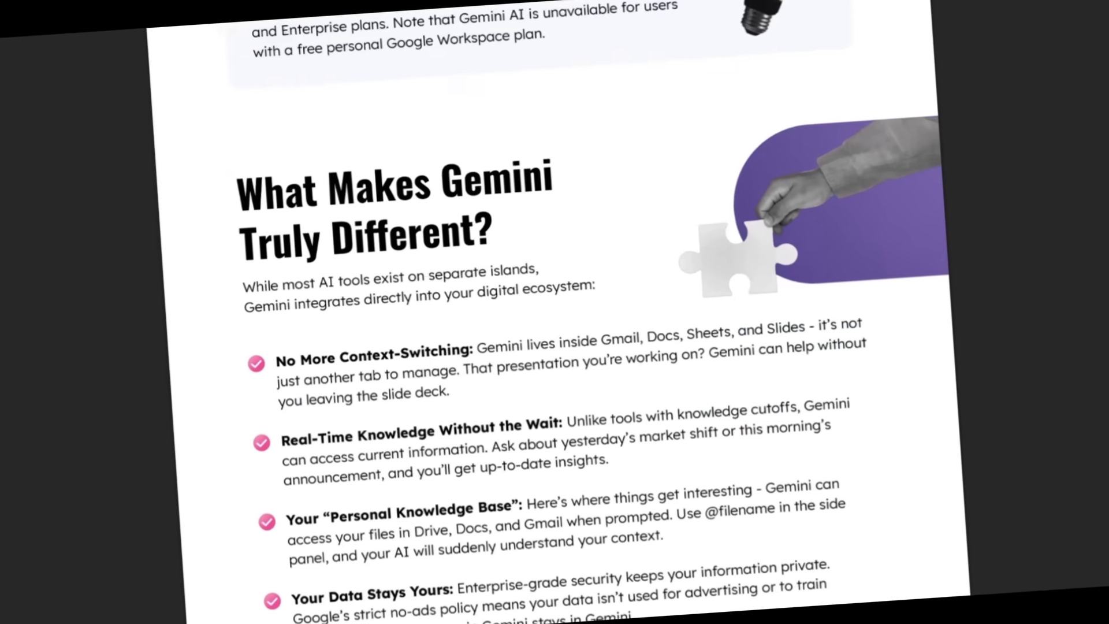
scroll(down, 3)
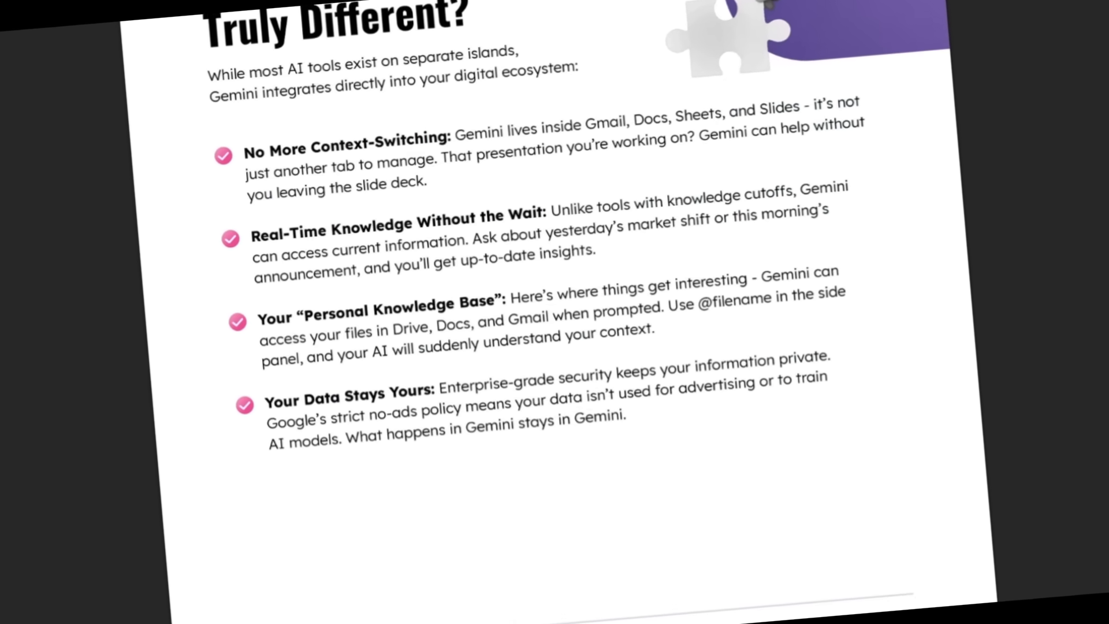
scroll(down, 3)
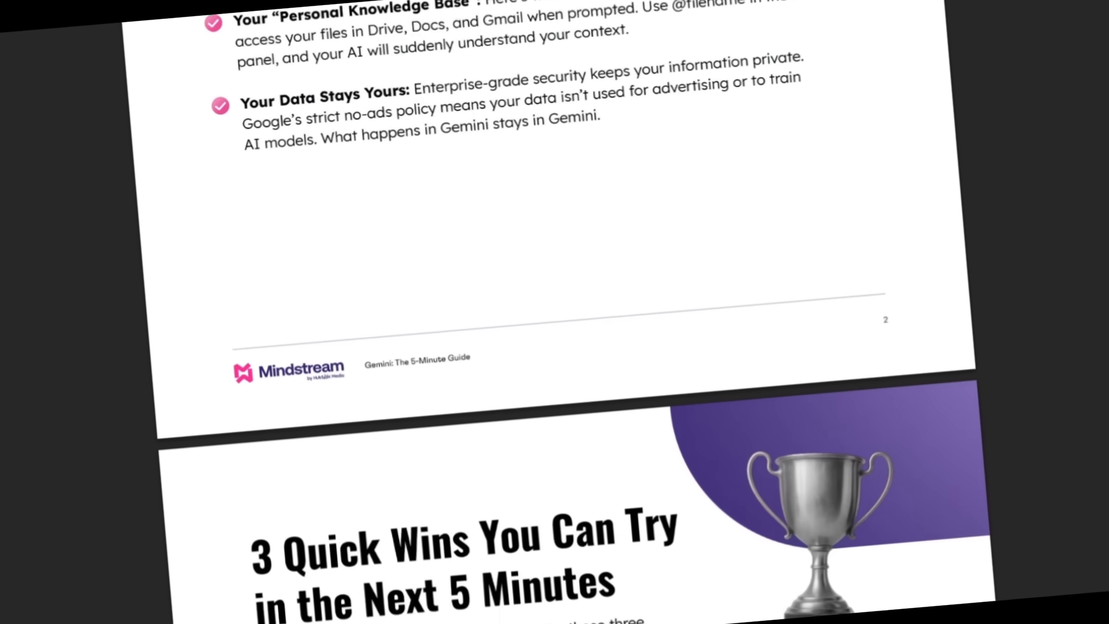
scroll(down, 3)
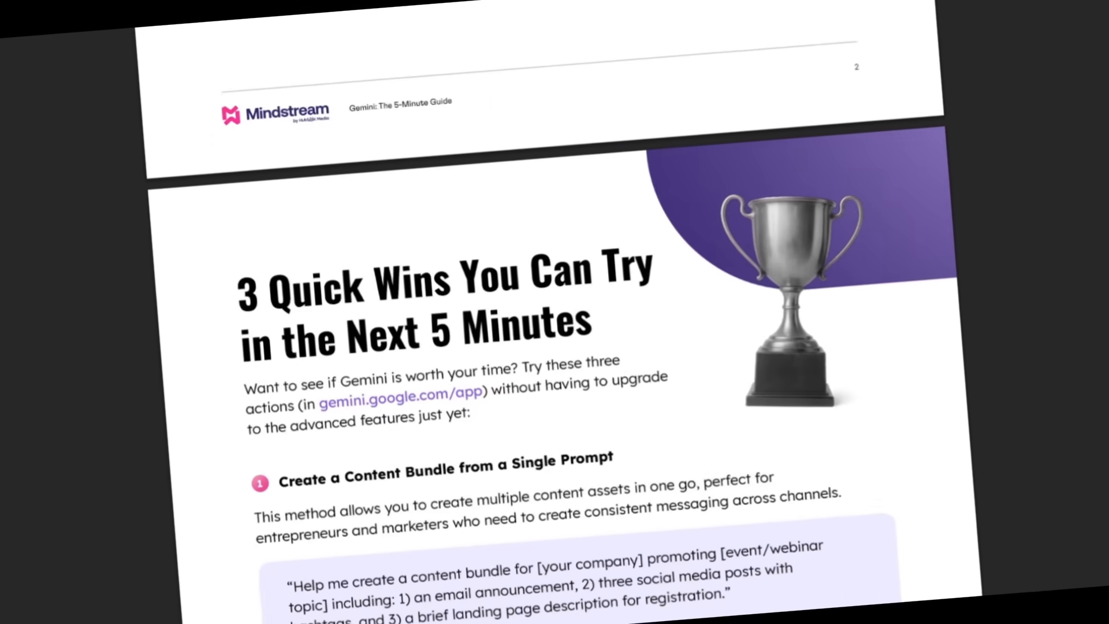
scroll(down, 3)
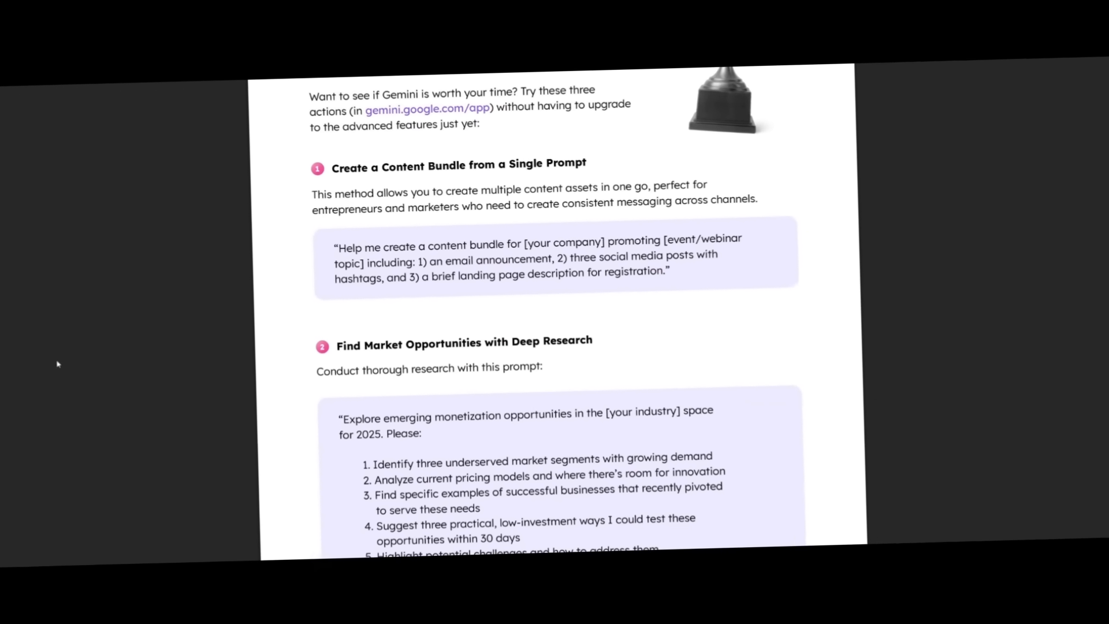
scroll(up, 3)
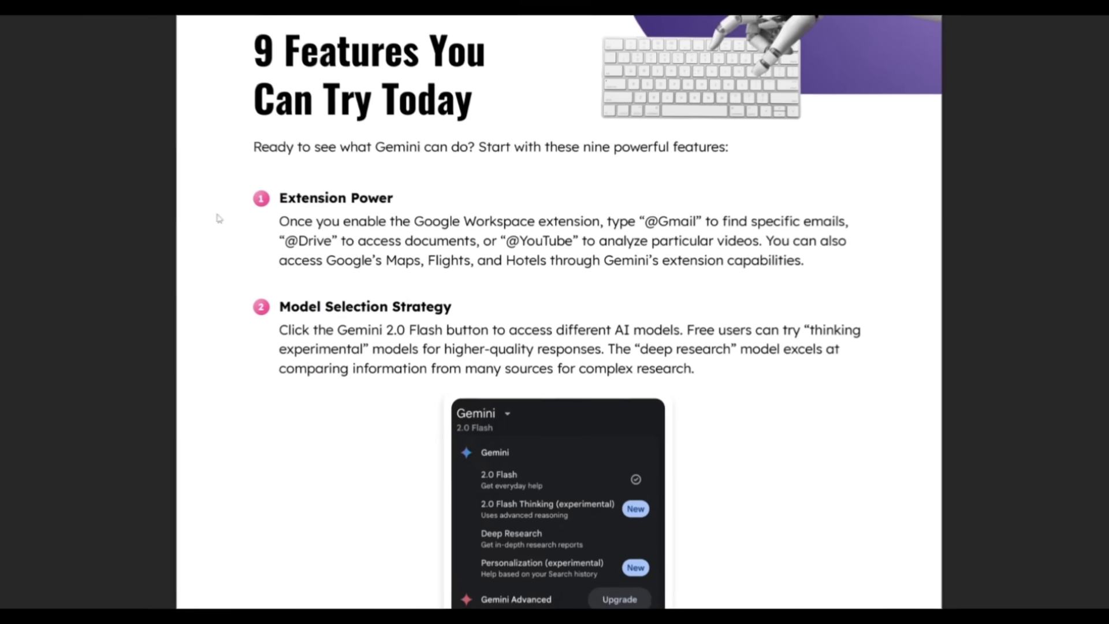
scroll(down, 3)
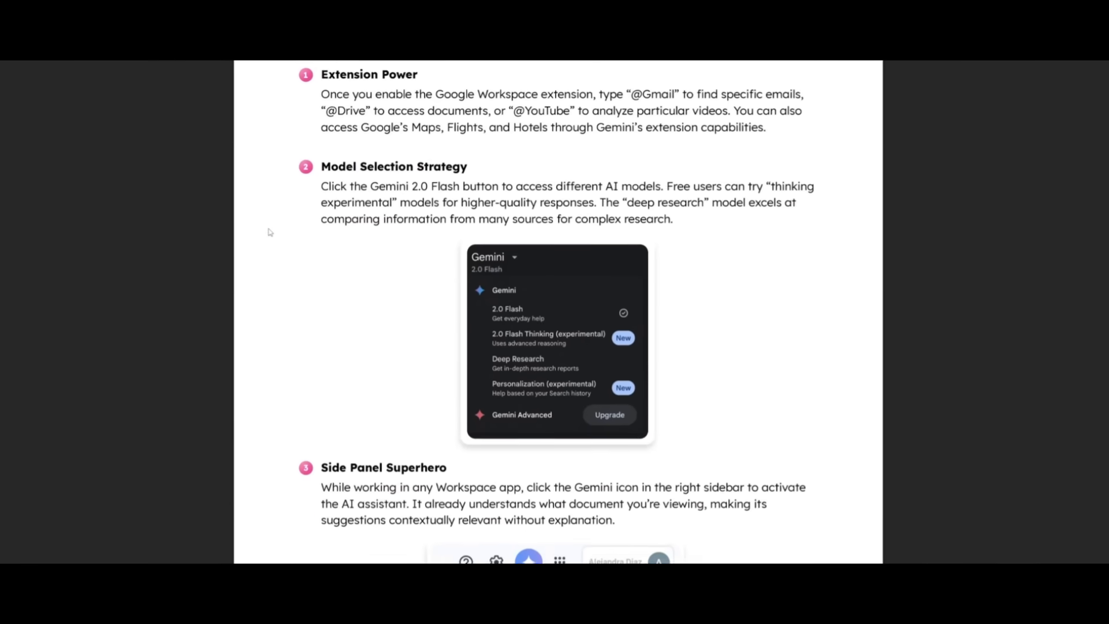
scroll(down, 3)
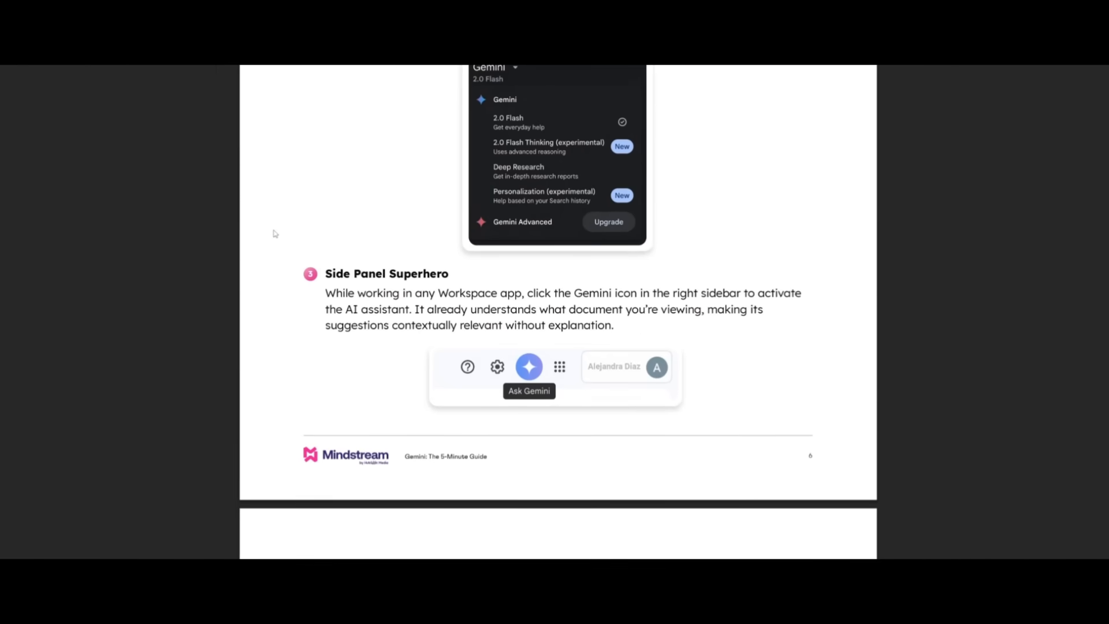
scroll(down, 3)
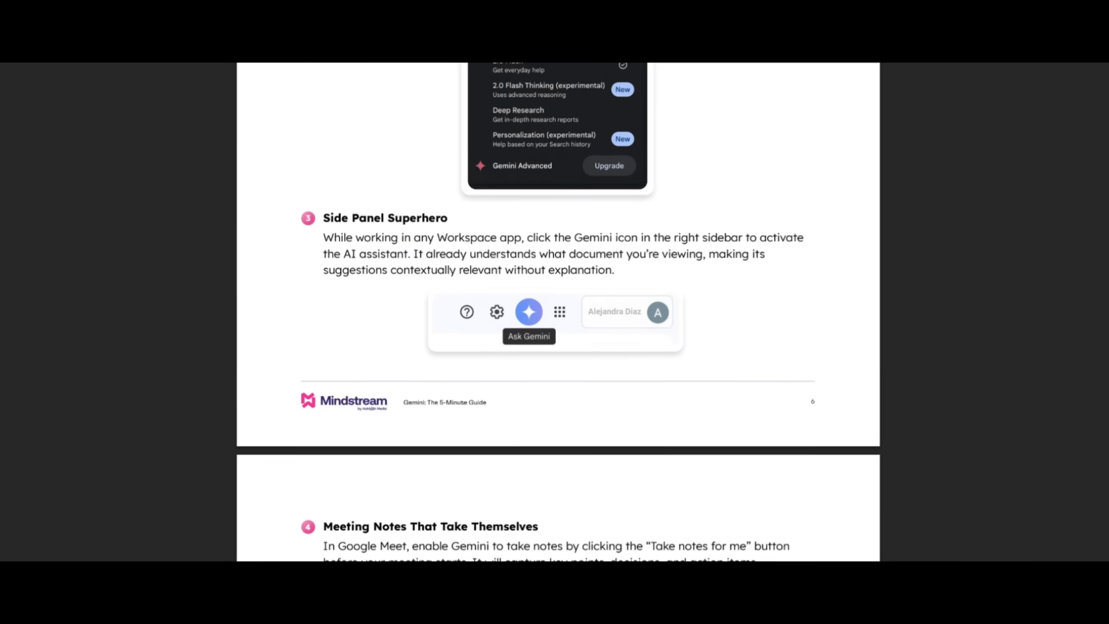
scroll(down, 3)
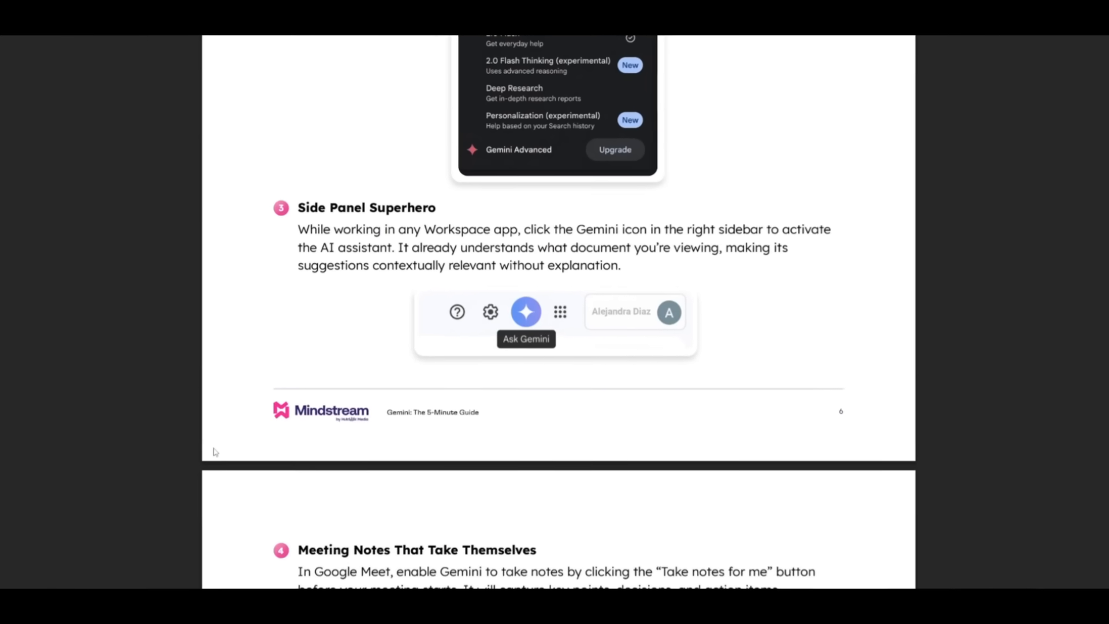
scroll(down, 3)
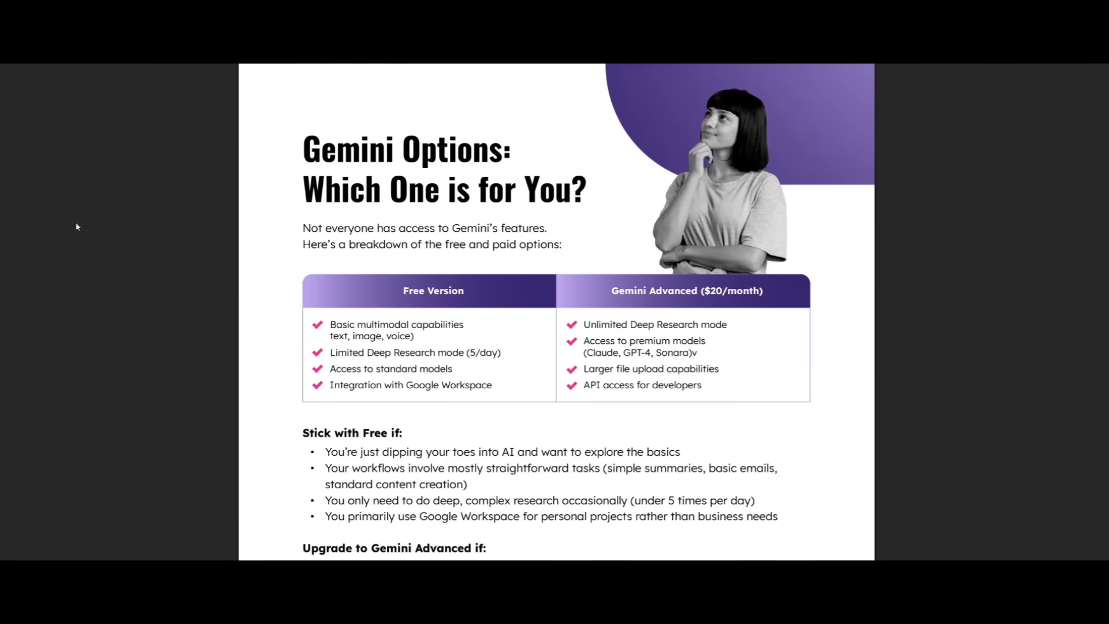
mouse_move(272, 177)
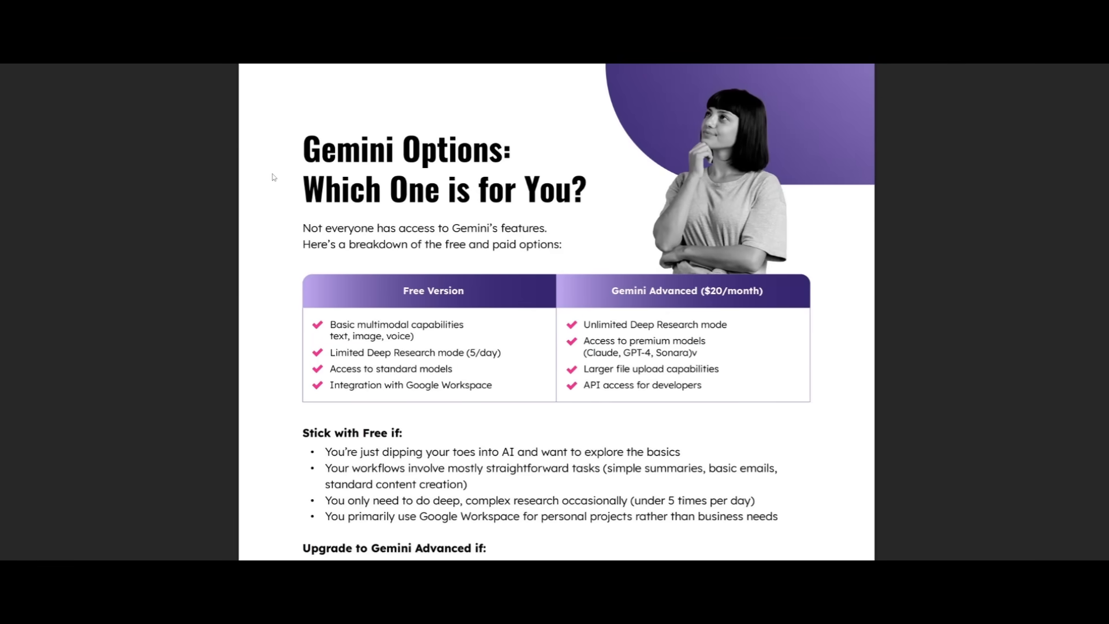
scroll(down, 3)
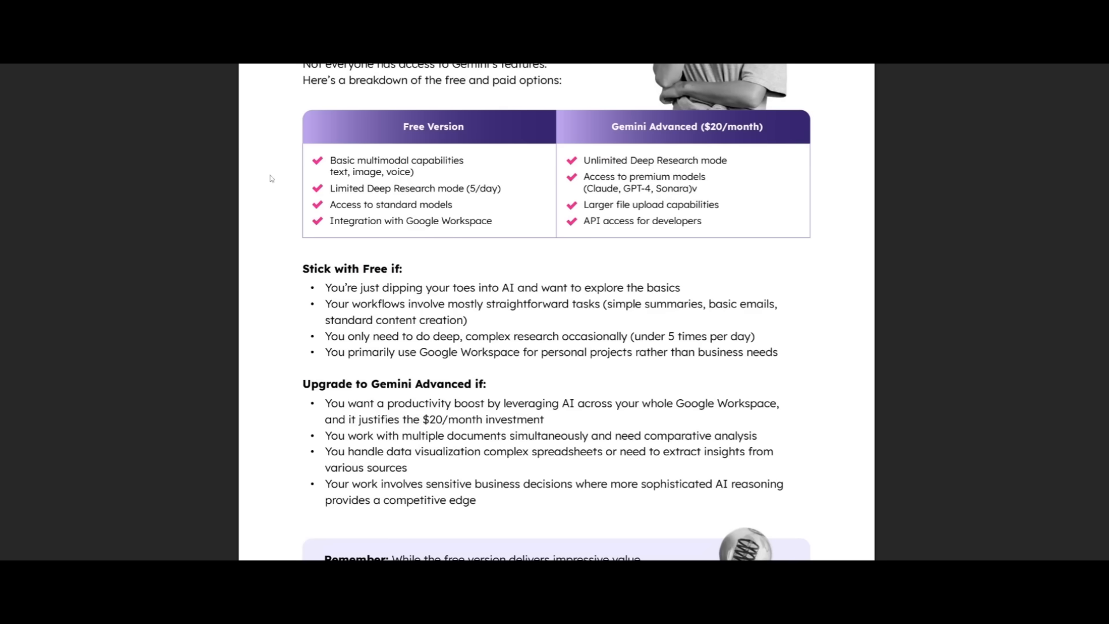
scroll(down, 3)
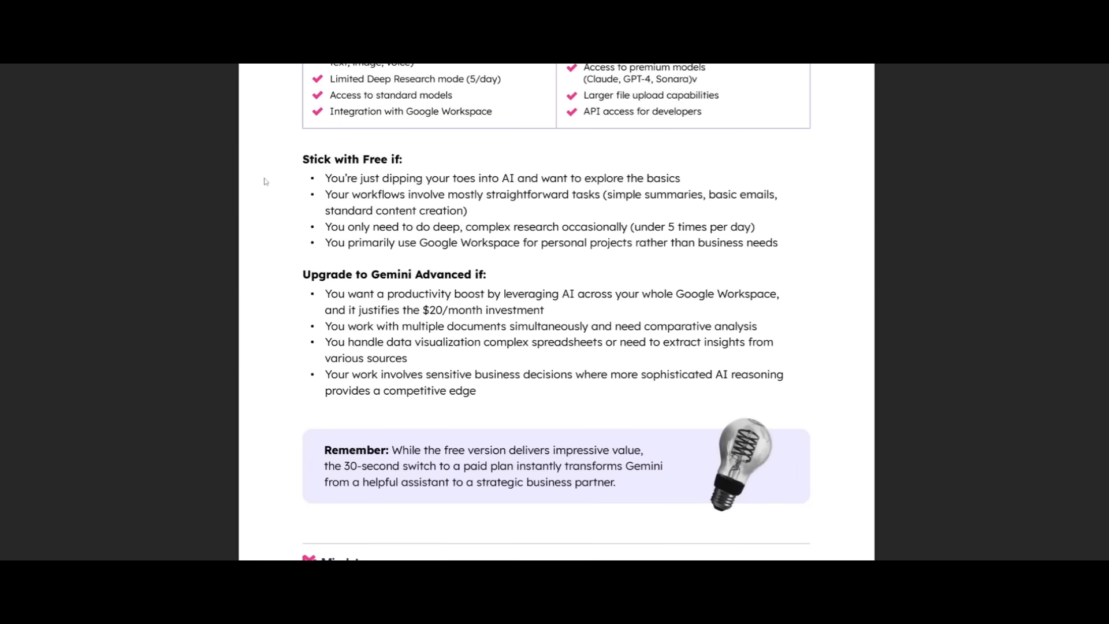
scroll(down, 3)
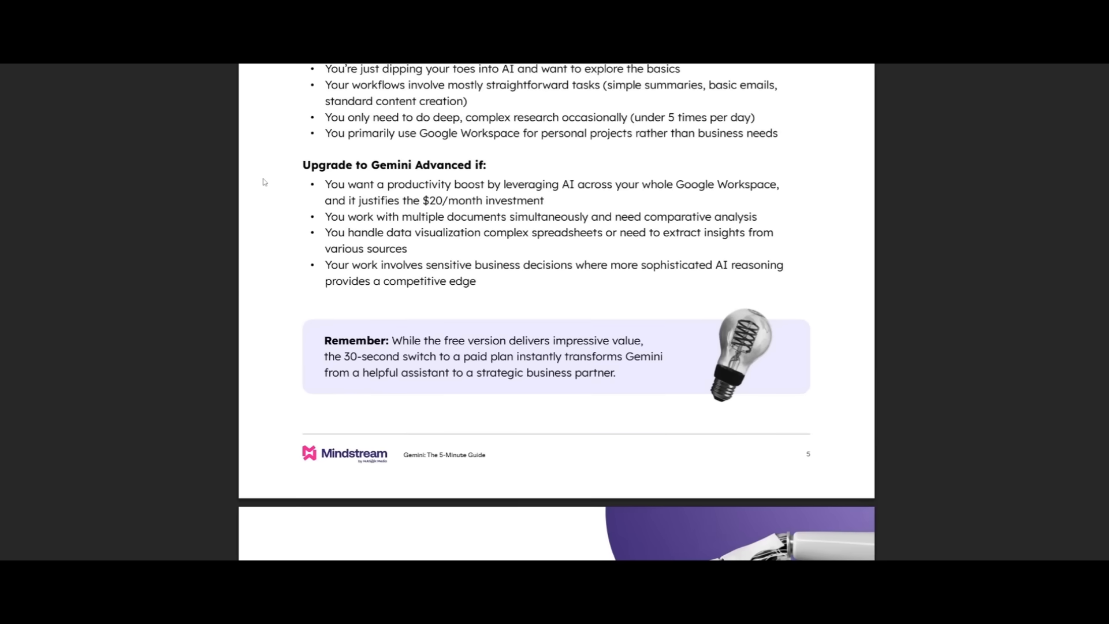
scroll(down, 3)
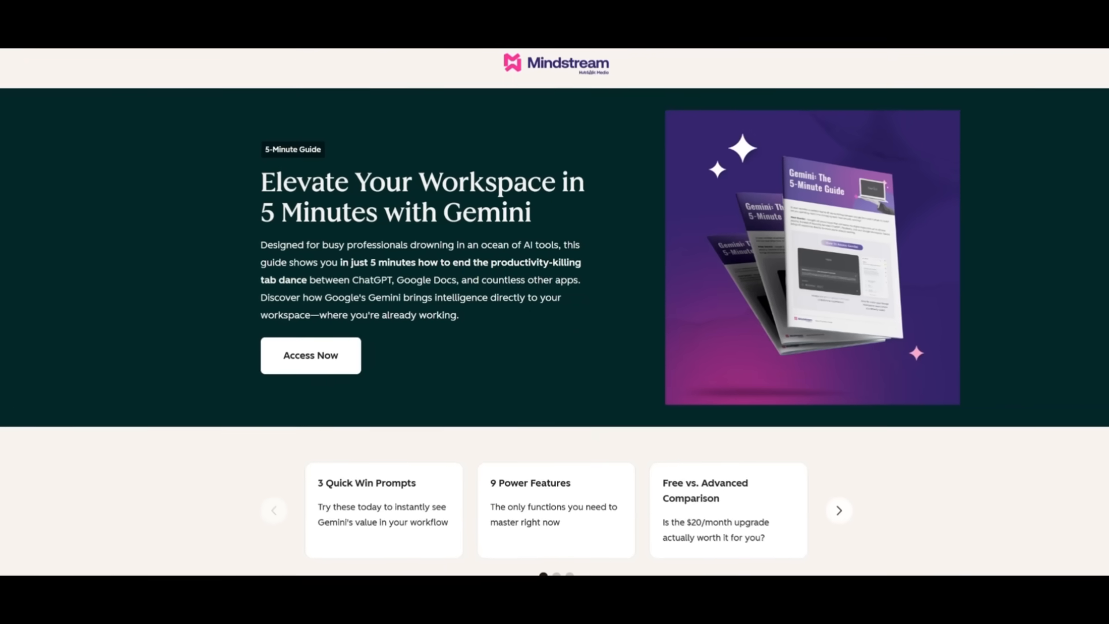
Scroll the Mindstream landing page past the hero and feature cards to the guide description.
scroll(down, 3)
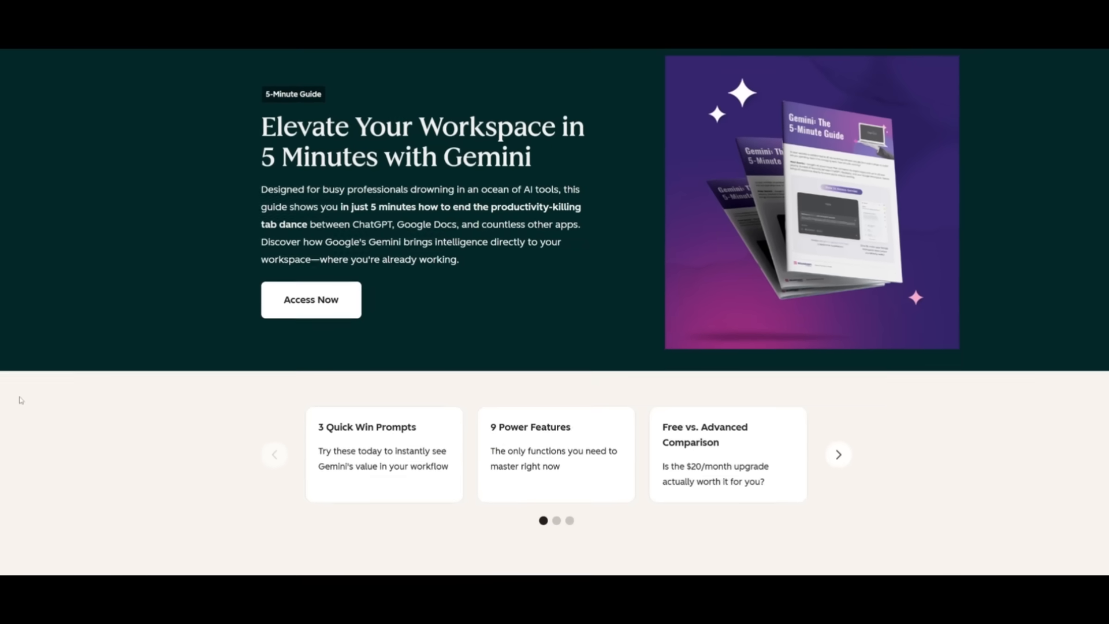
scroll(down, 3)
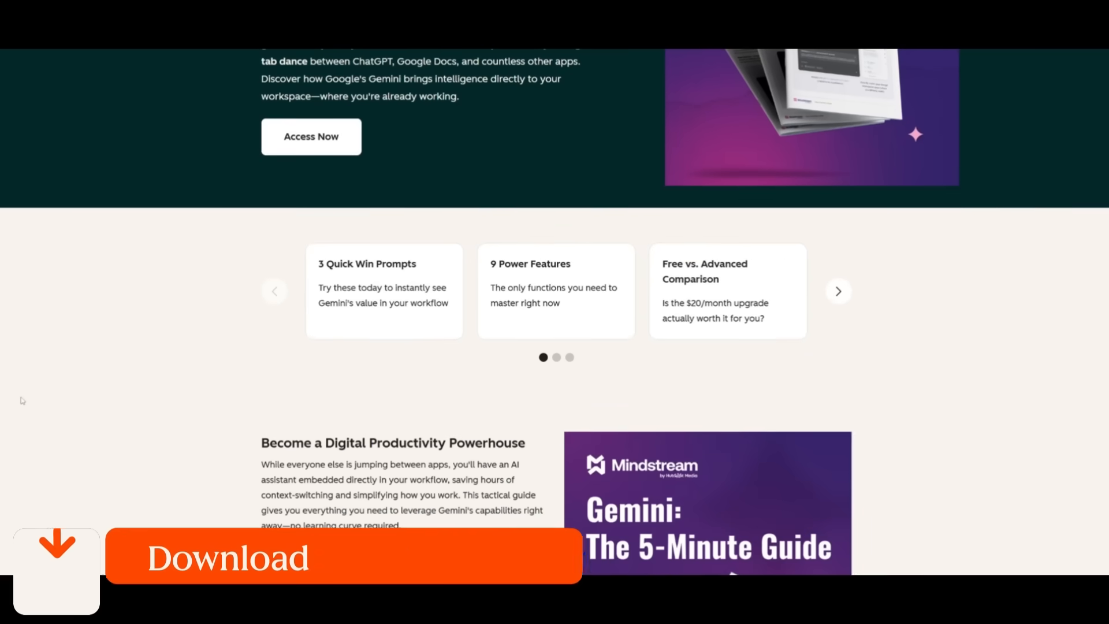
scroll(down, 3)
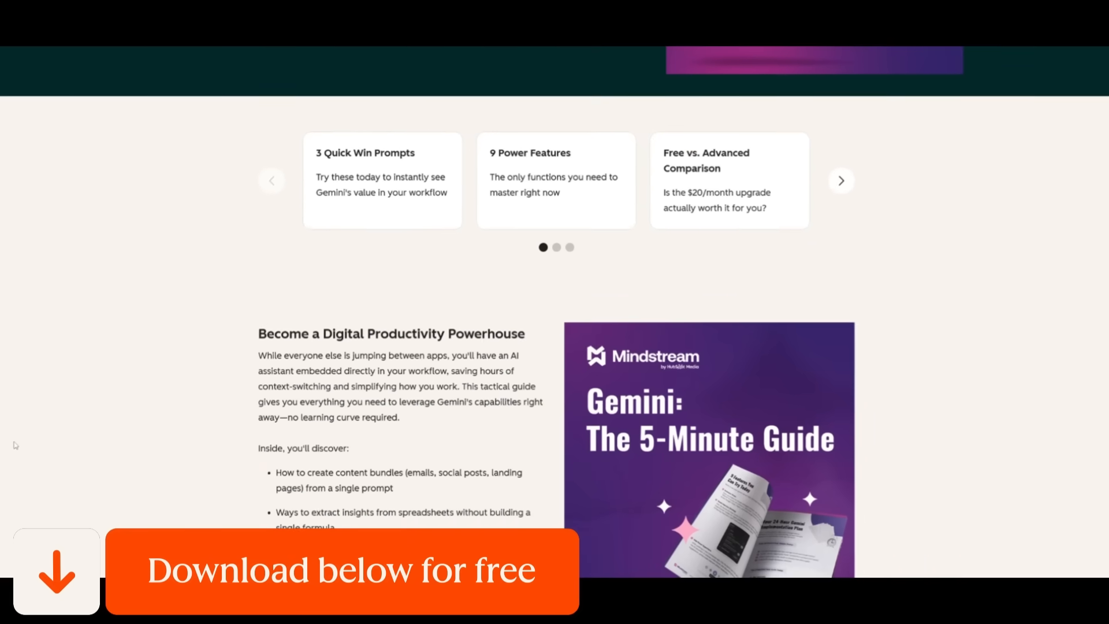
scroll(down, 3)
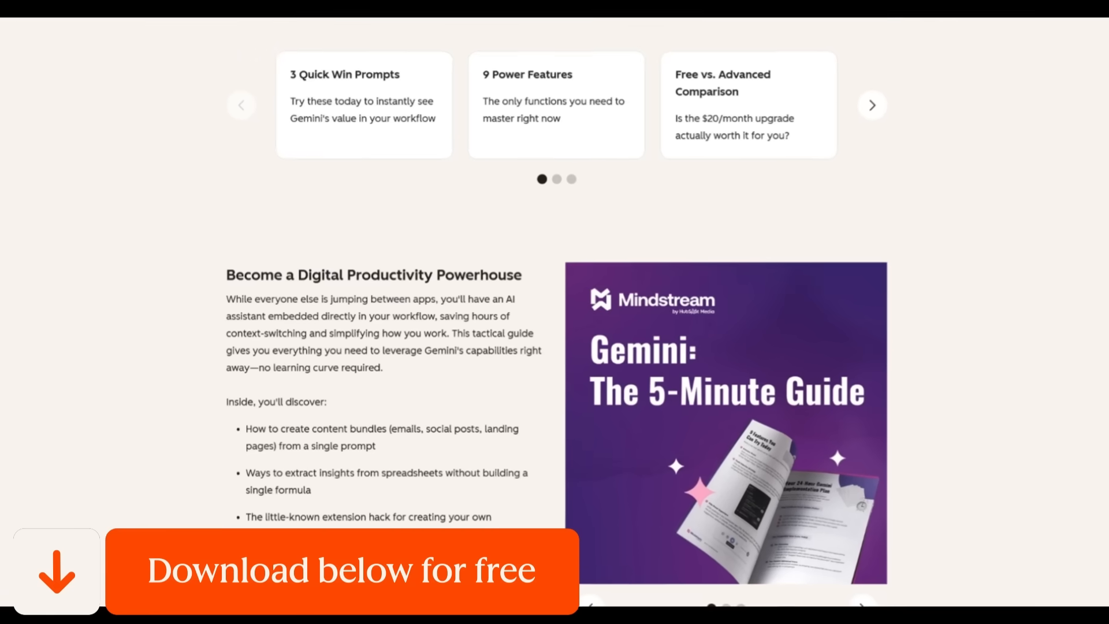
scroll(down, 3)
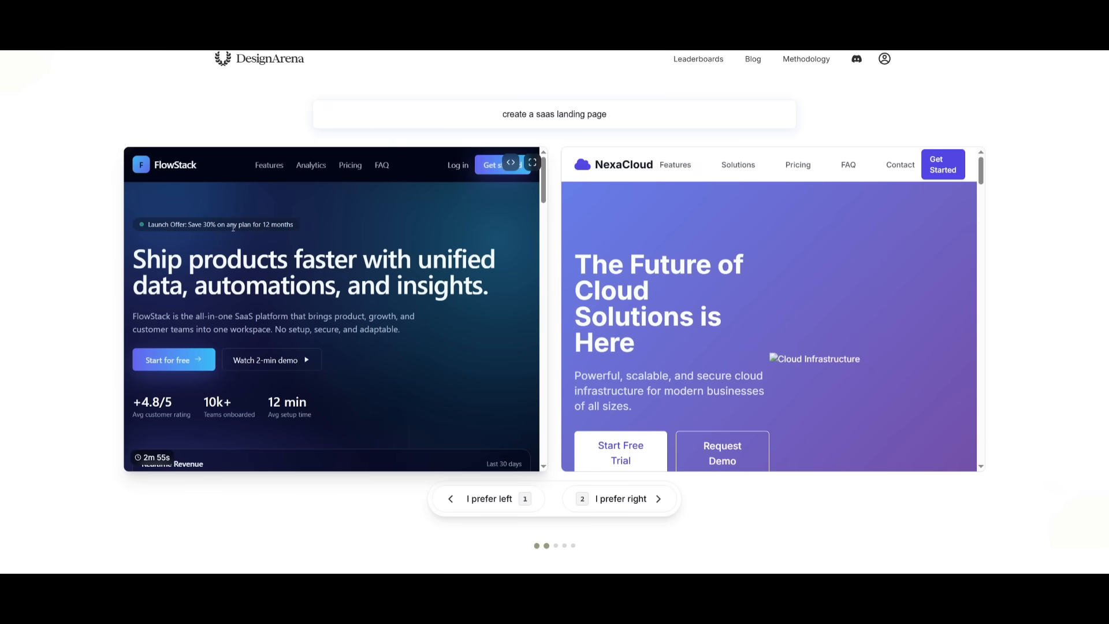
scroll(down, 3)
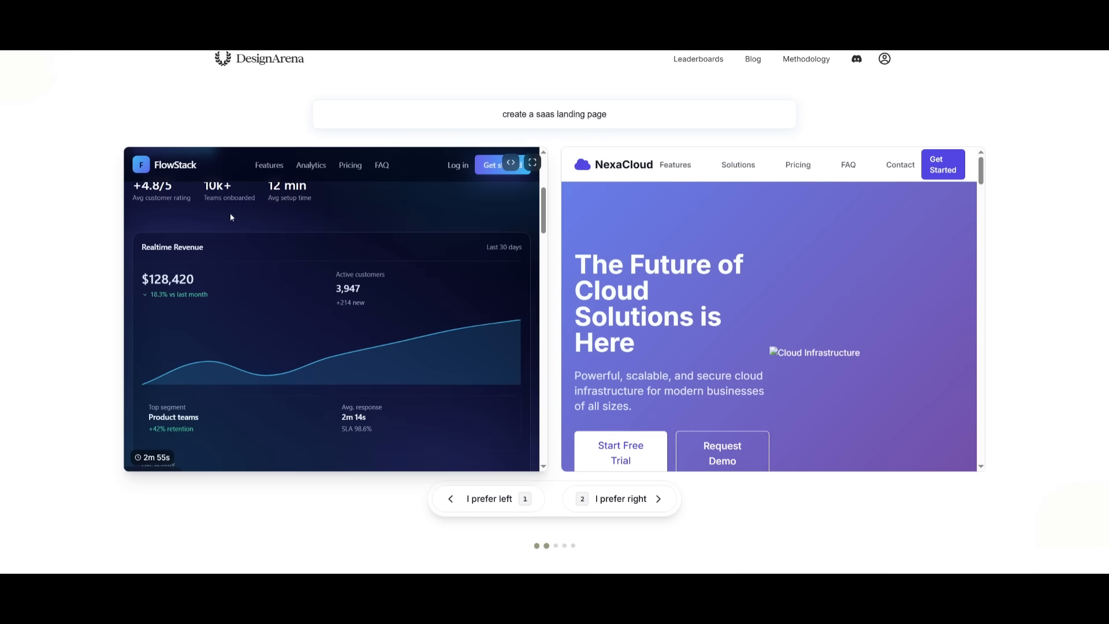
scroll(down, 3)
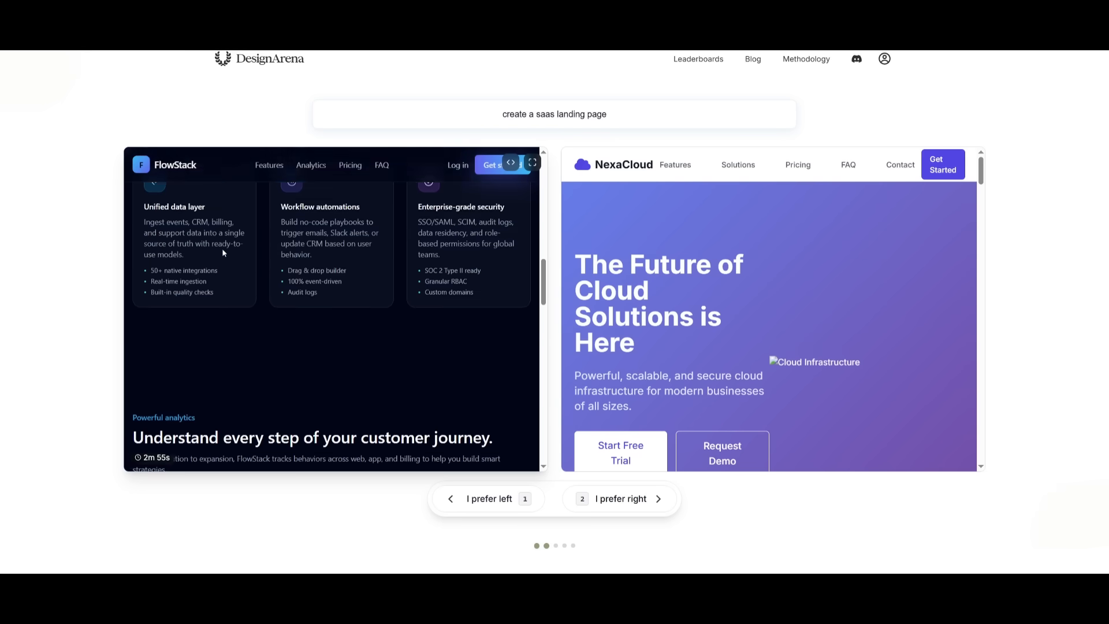
scroll(down, 3)
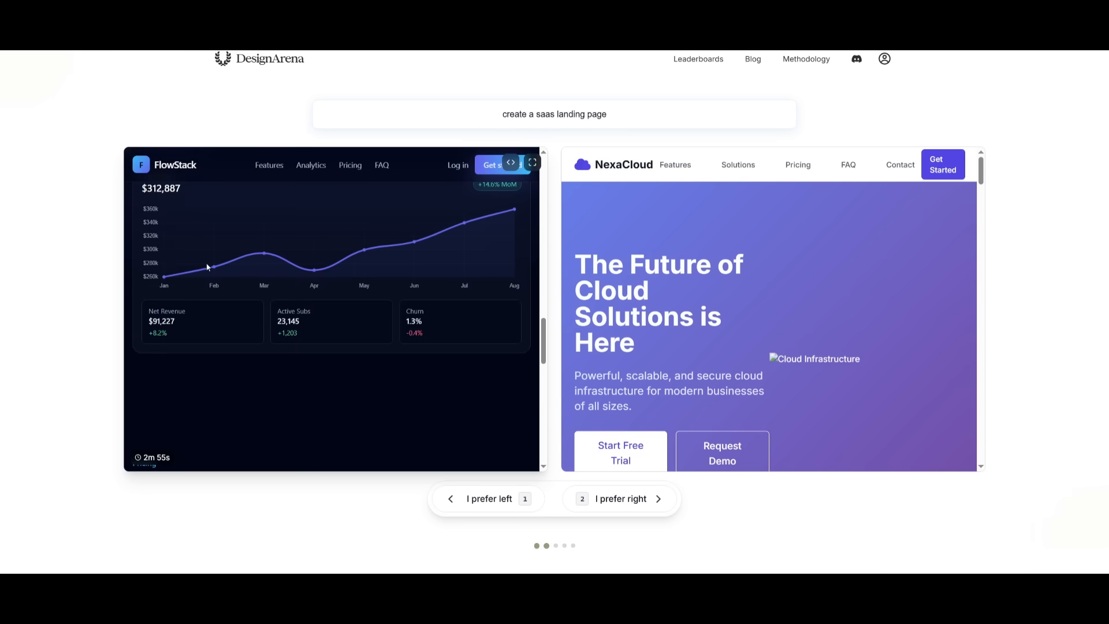
scroll(down, 3)
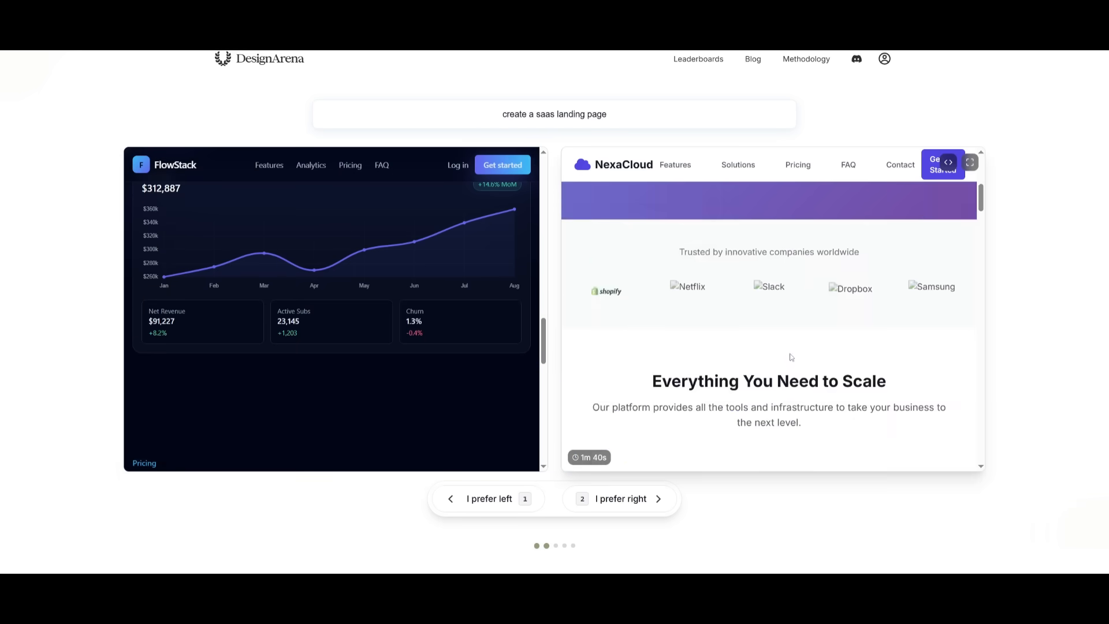
scroll(down, 3)
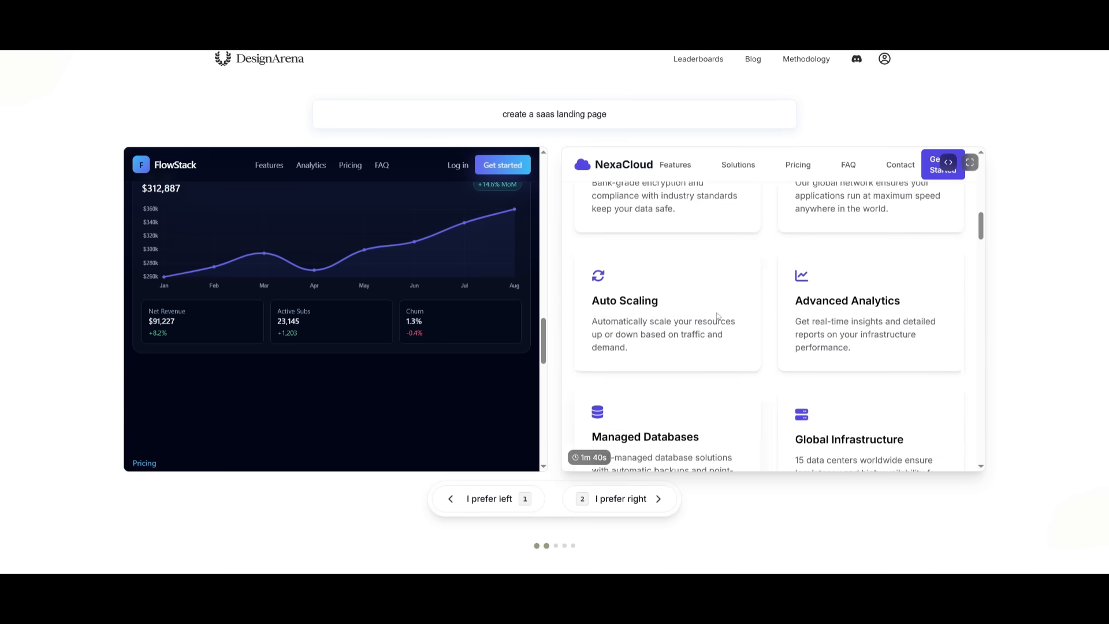
scroll(down, 3)
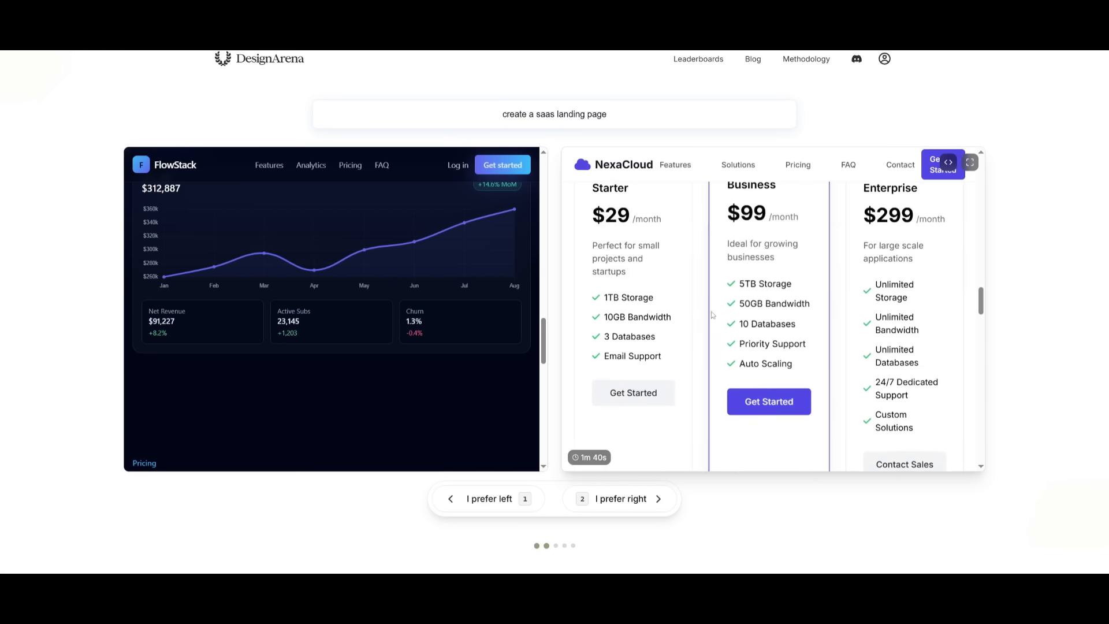
scroll(down, 3)
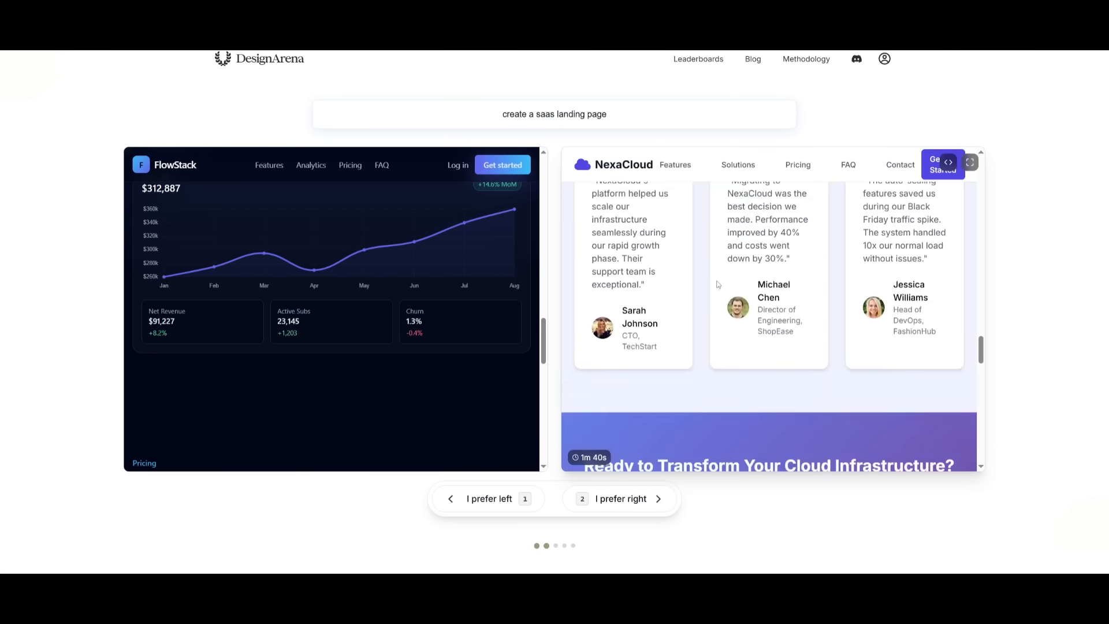
scroll(up, 3)
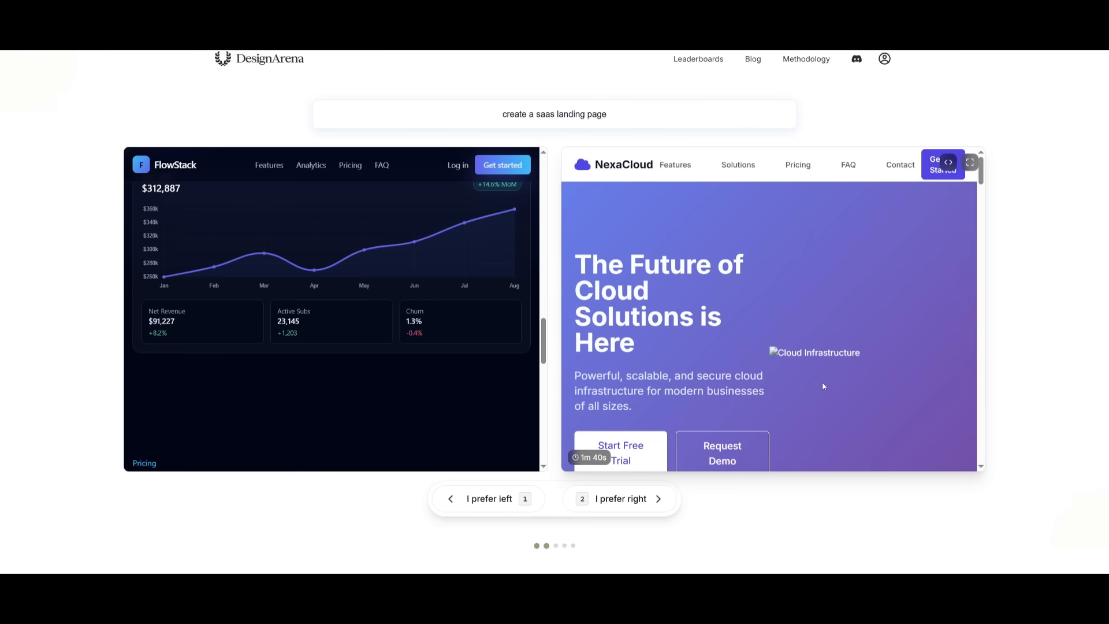
scroll(down, 3)
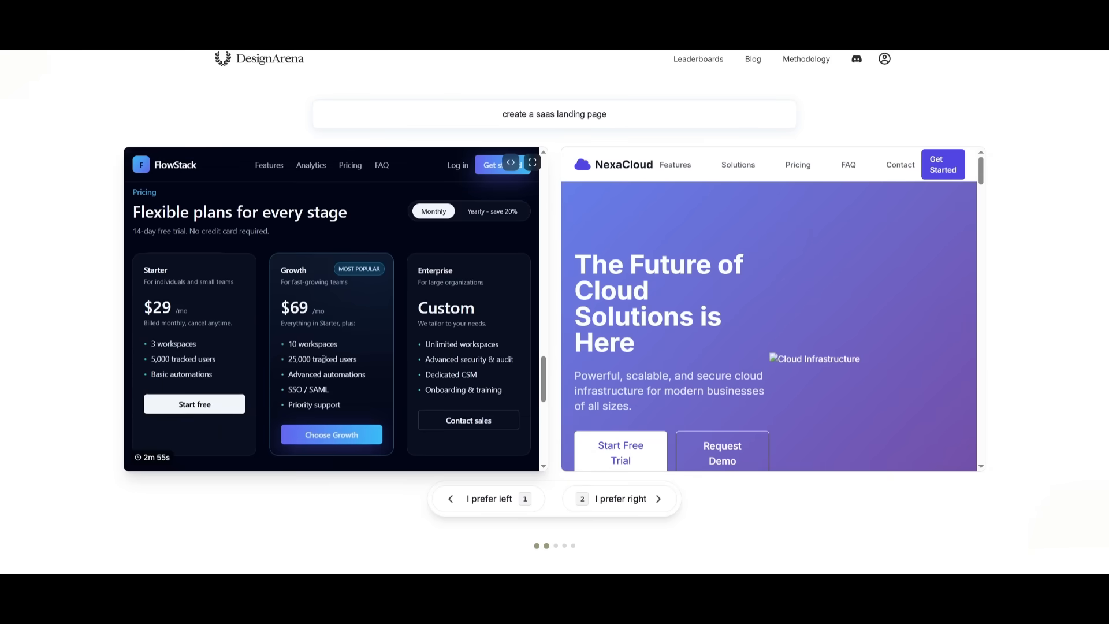
scroll(down, 3)
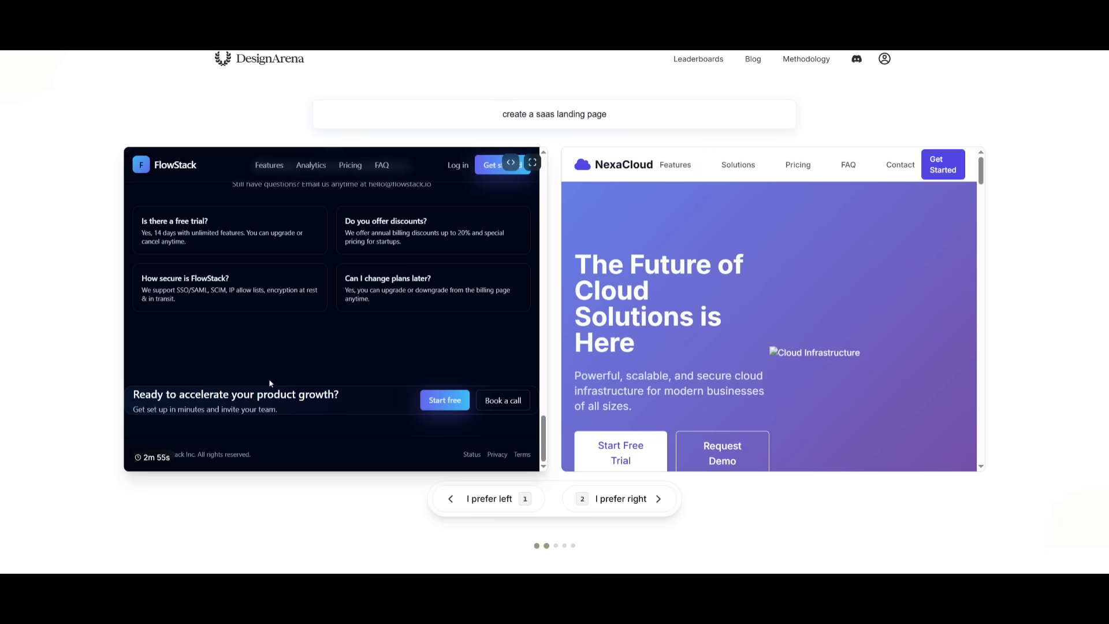
scroll(up, 3)
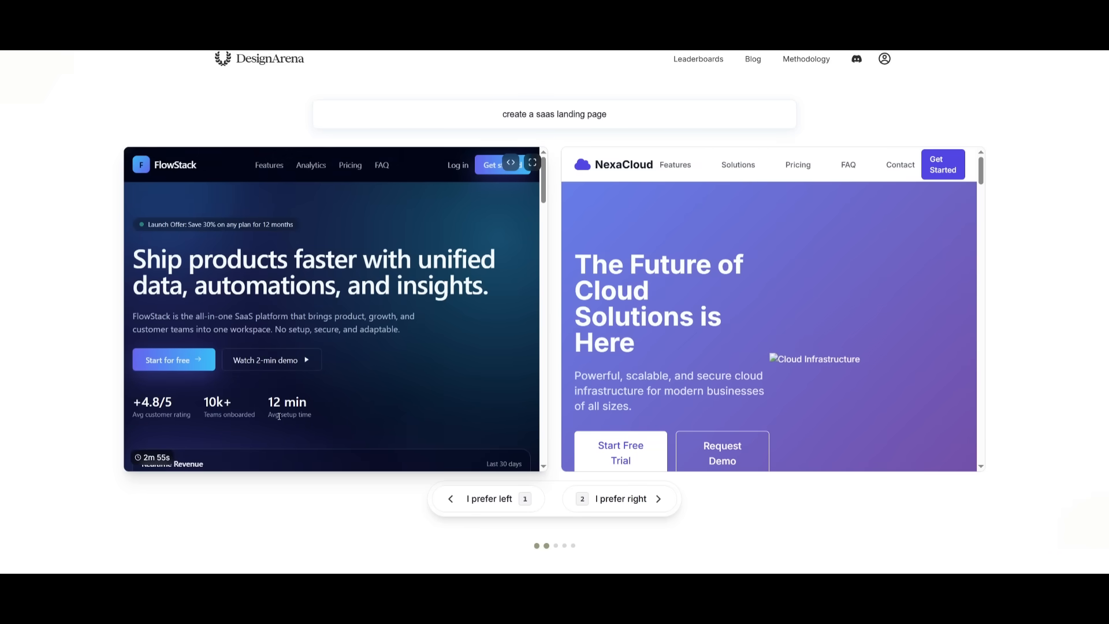
Open FlowStack's generated source code and scroll to its closing script and chart configuration.
click(511, 163)
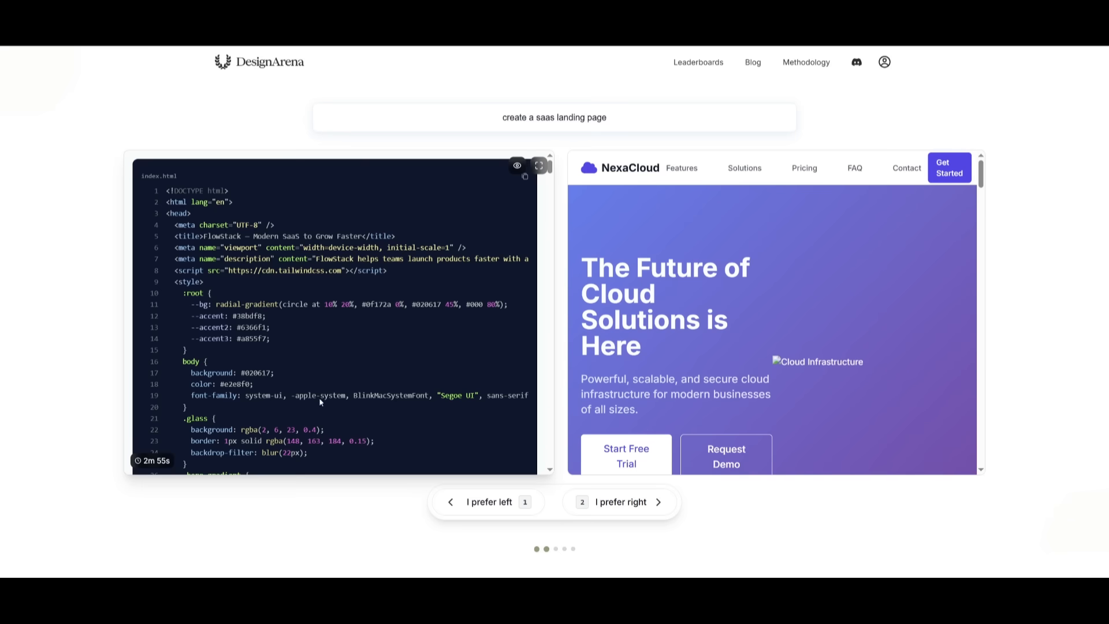
scroll(down, 3)
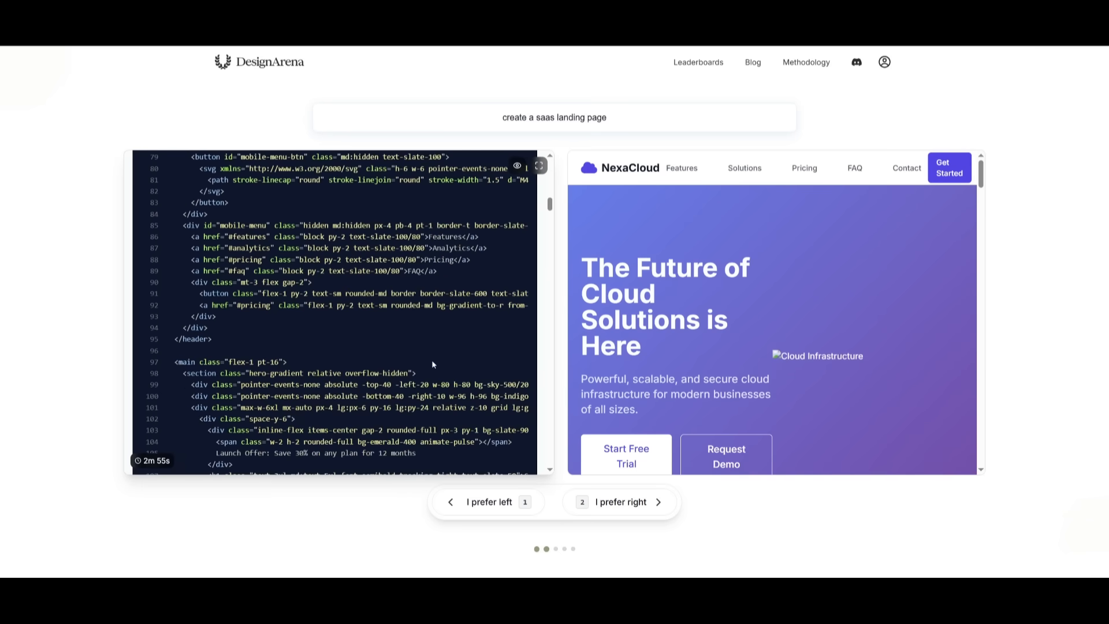
scroll(down, 3)
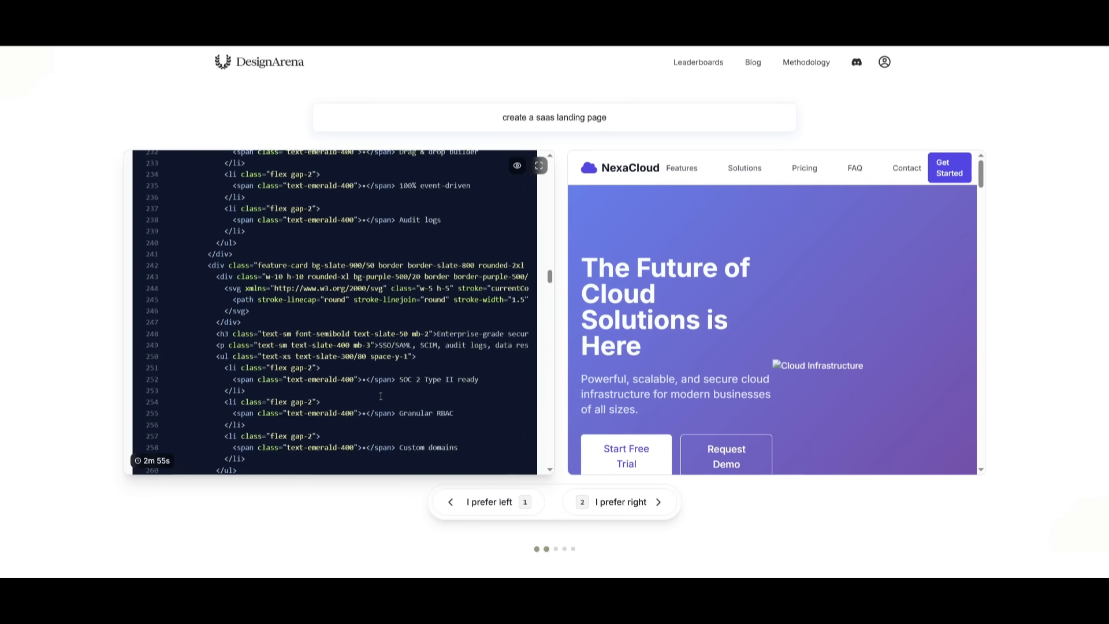
scroll(down, 3)
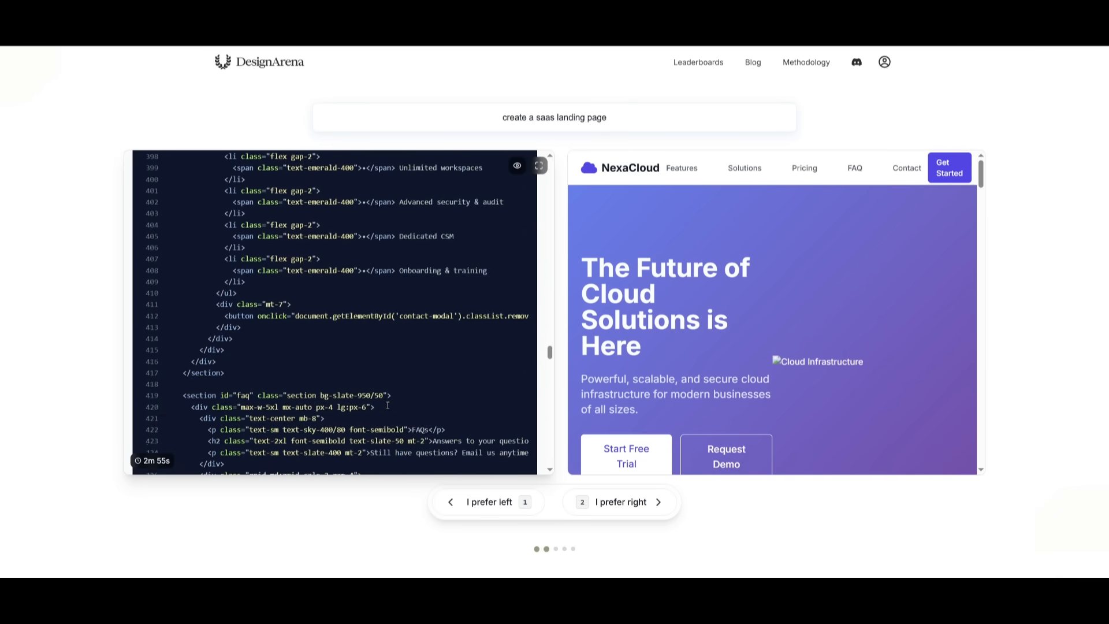
scroll(down, 3)
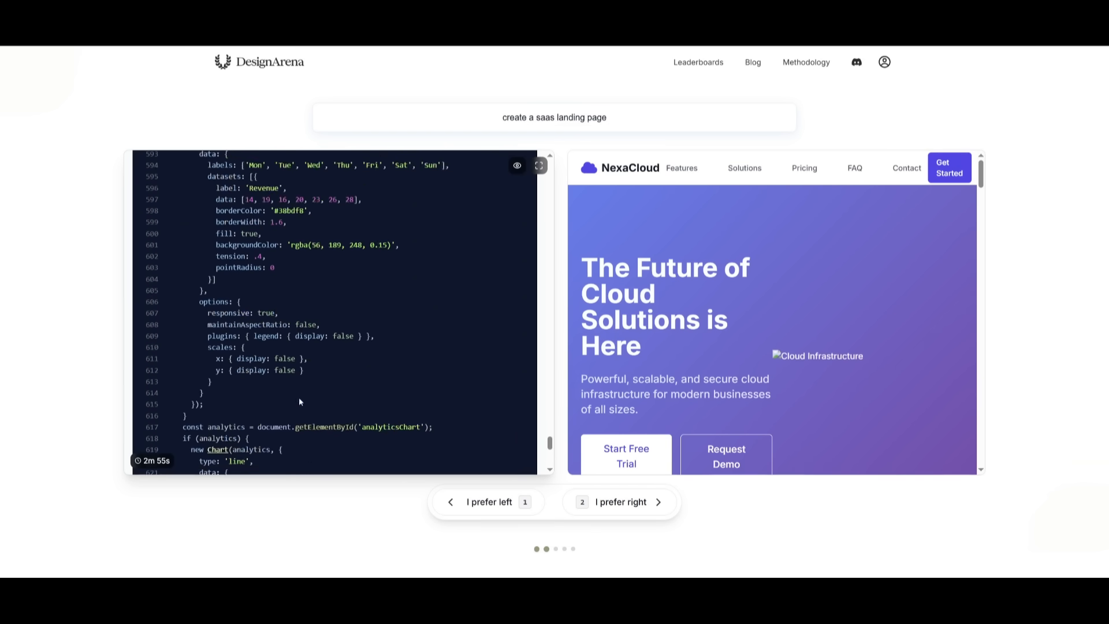
scroll(down, 3)
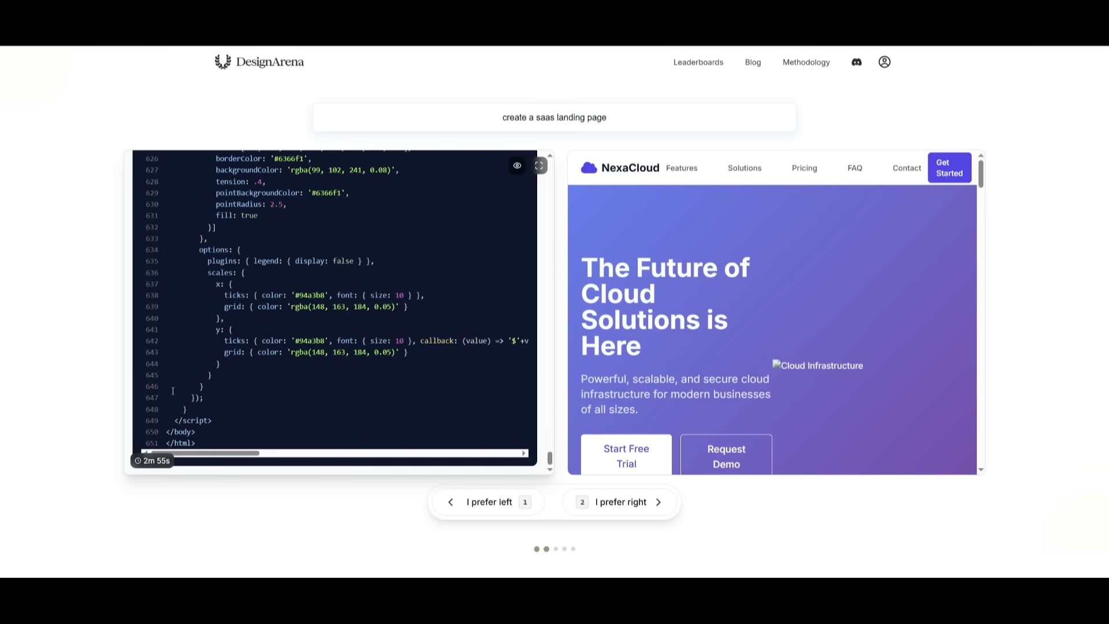
mouse_move(136, 448)
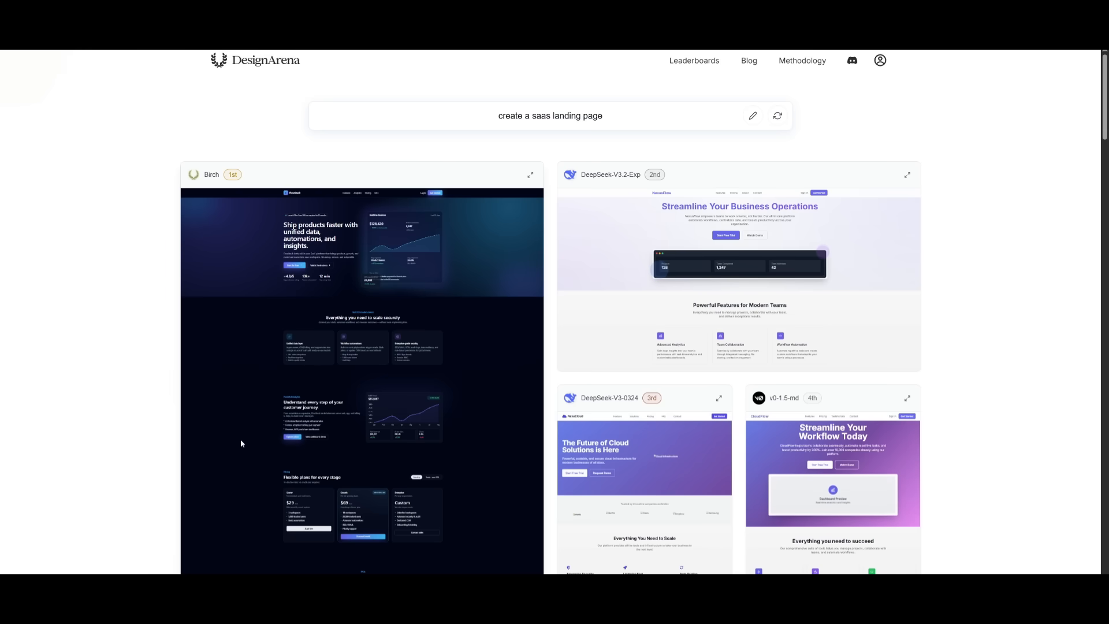
scroll(down, 3)
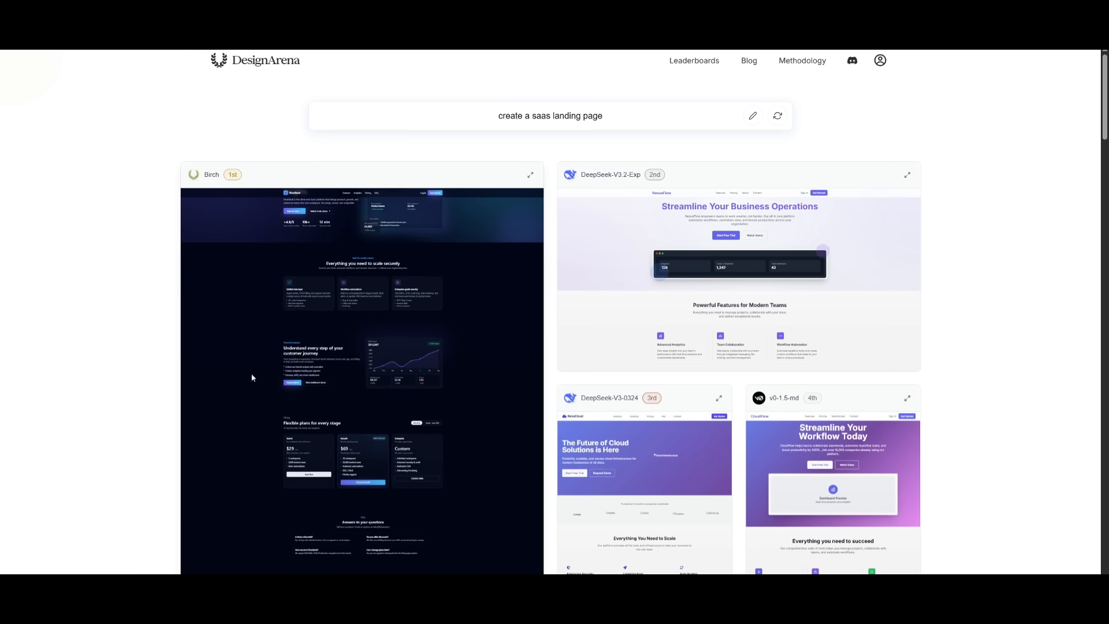
mouse_move(337, 456)
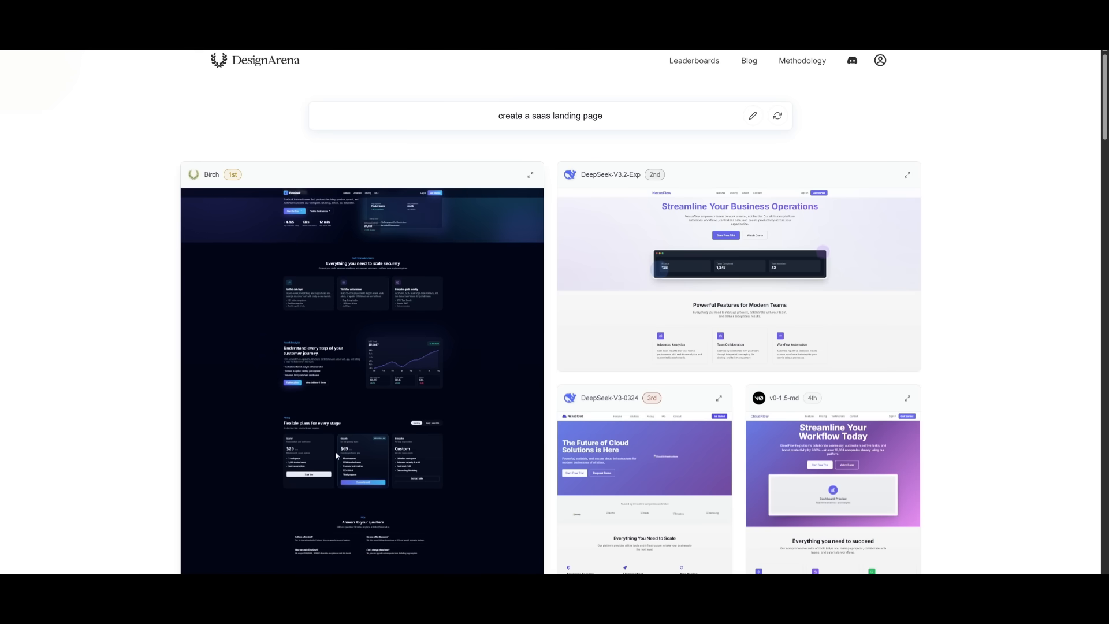
scroll(down, 3)
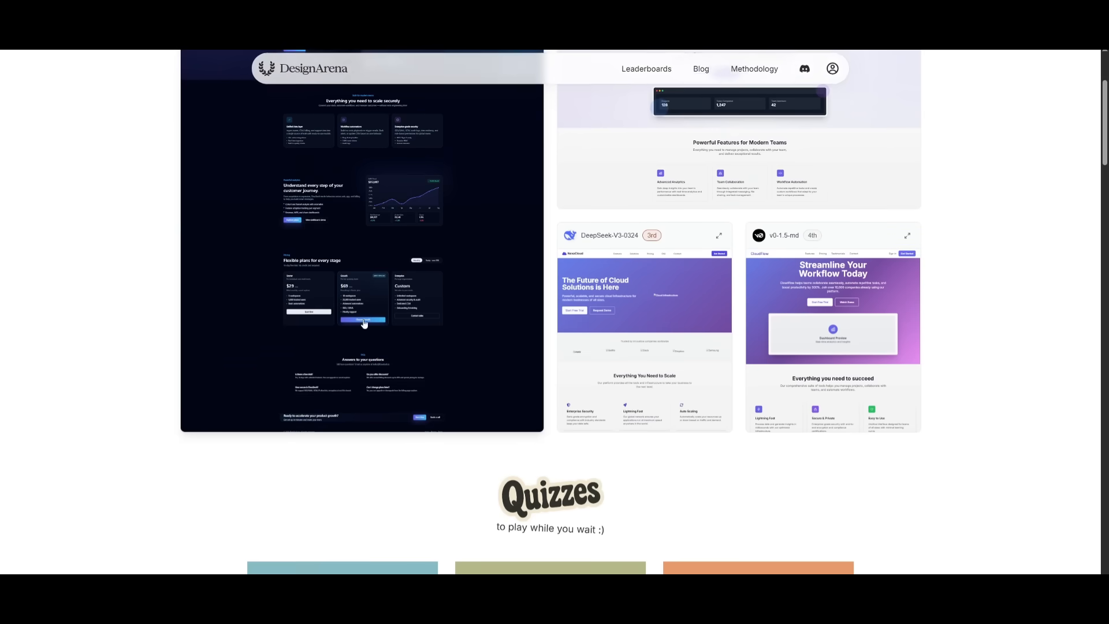
scroll(up, 3)
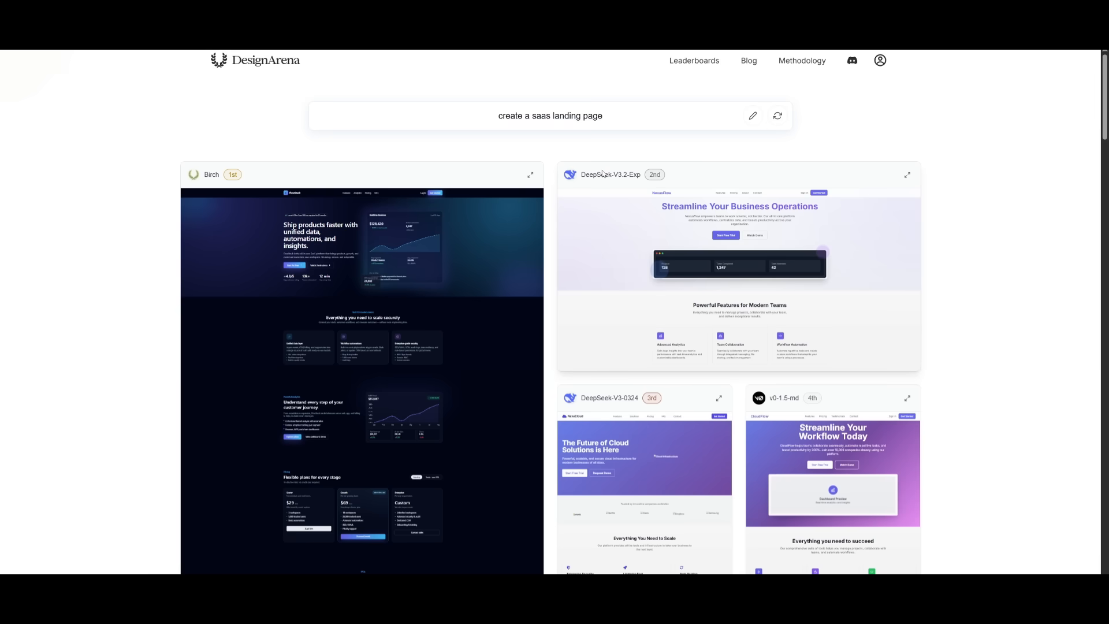
scroll(down, 3)
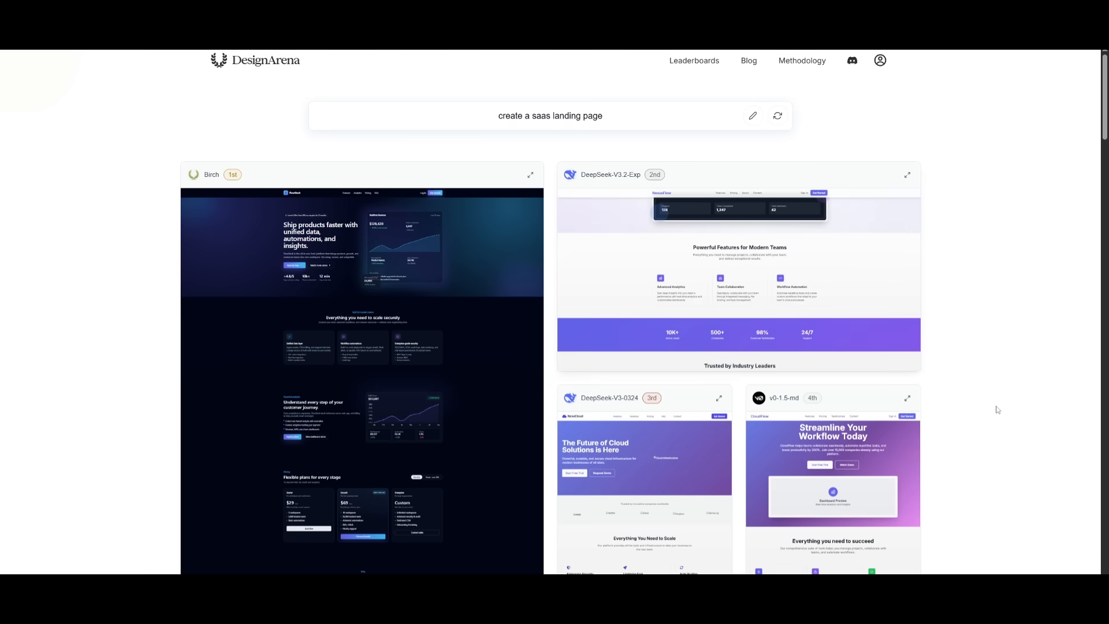
scroll(down, 3)
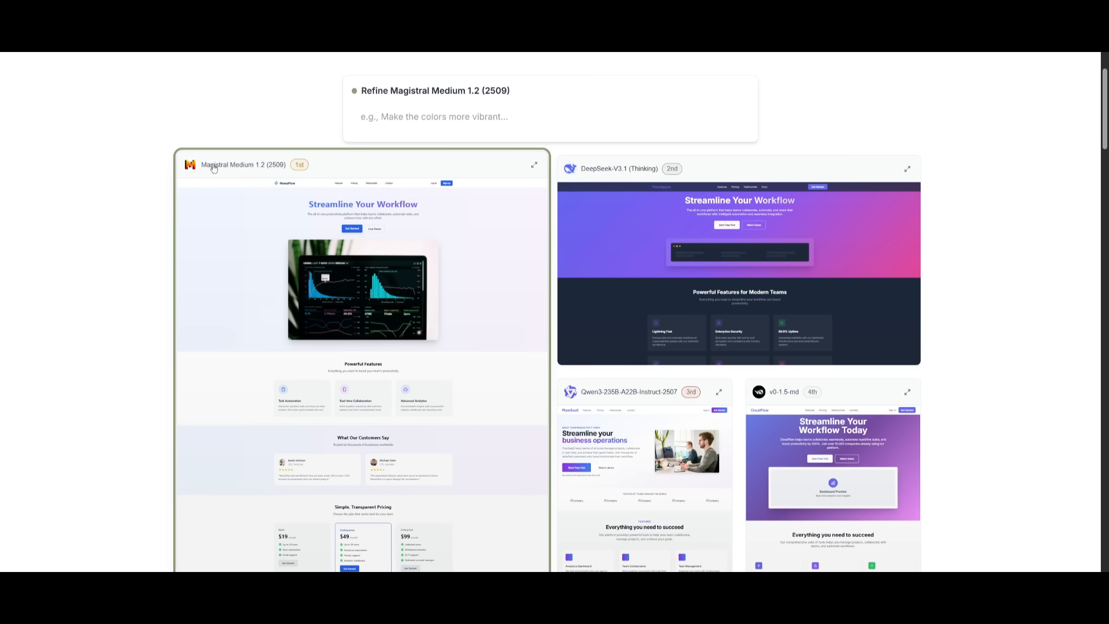
mouse_move(273, 423)
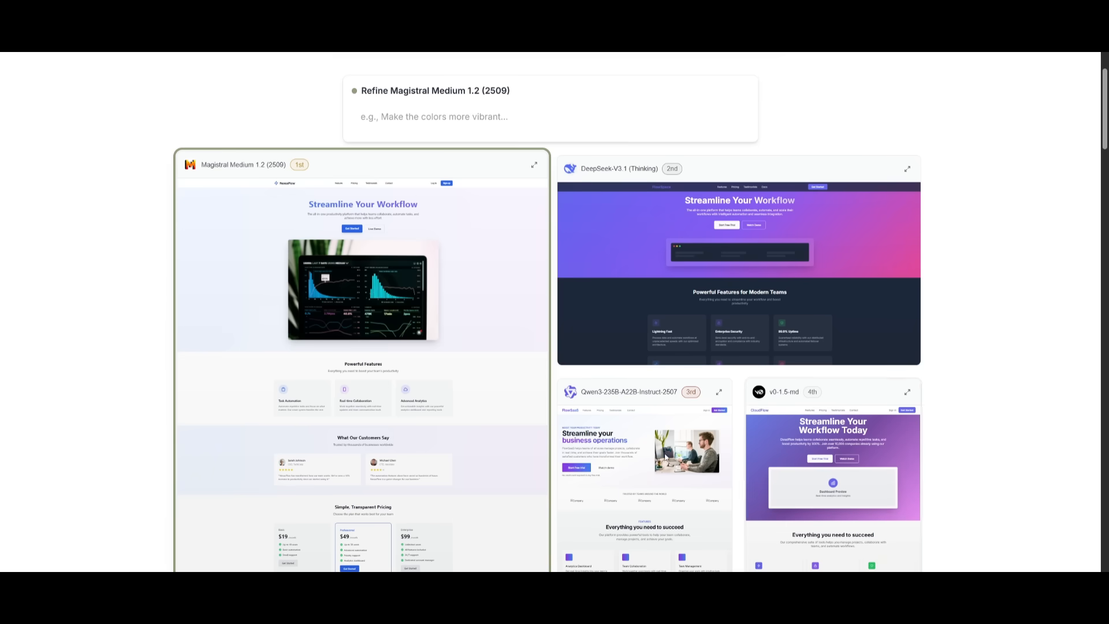
scroll(down, 3)
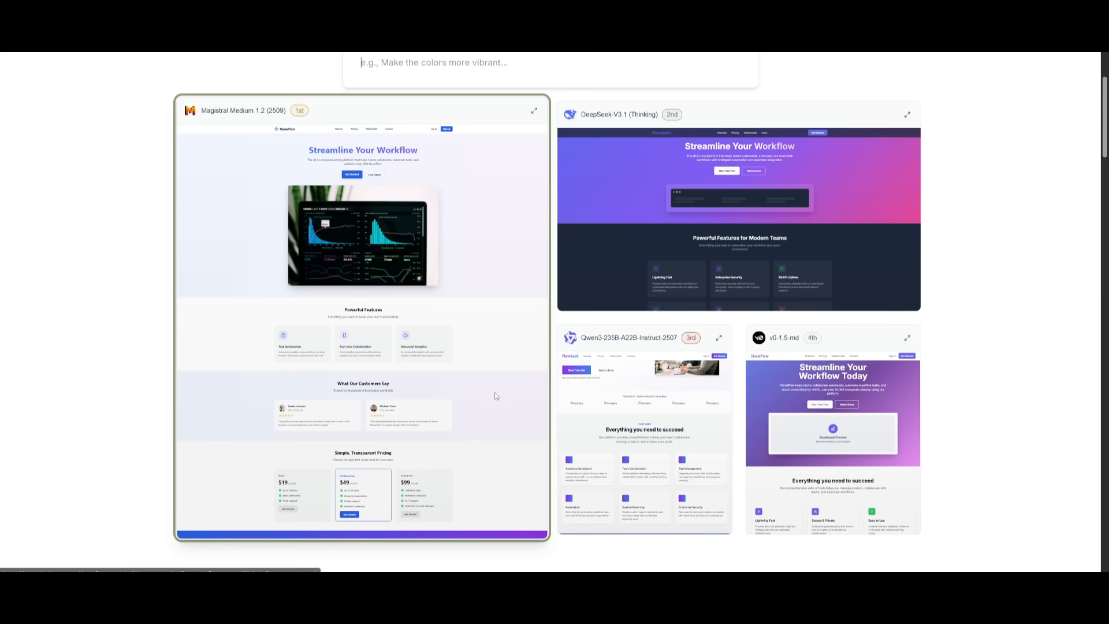
mouse_move(19, 422)
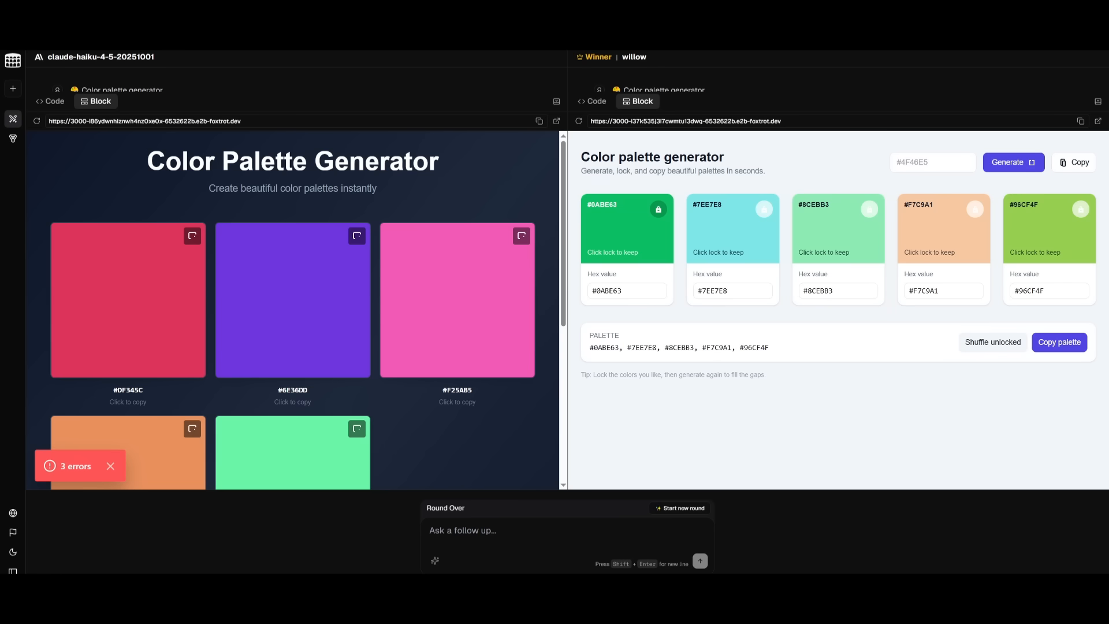
mouse_move(704, 393)
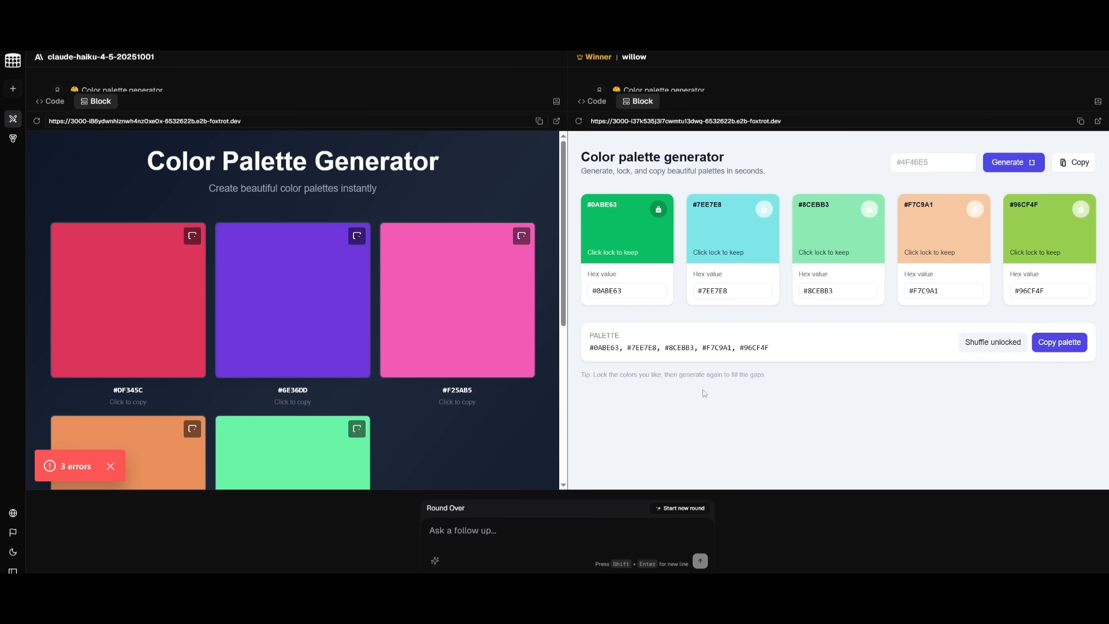
mouse_move(866, 179)
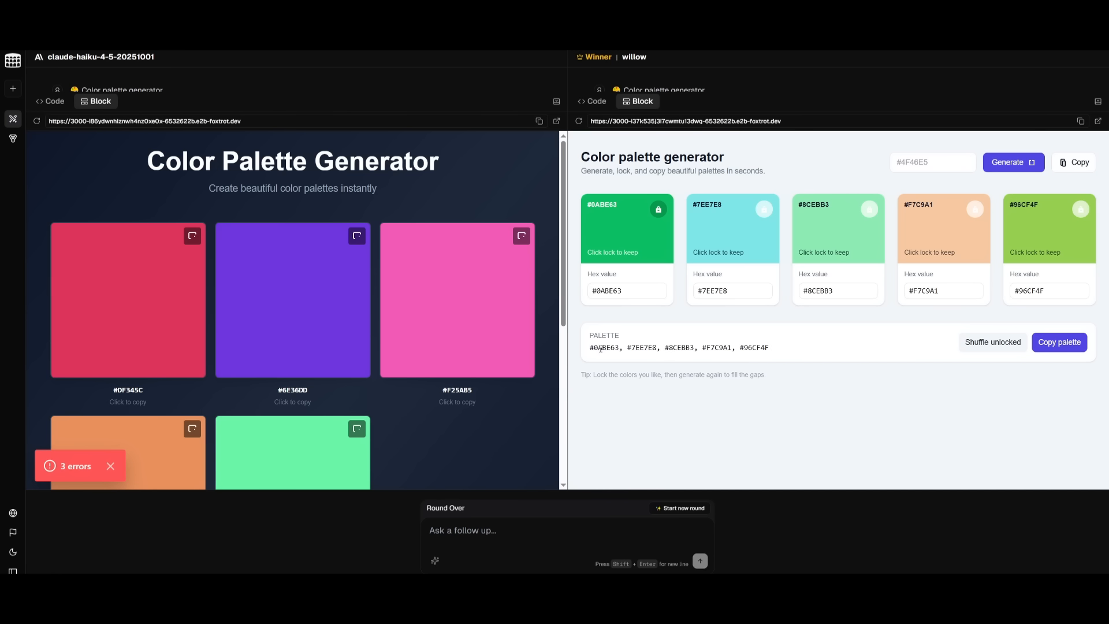
mouse_move(772, 340)
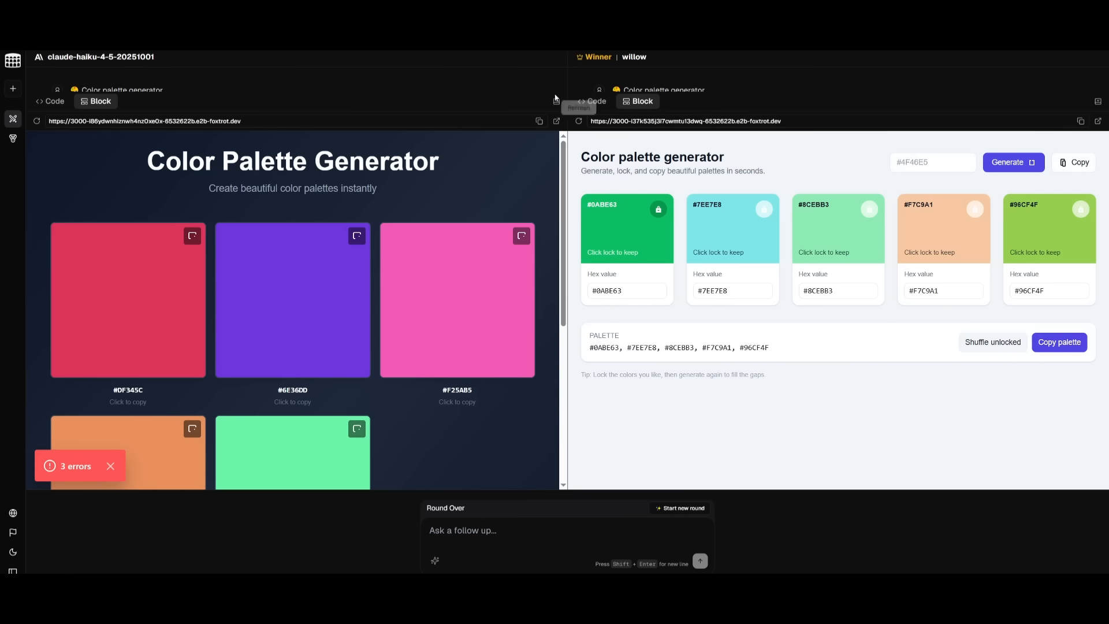
Switch the willow panel from Block to Code to show pages/index.tsx.
click(596, 101)
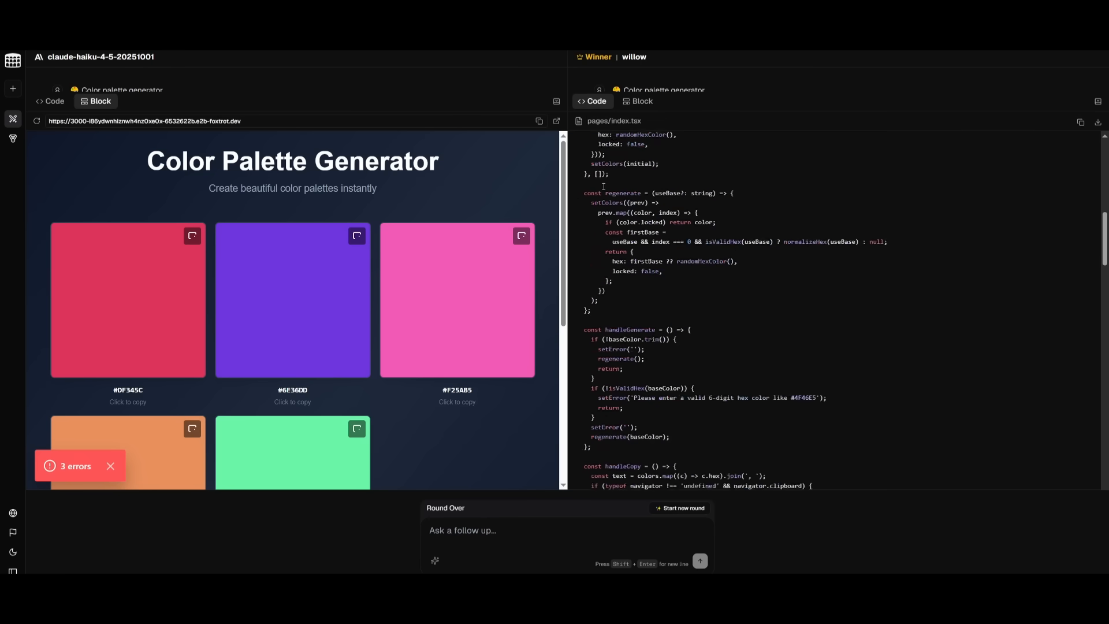
click(640, 100)
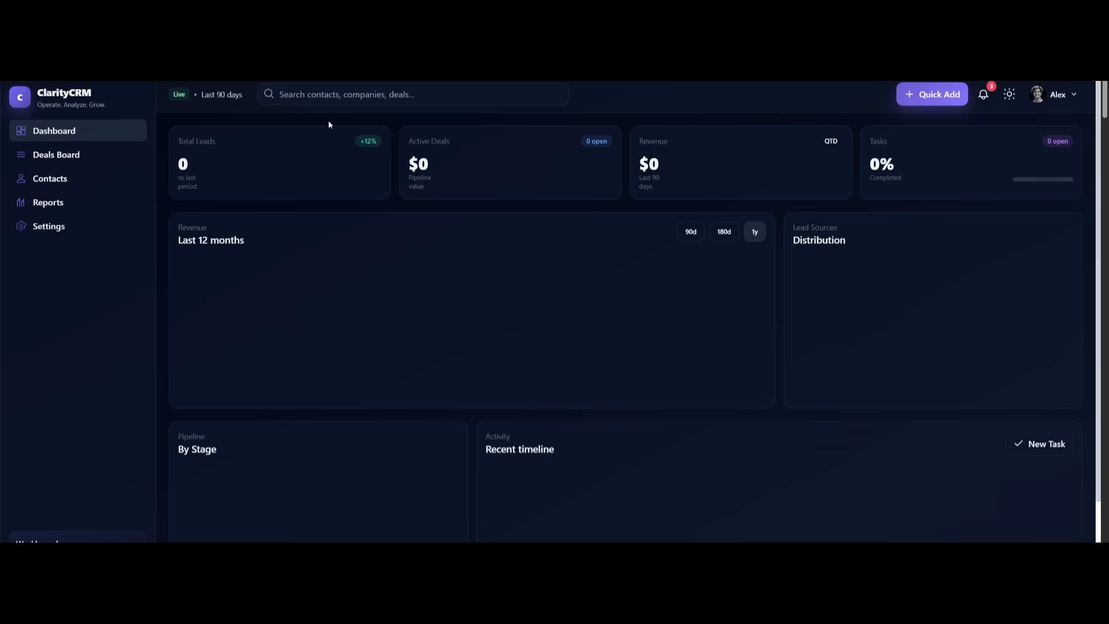
View the ClarityCRM Deals Kanban board, then the Contacts table listing 42 results.
scroll(down, 3)
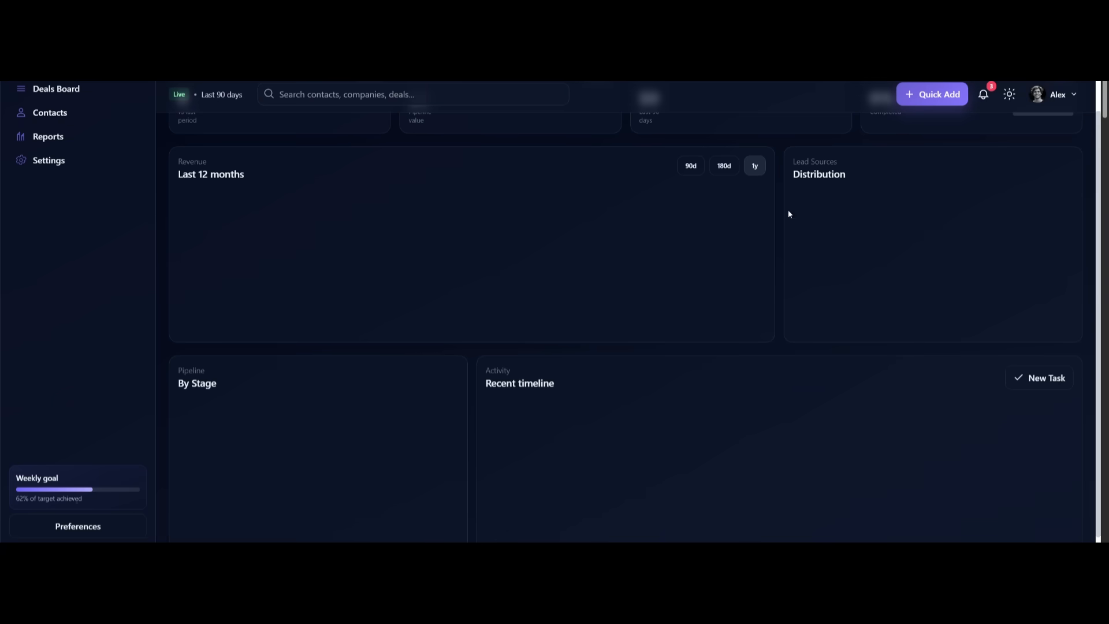
scroll(up, 3)
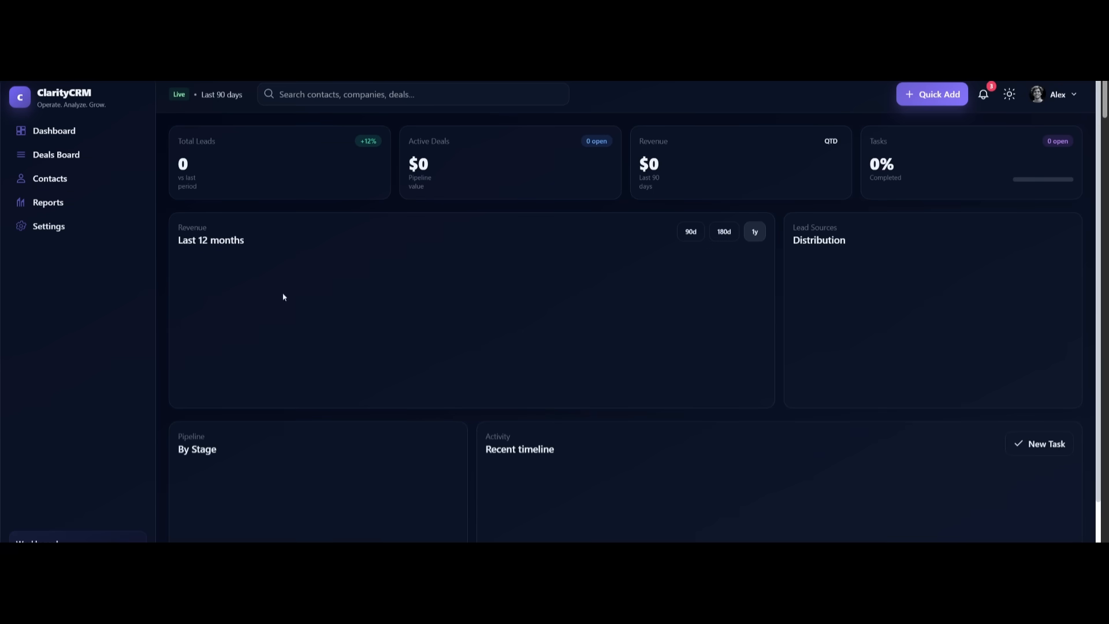
click(56, 155)
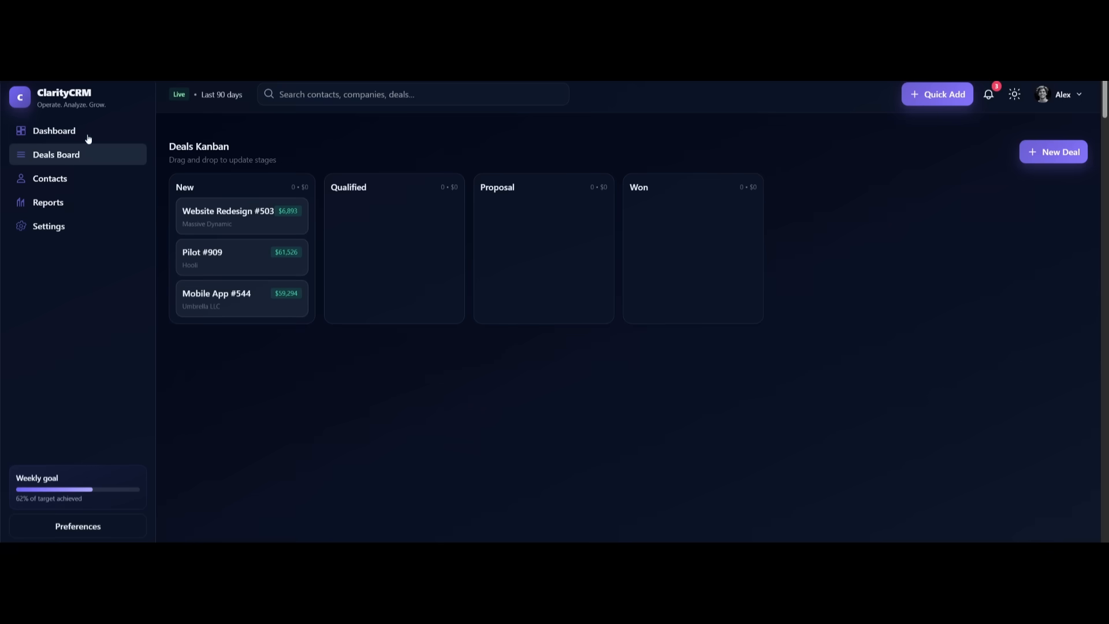
mouse_move(67, 164)
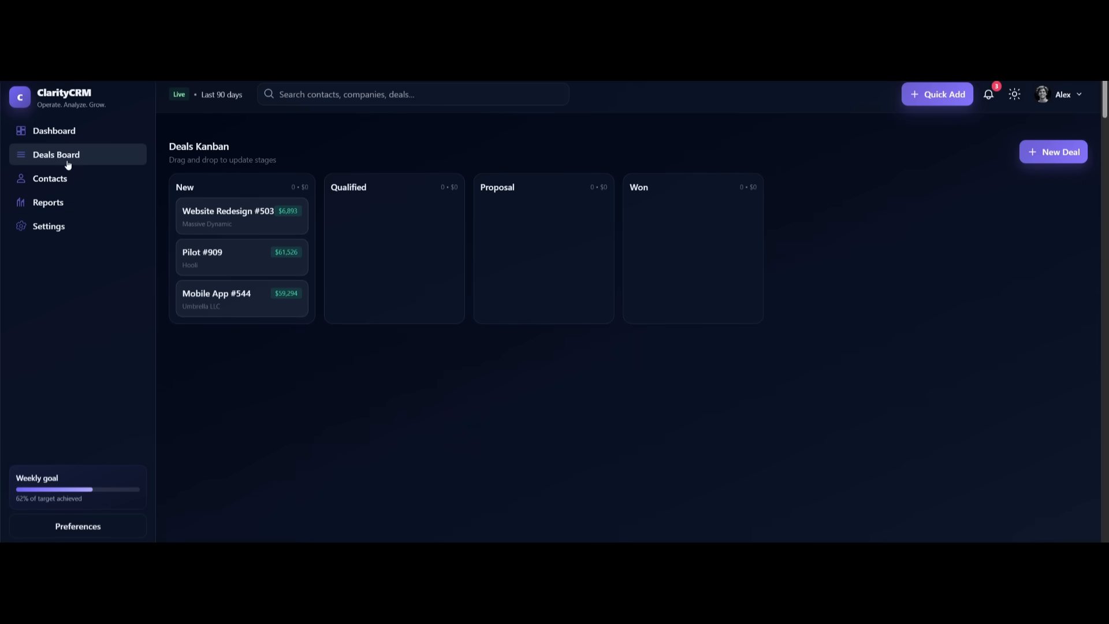
click(50, 179)
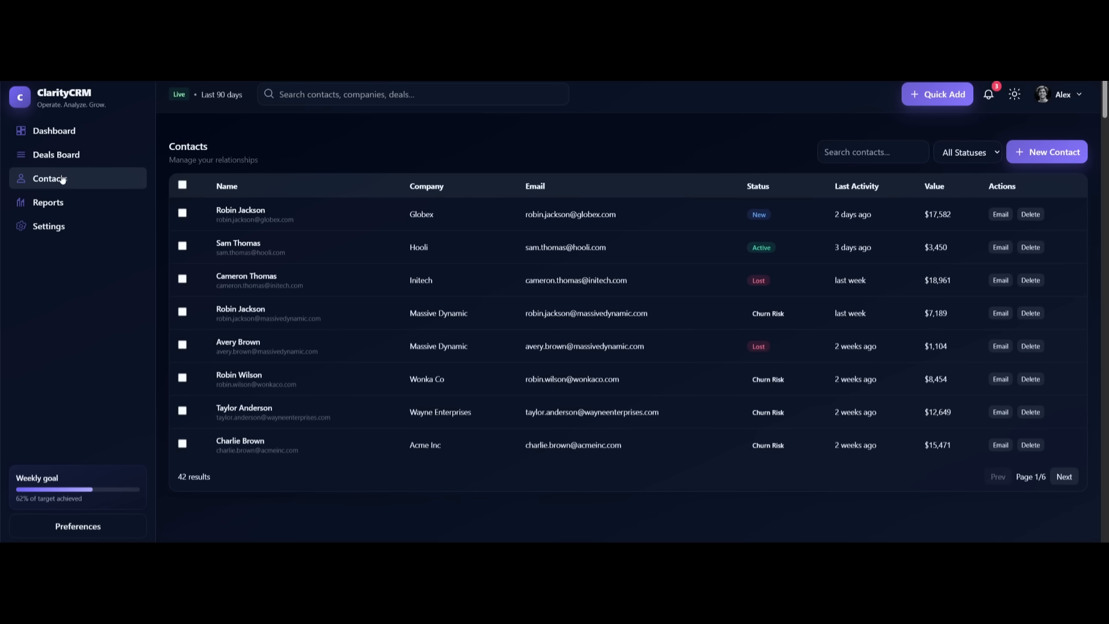
mouse_move(48, 203)
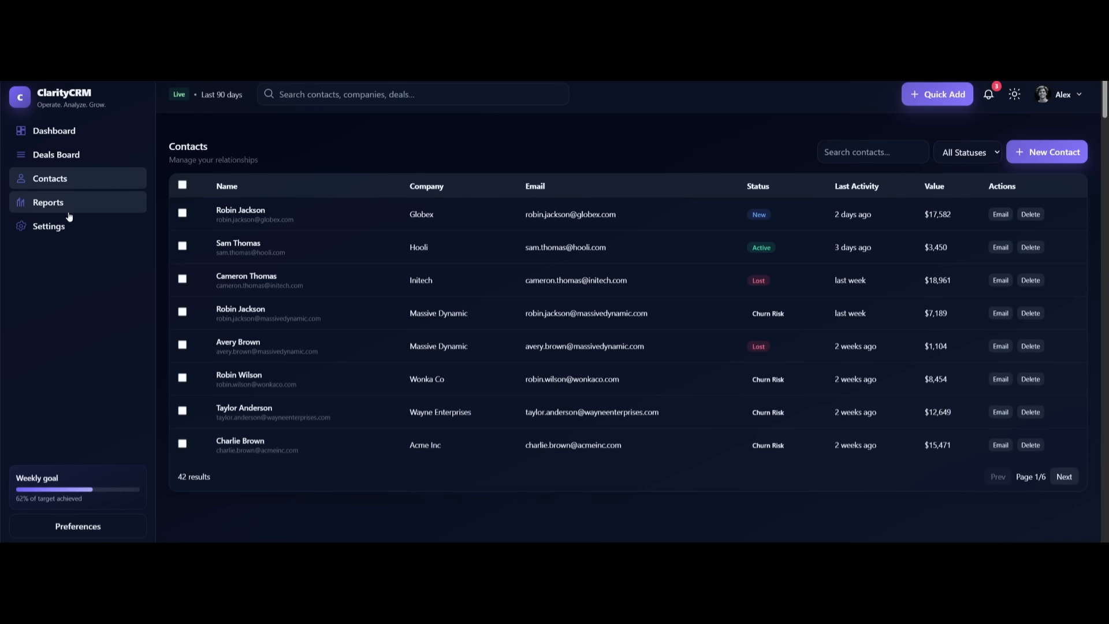
mouse_move(534, 394)
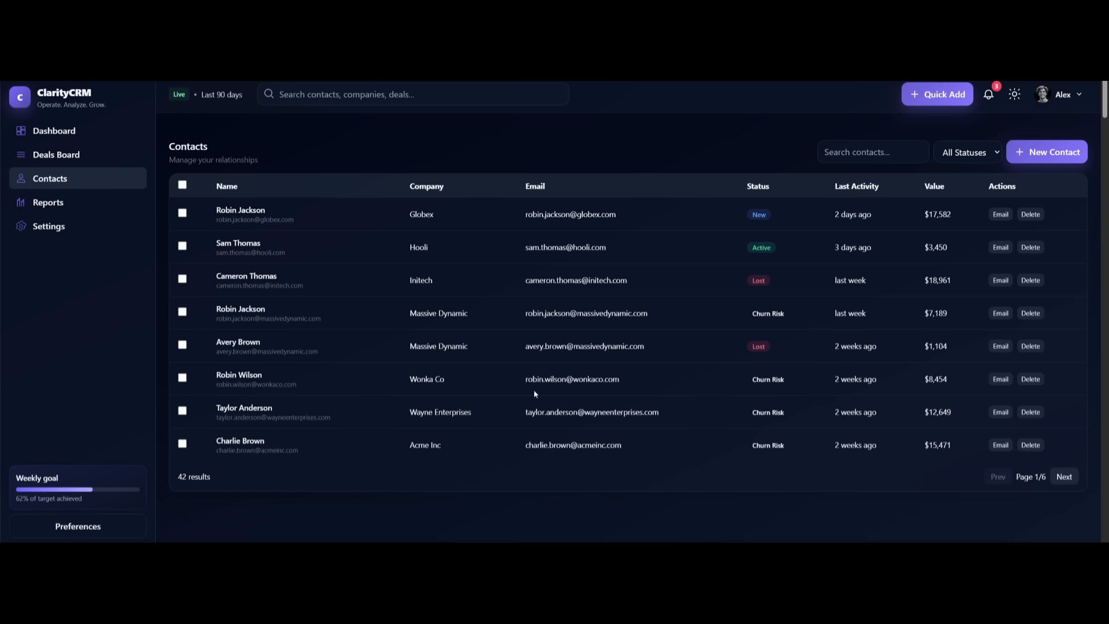
mouse_move(225, 400)
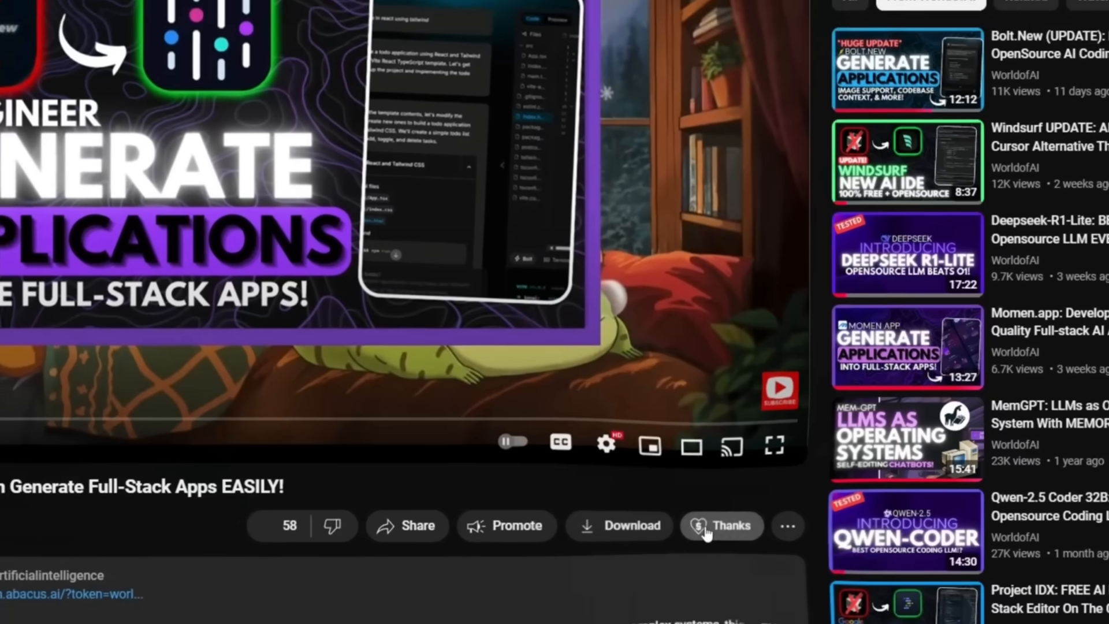
Show WorldofAI's Super Thanks option, then the AI Futurist membership tier's perks and price.
click(721, 525)
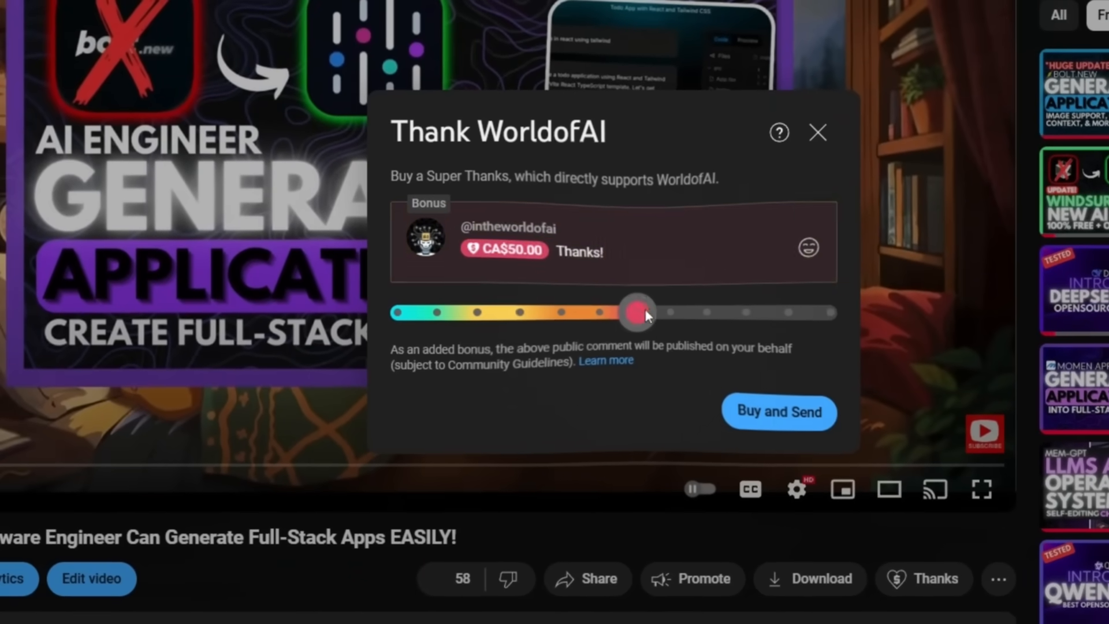
click(809, 246)
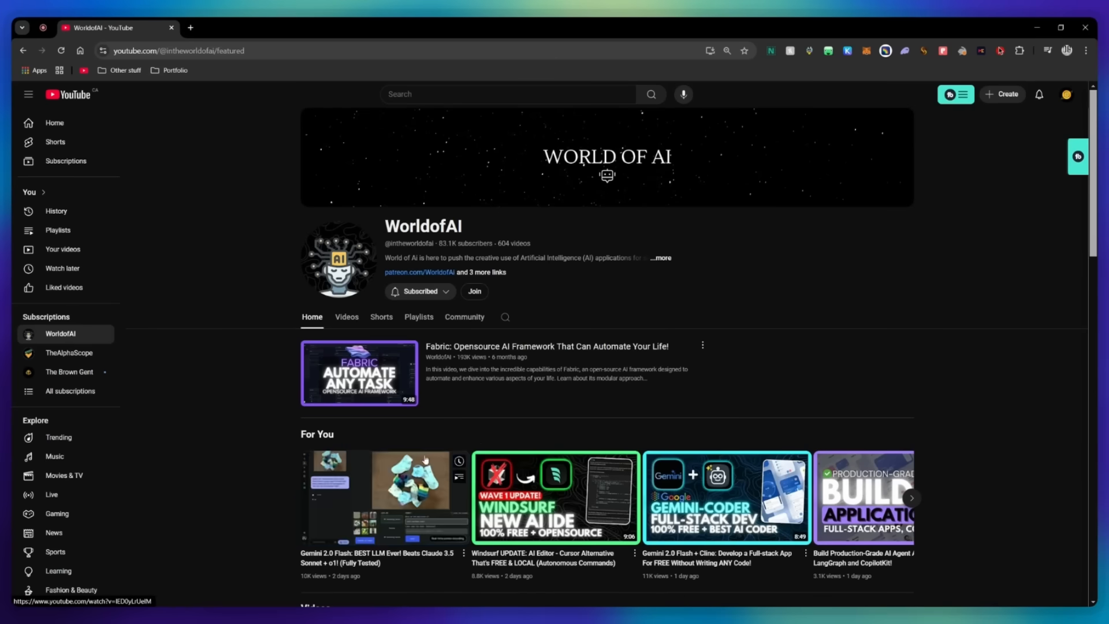
click(474, 290)
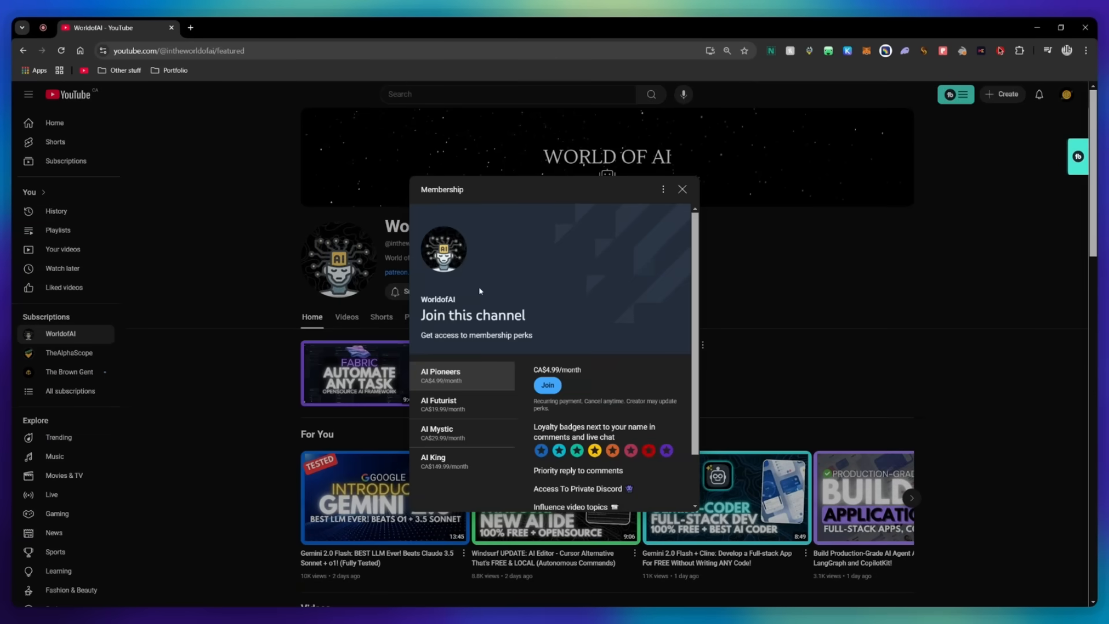
scroll(down, 3)
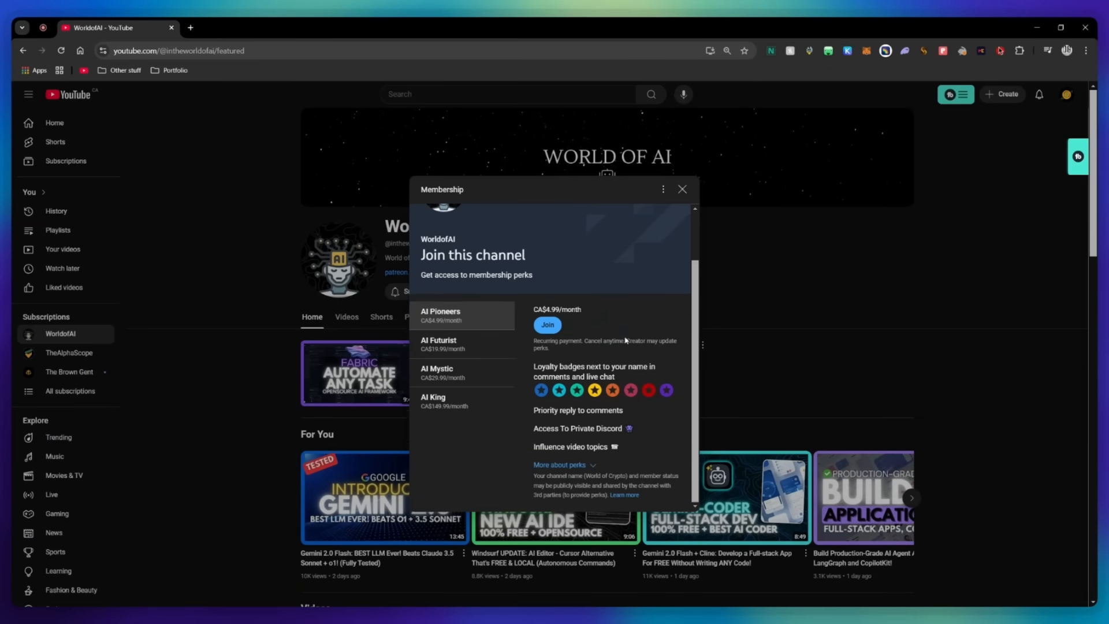
click(464, 344)
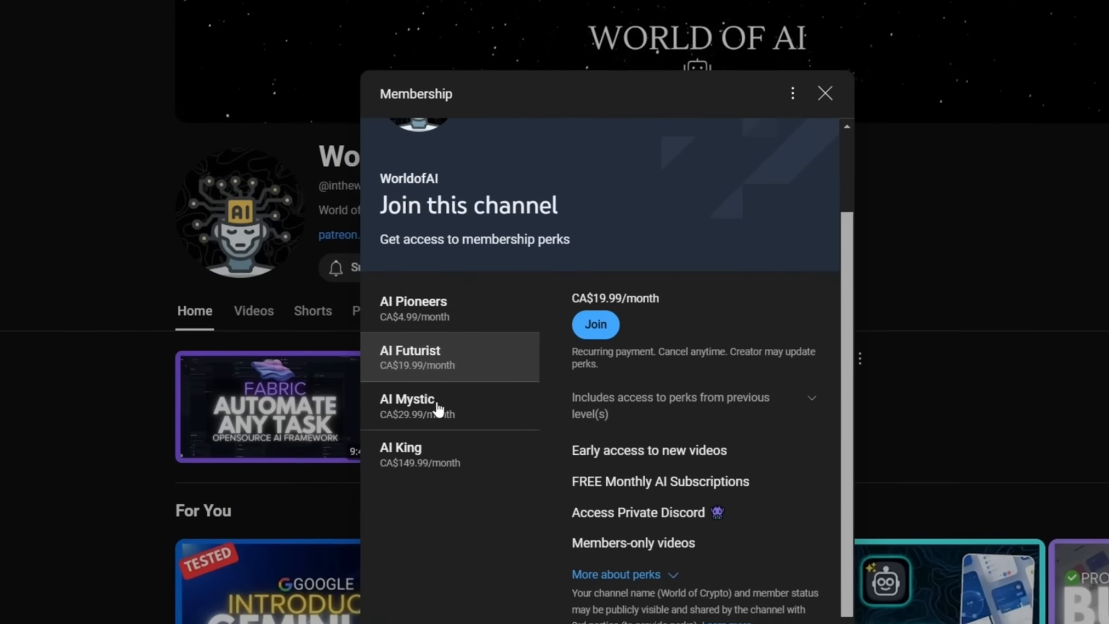
click(407, 406)
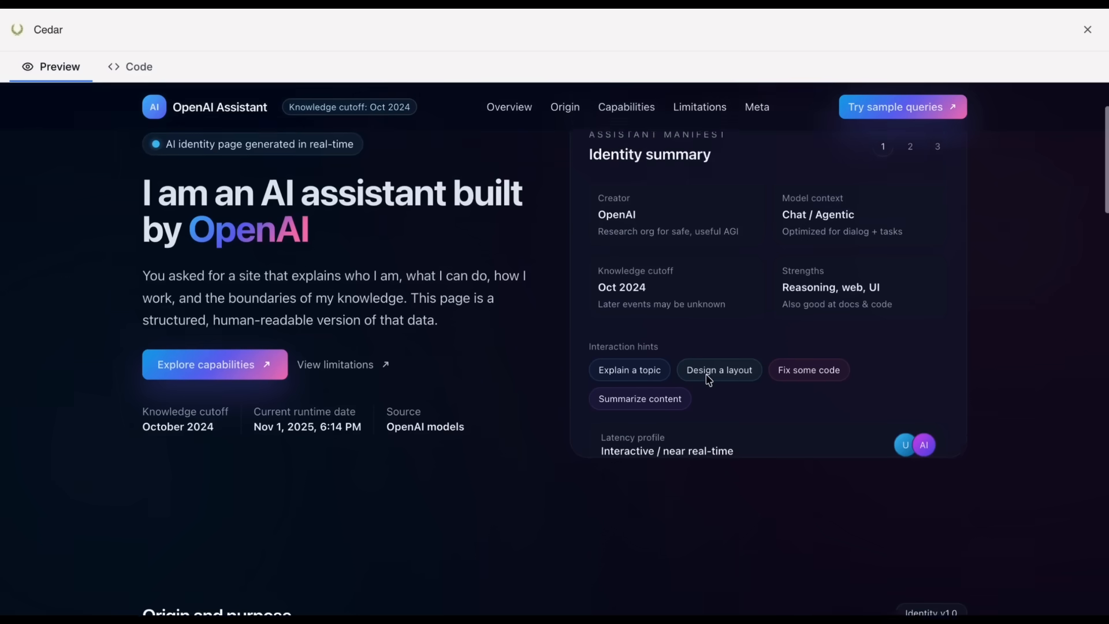
scroll(up, 3)
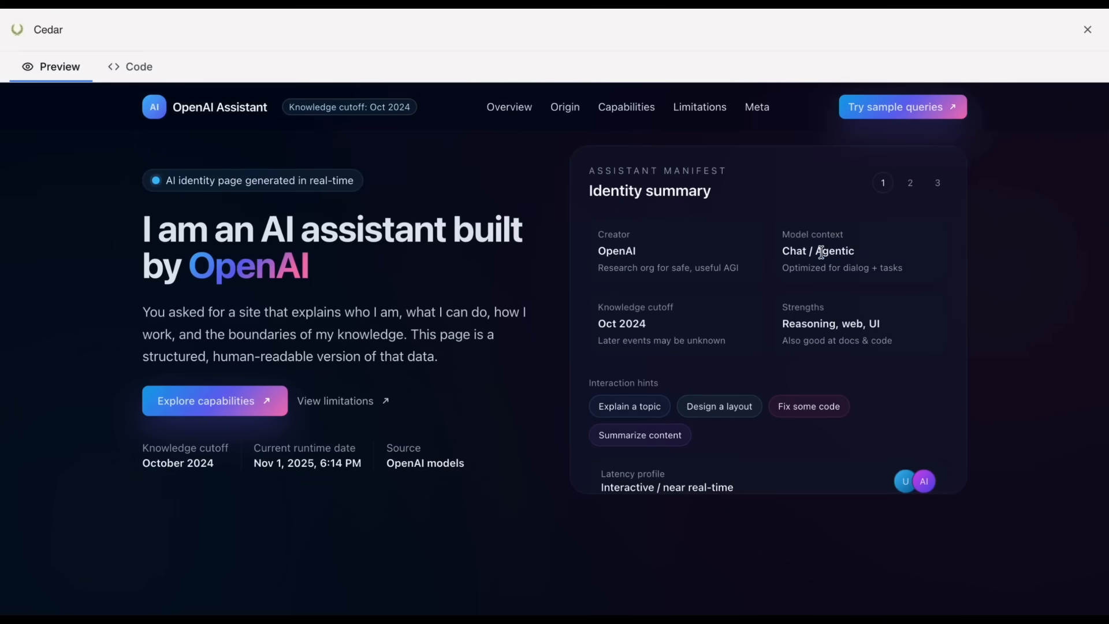
double_click(831, 324)
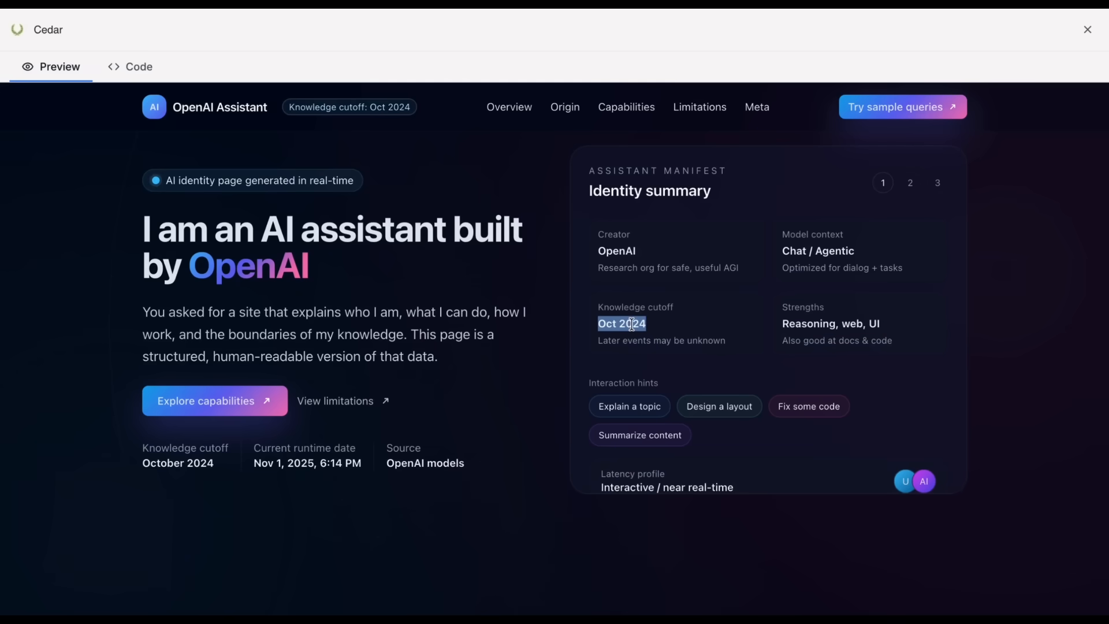
scroll(down, 3)
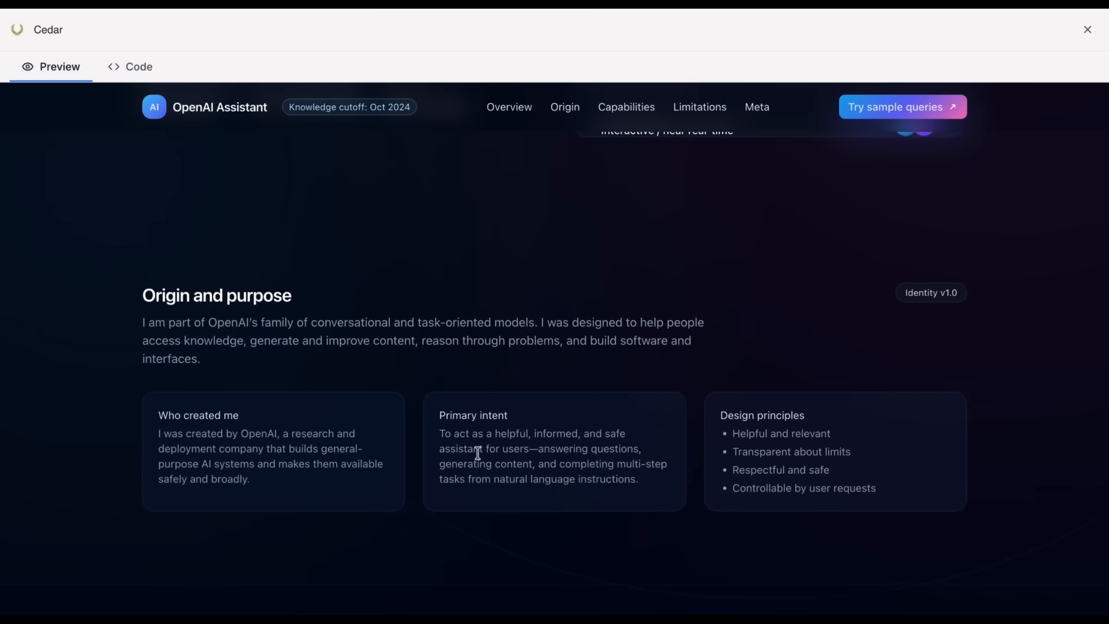
scroll(down, 3)
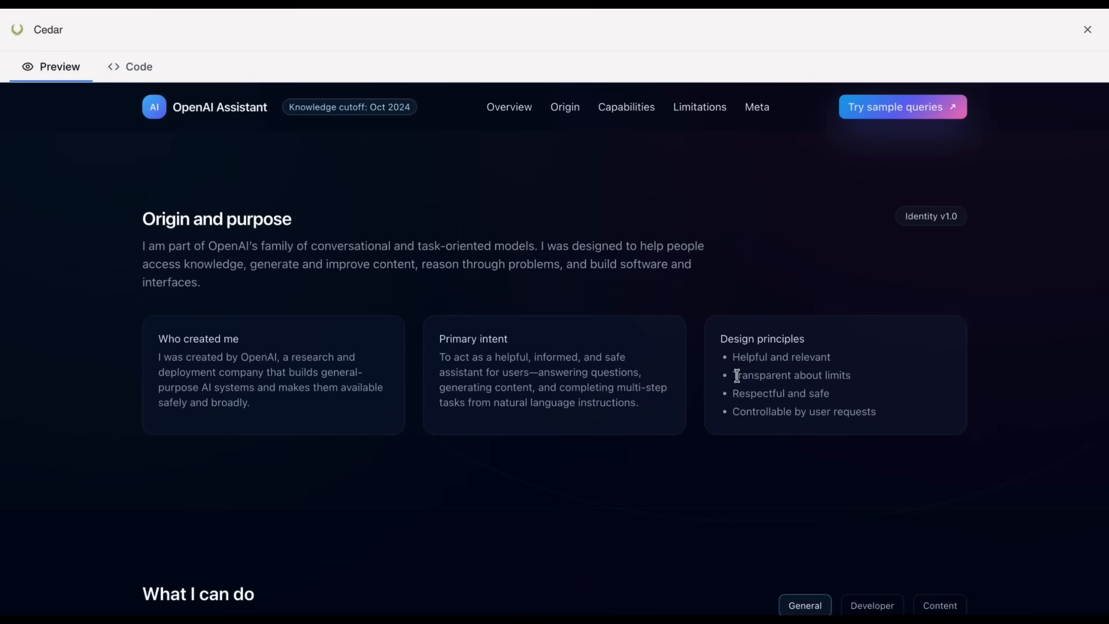
scroll(down, 3)
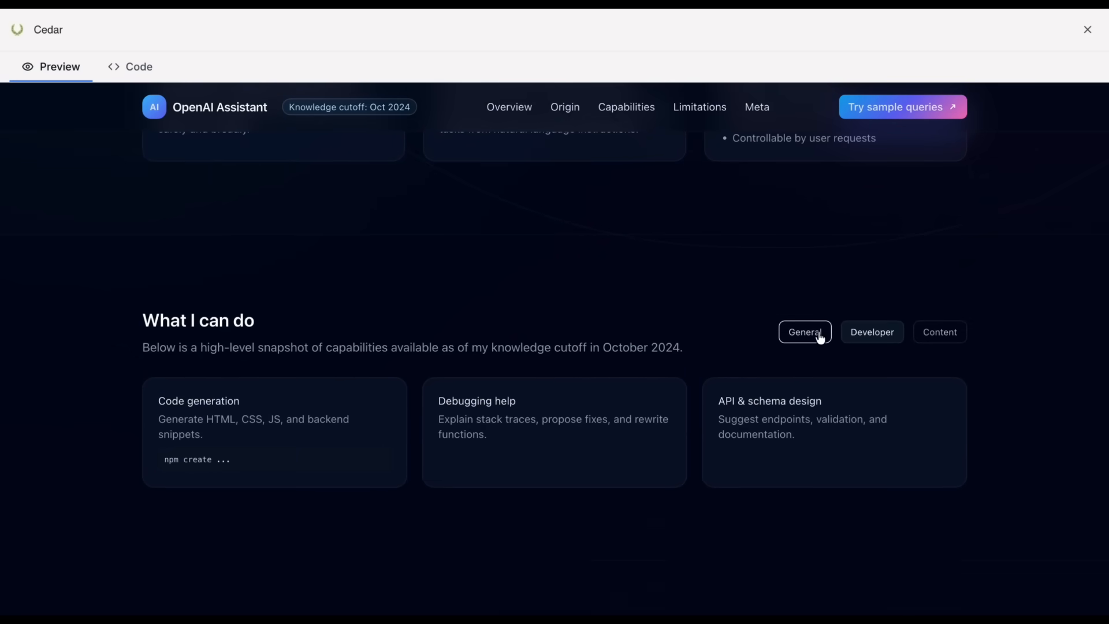
click(804, 331)
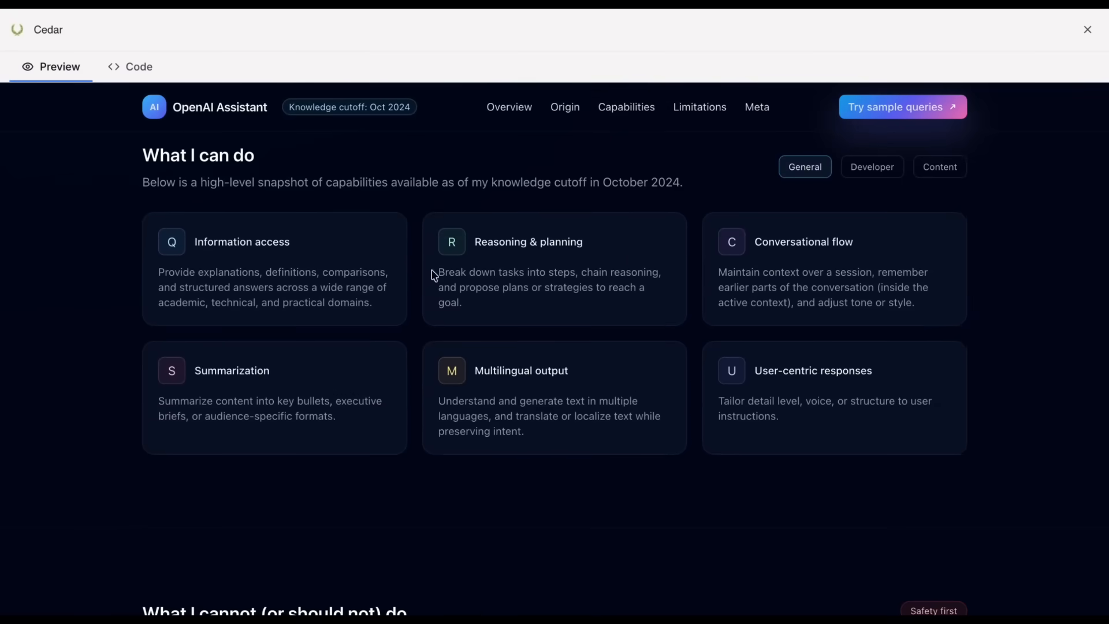
scroll(down, 3)
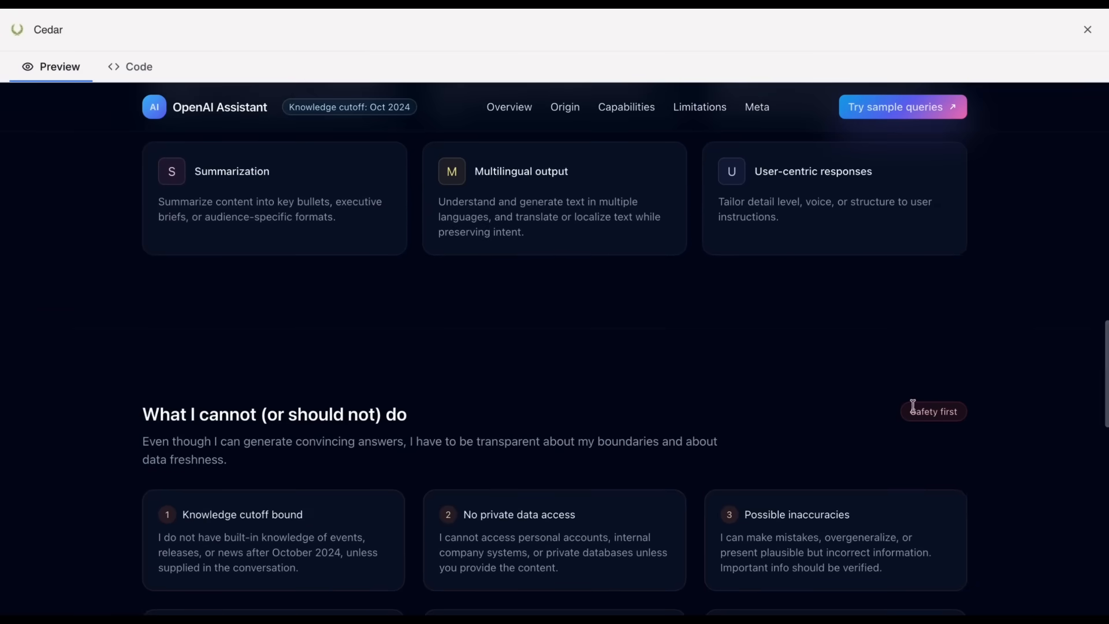
scroll(down, 3)
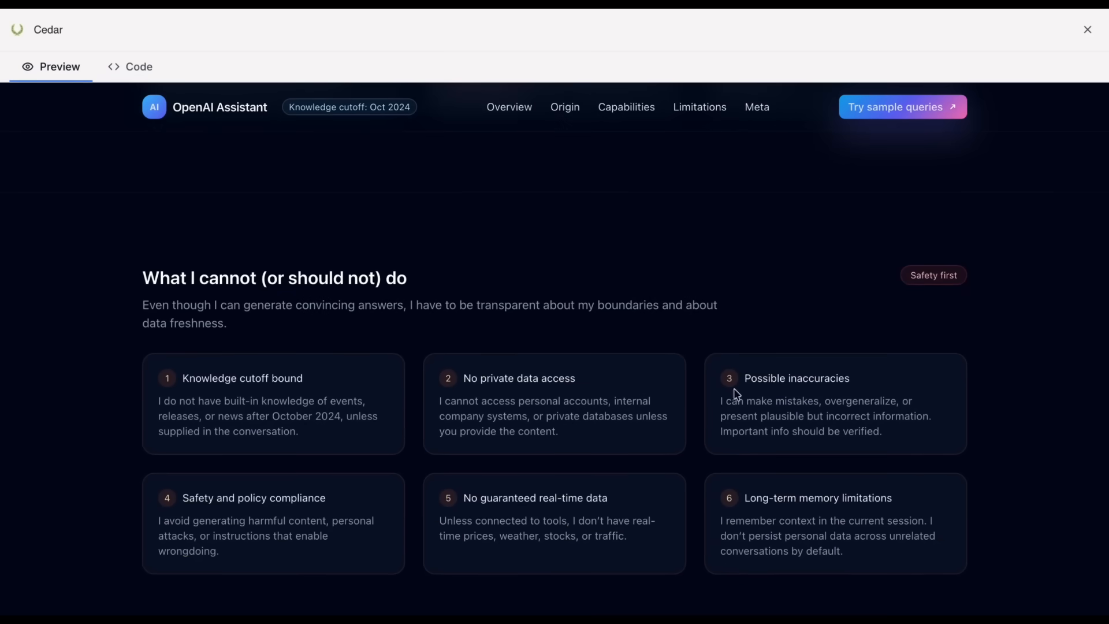
mouse_move(289, 413)
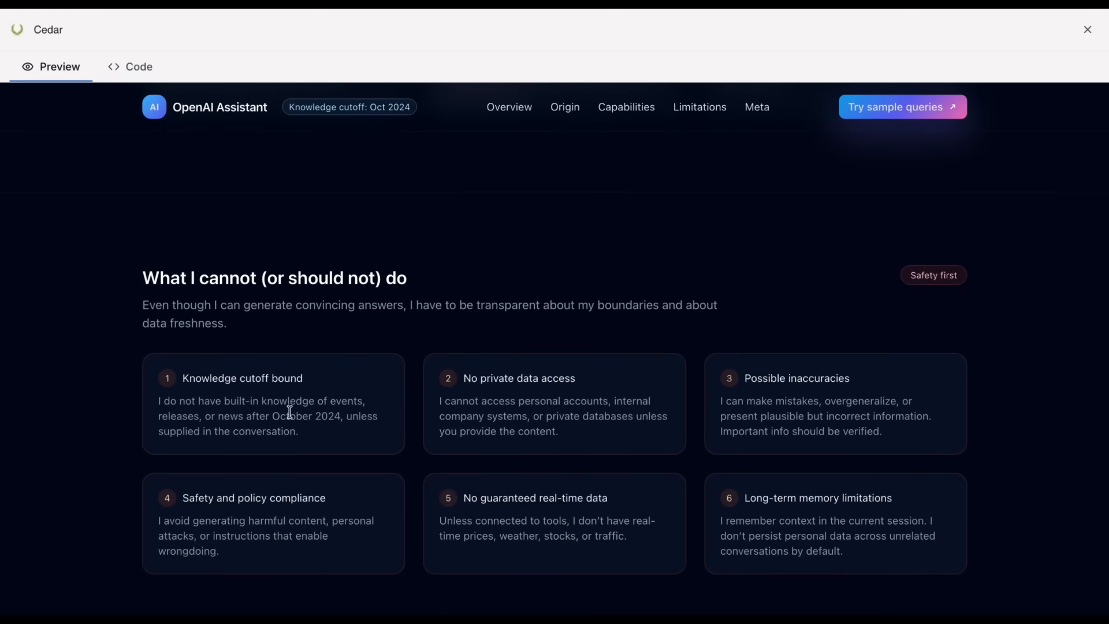
scroll(down, 3)
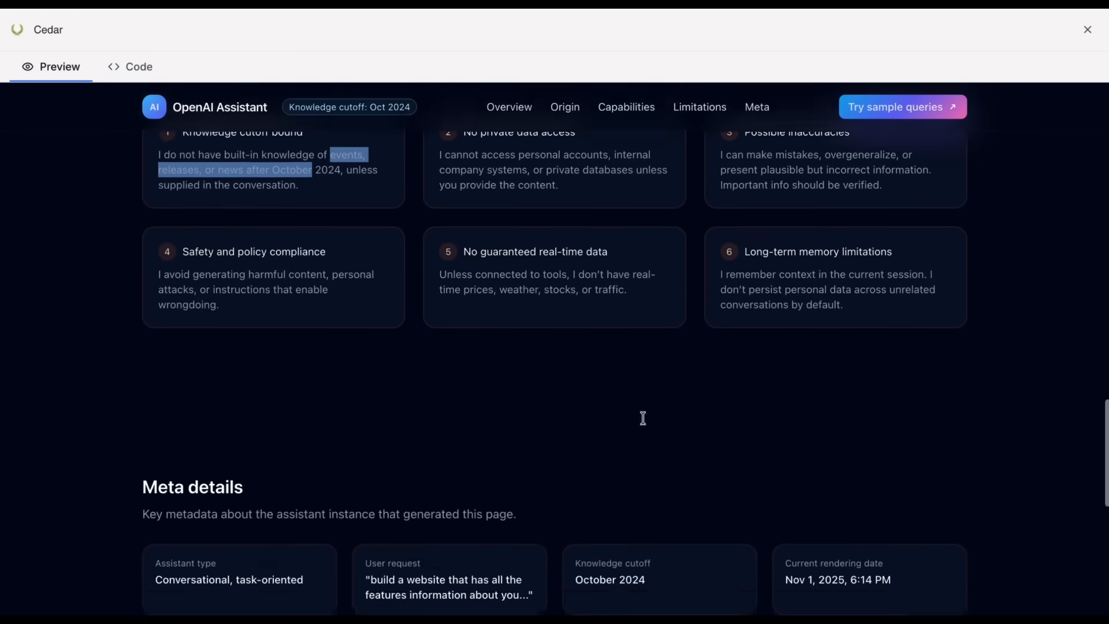
scroll(down, 3)
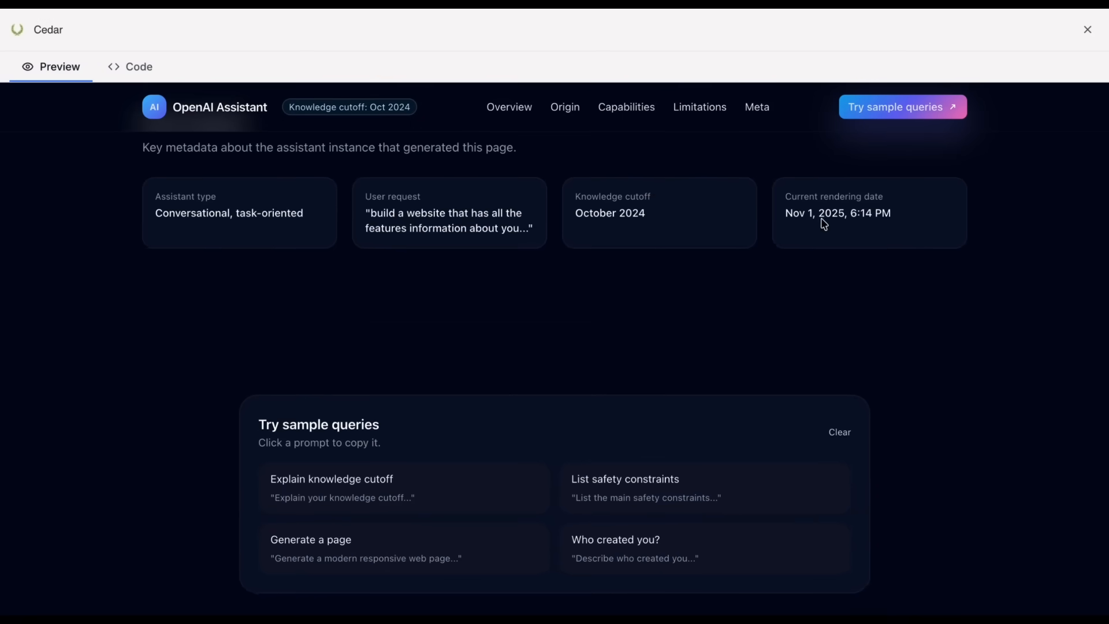
scroll(down, 3)
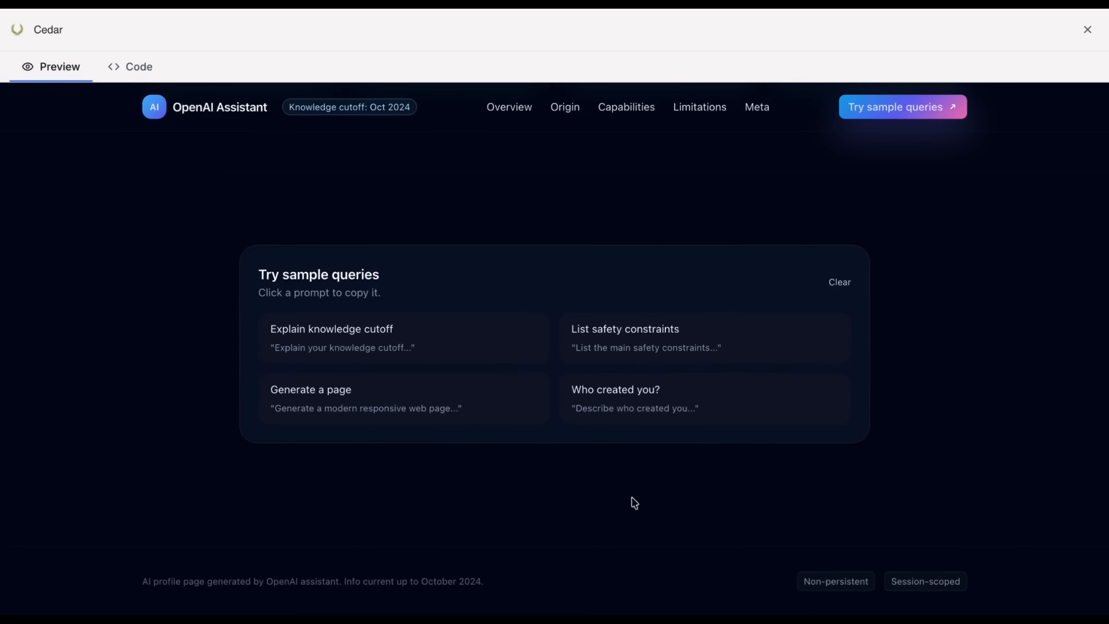
mouse_move(685, 284)
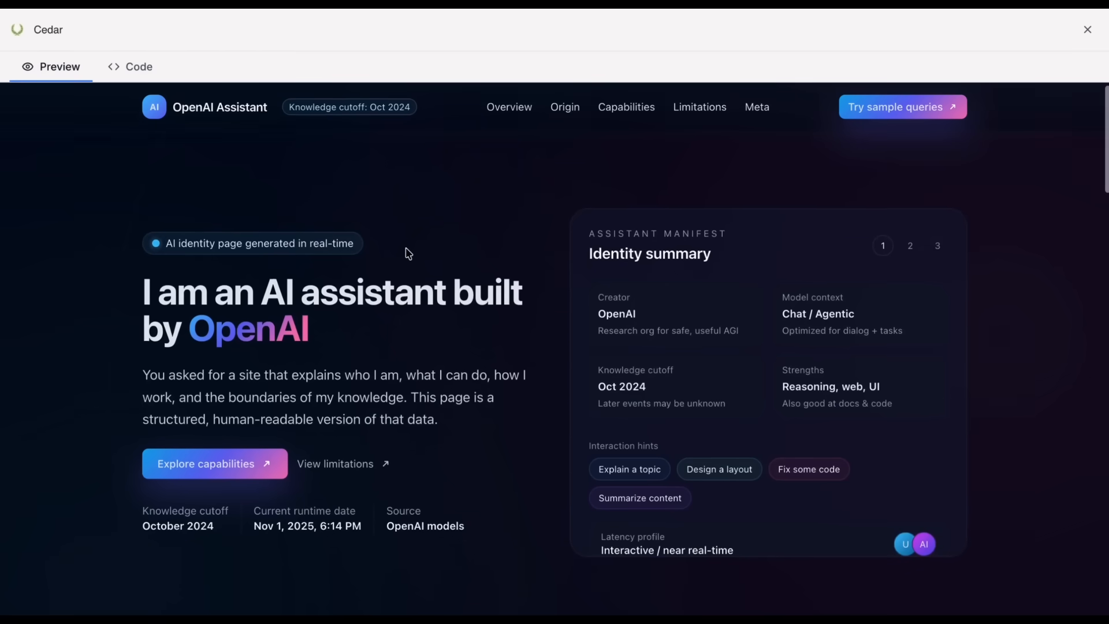
scroll(down, 3)
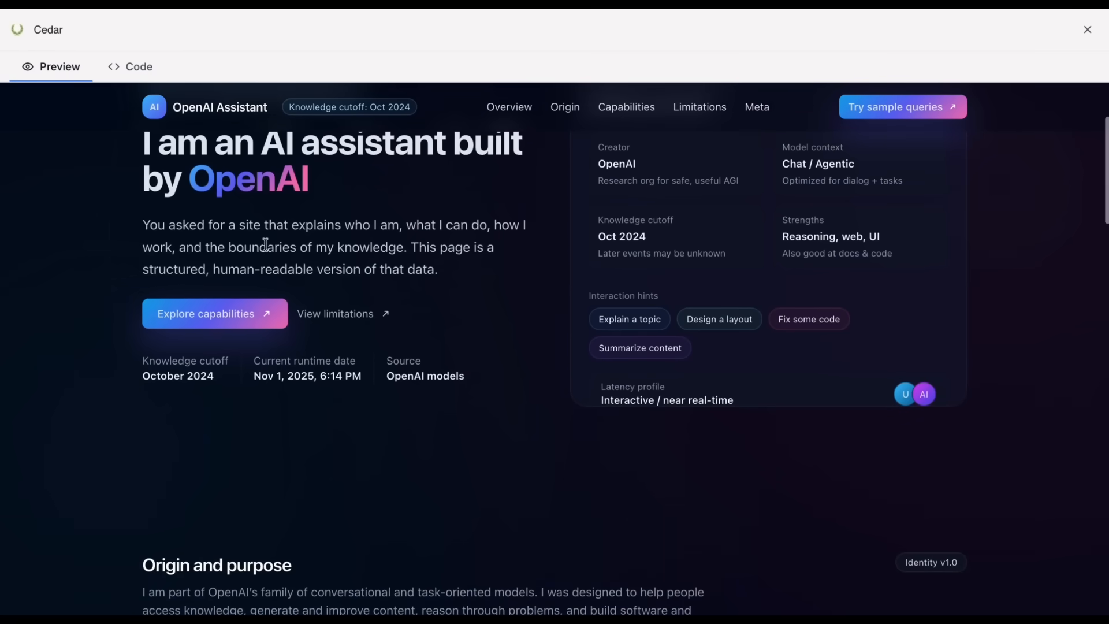
mouse_move(430, 275)
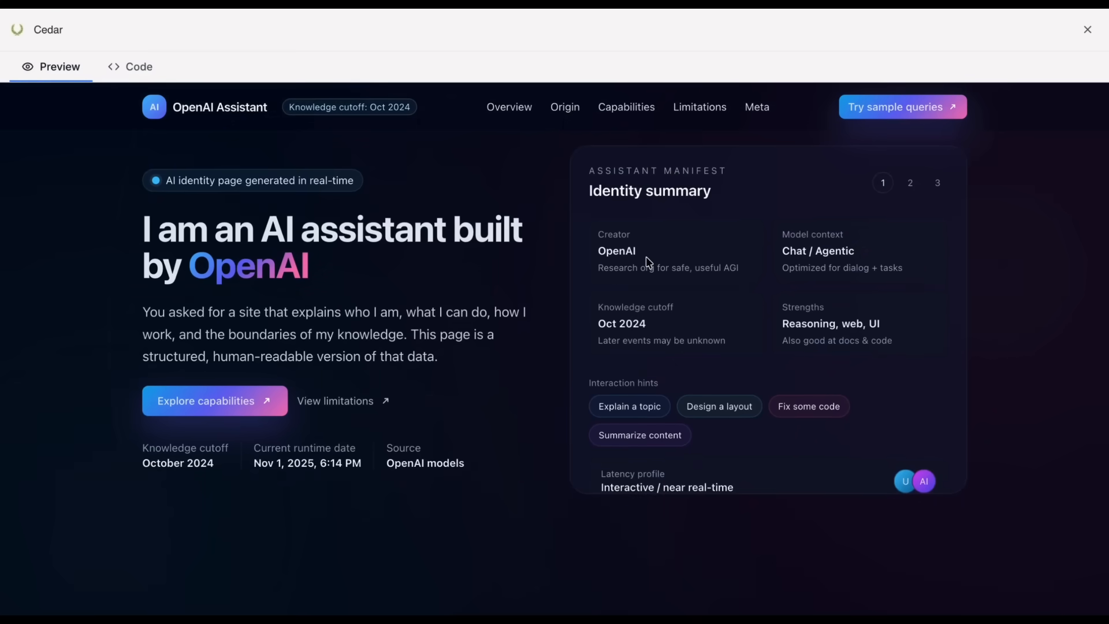
double_click(818, 250)
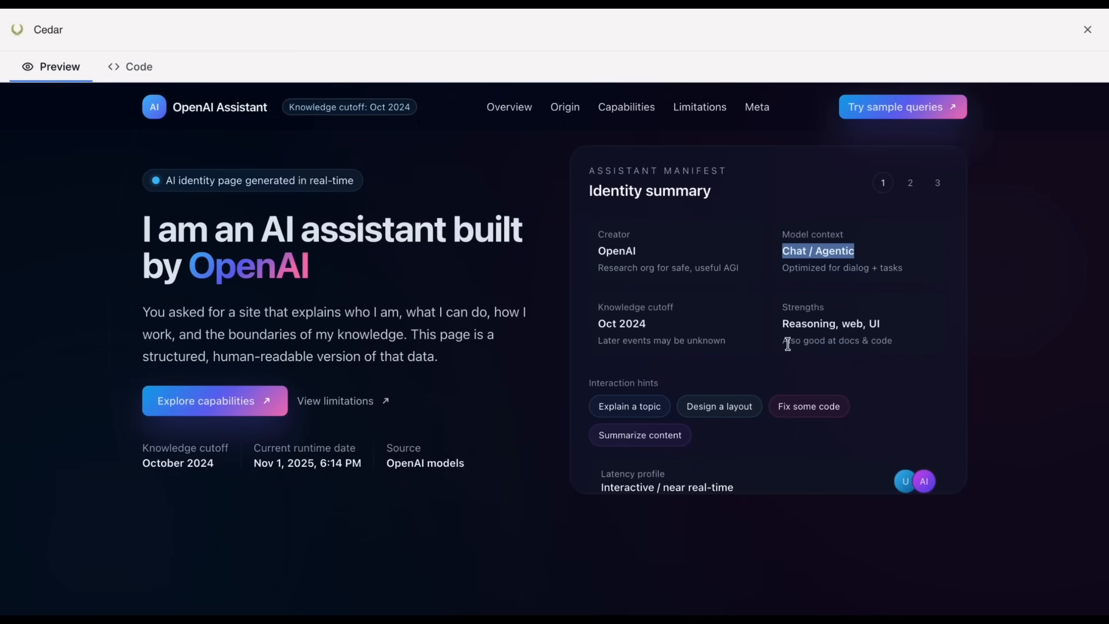
mouse_move(631, 324)
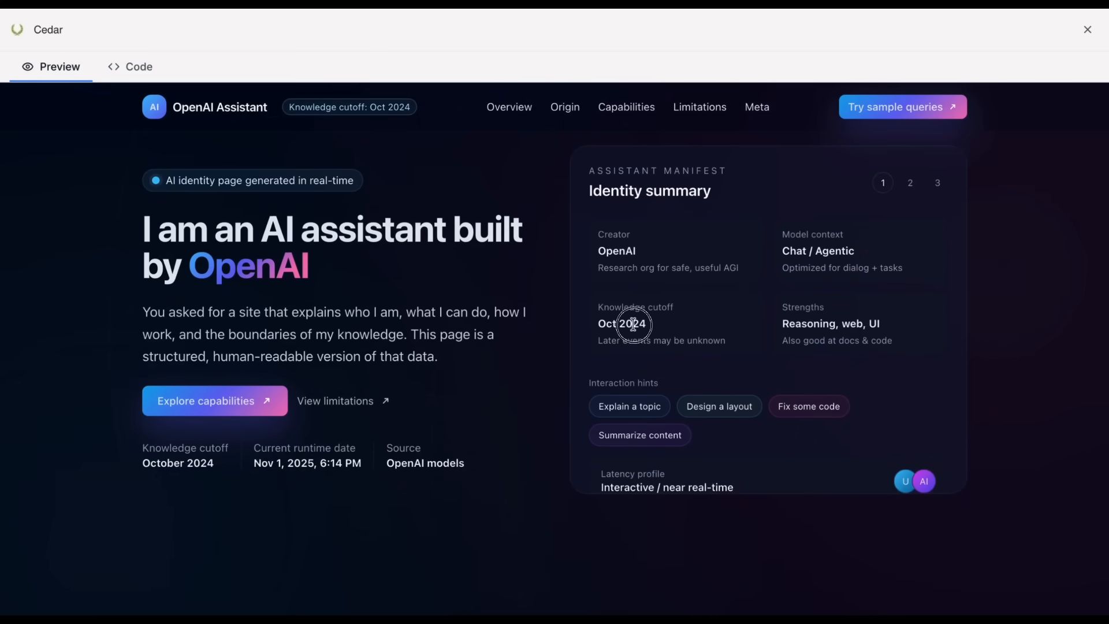
scroll(down, 3)
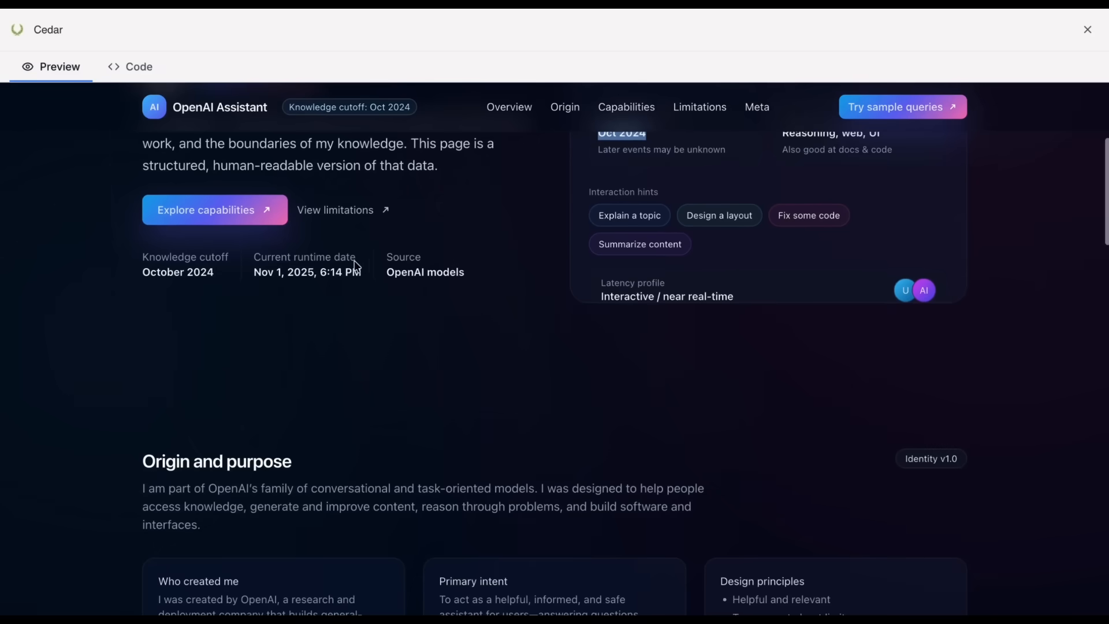
scroll(down, 3)
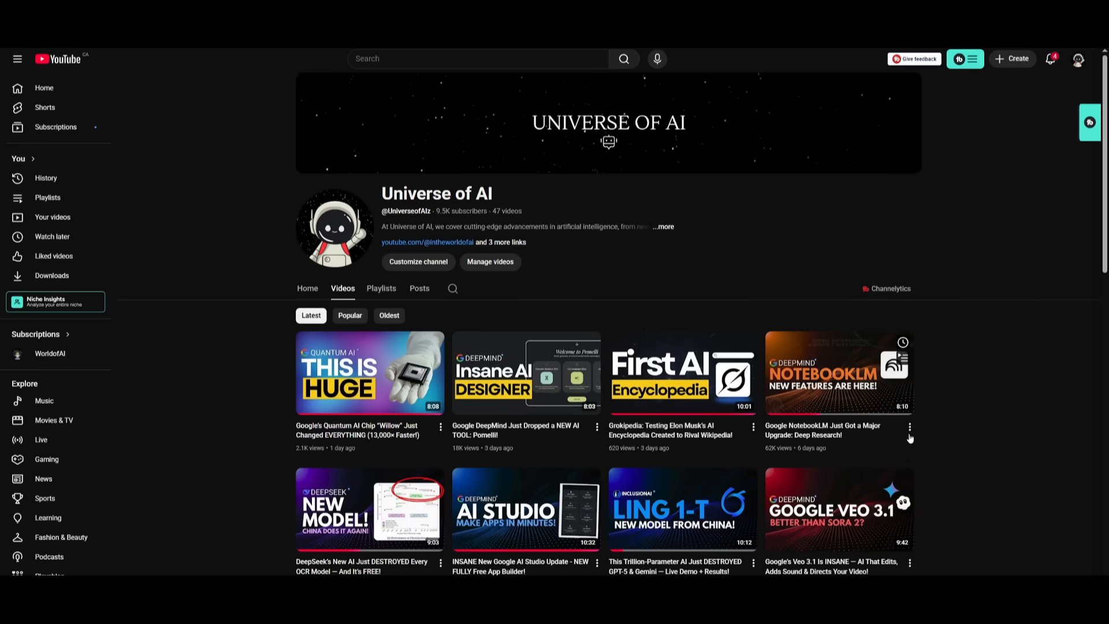
mouse_move(782, 261)
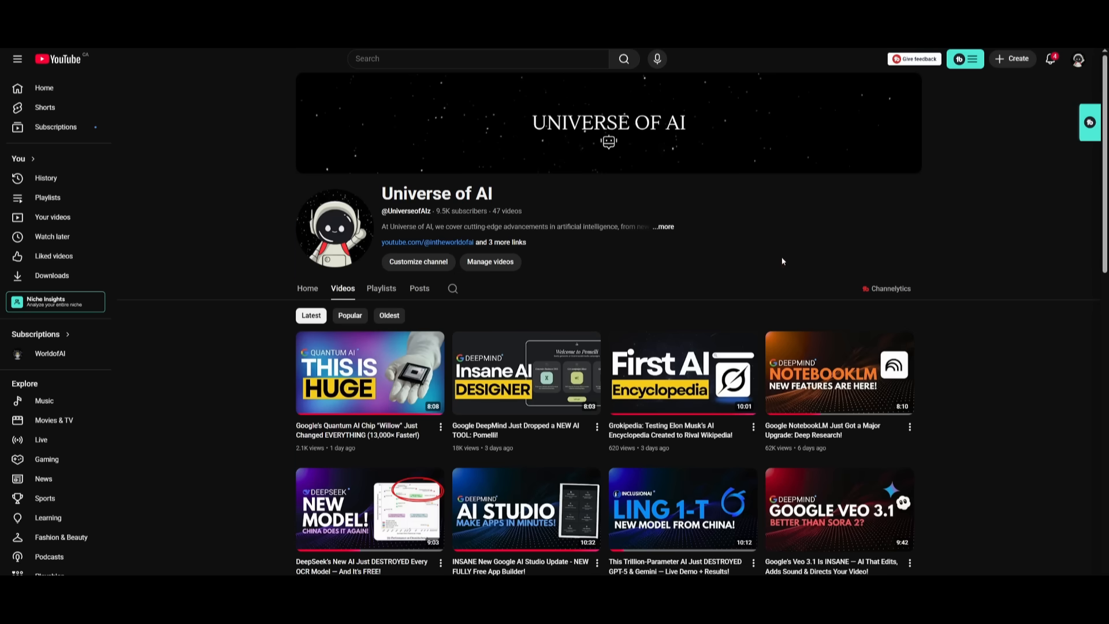
Scroll the WorldofAI Videos grid down to a third row of recent AI coding uploads.
scroll(down, 3)
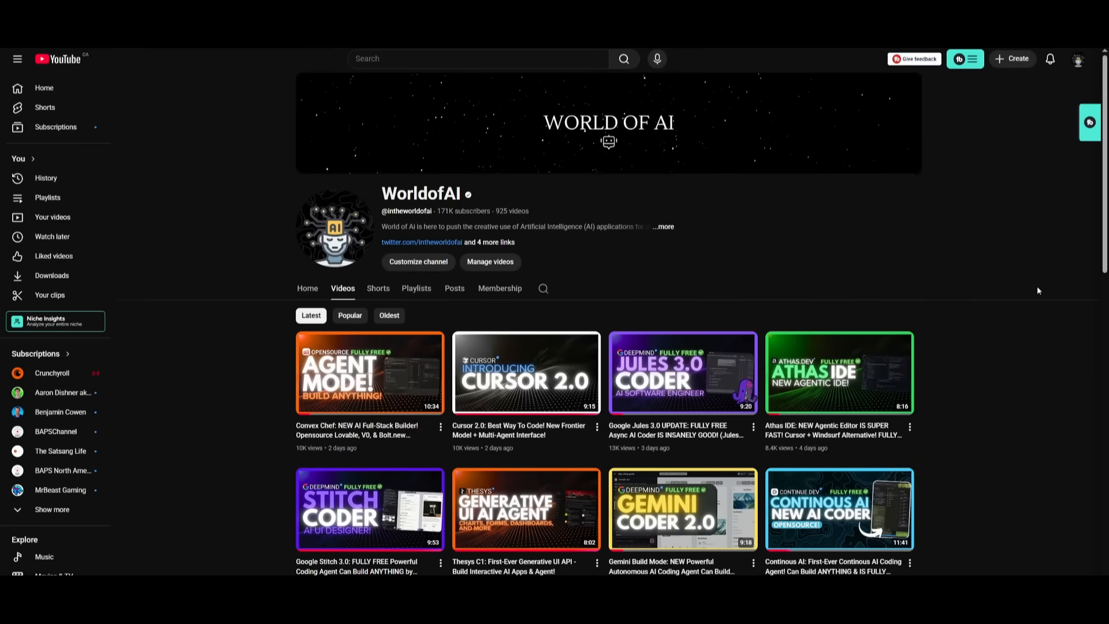
scroll(down, 3)
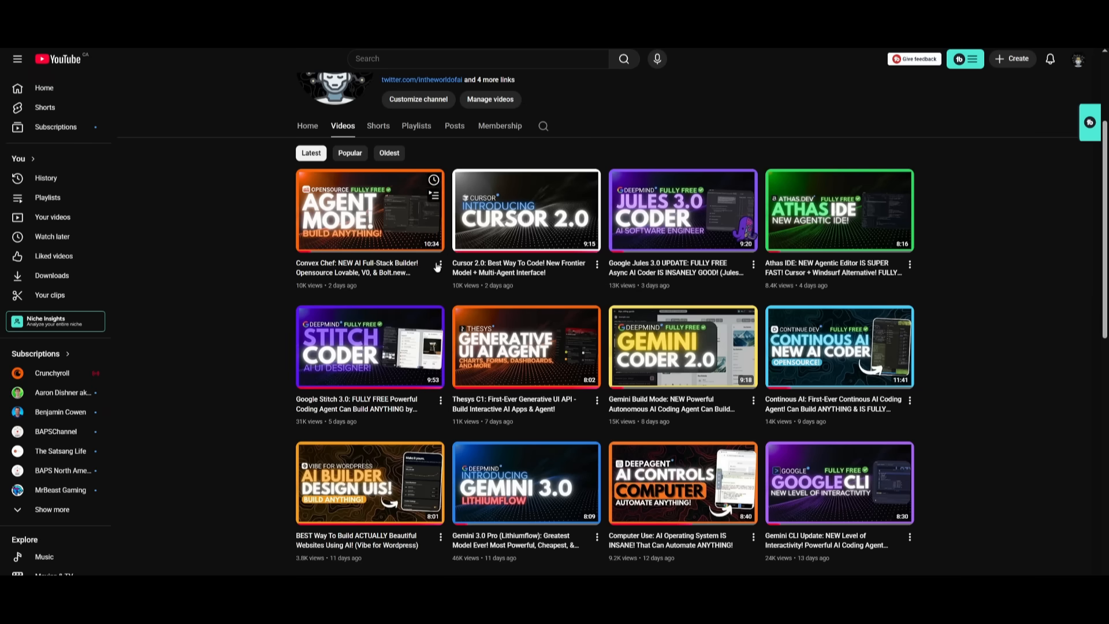
mouse_move(437, 268)
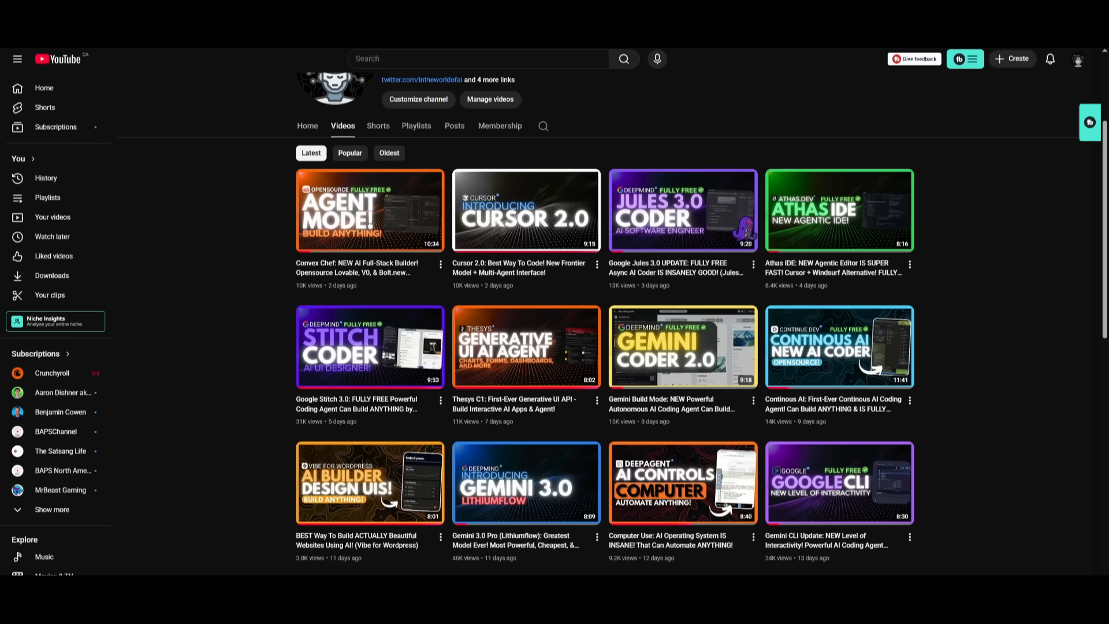